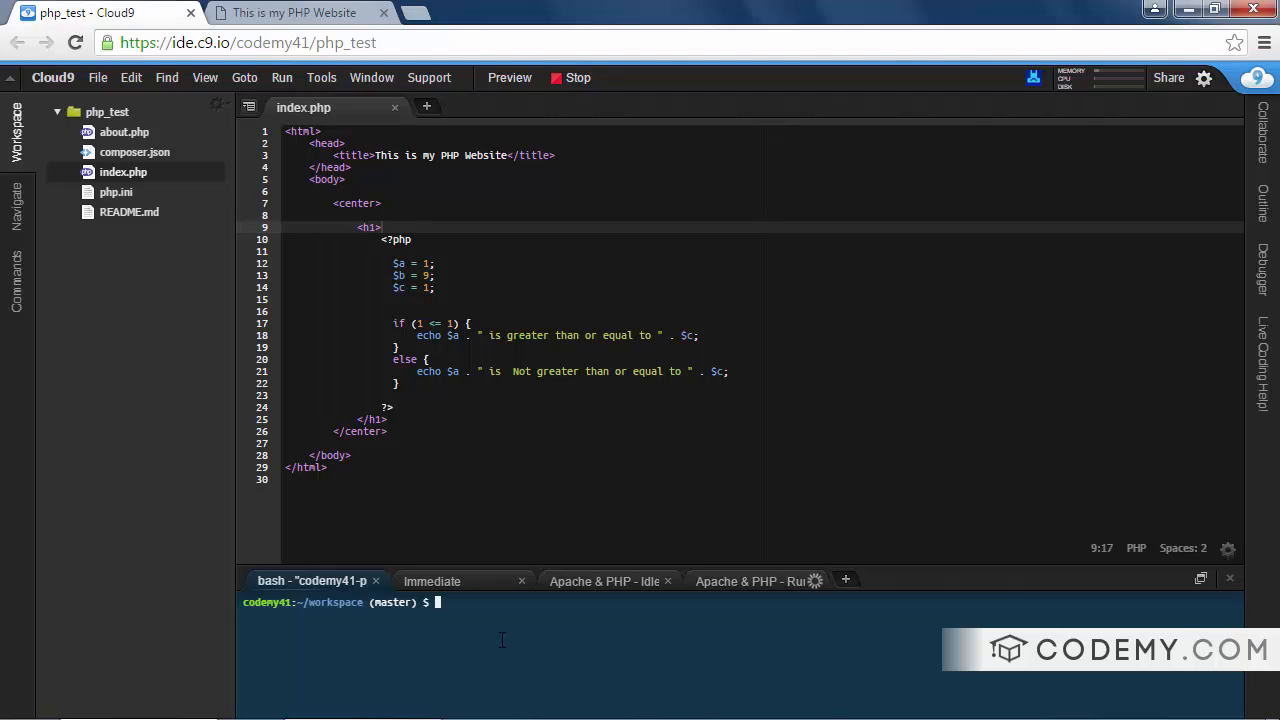
pyautogui.moveTo(604, 580)
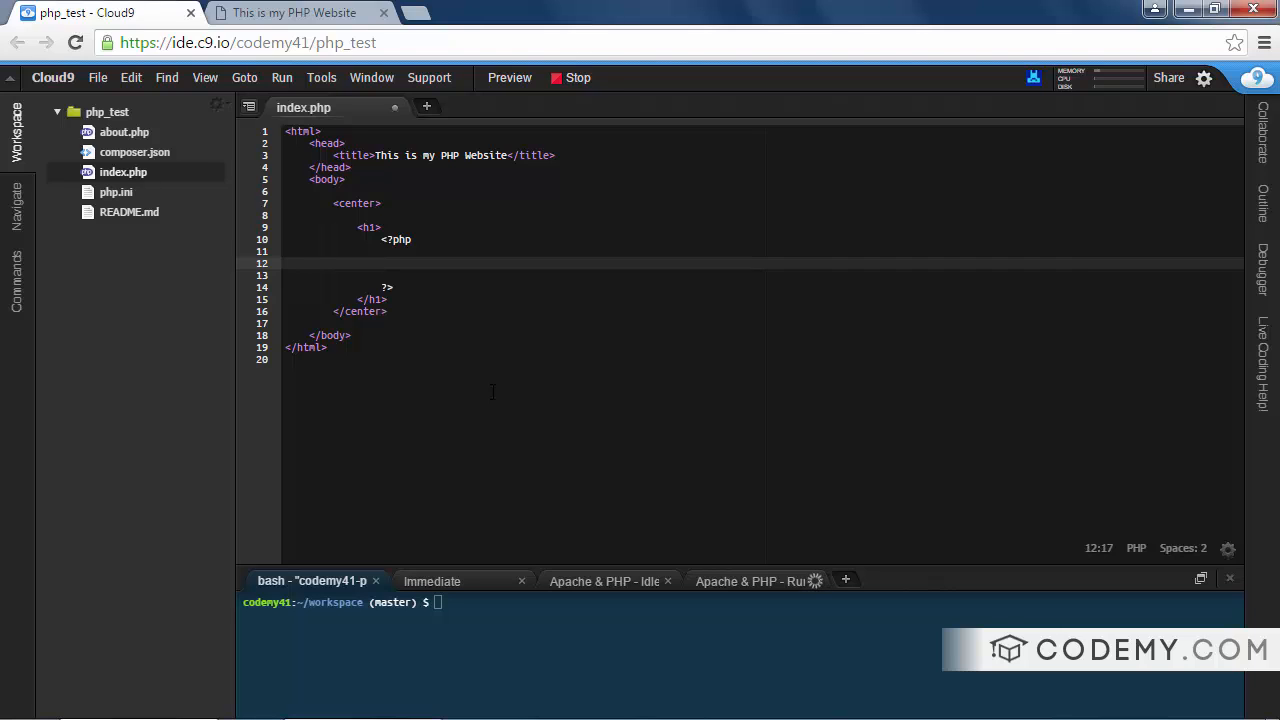
# Define $my_var = array("Blue", "Red", "Green", "Purple"); in index.php
pyautogui.write('$')
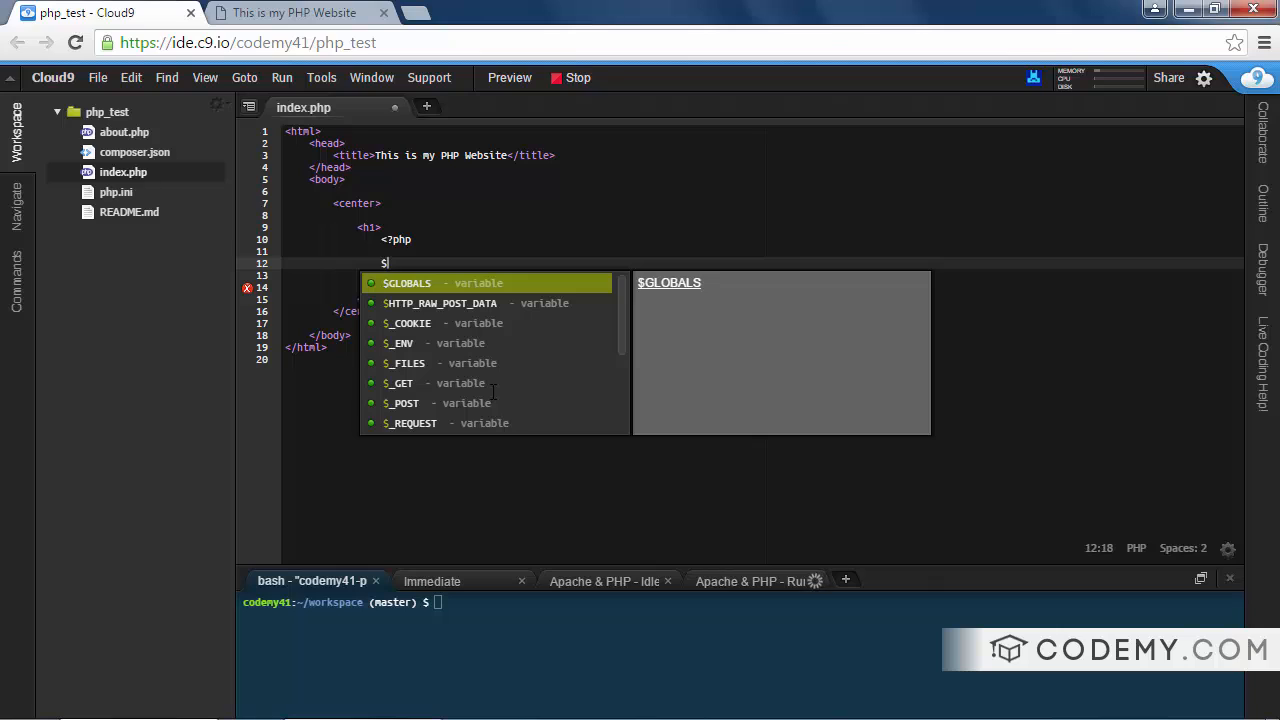
pyautogui.write('my_var =')
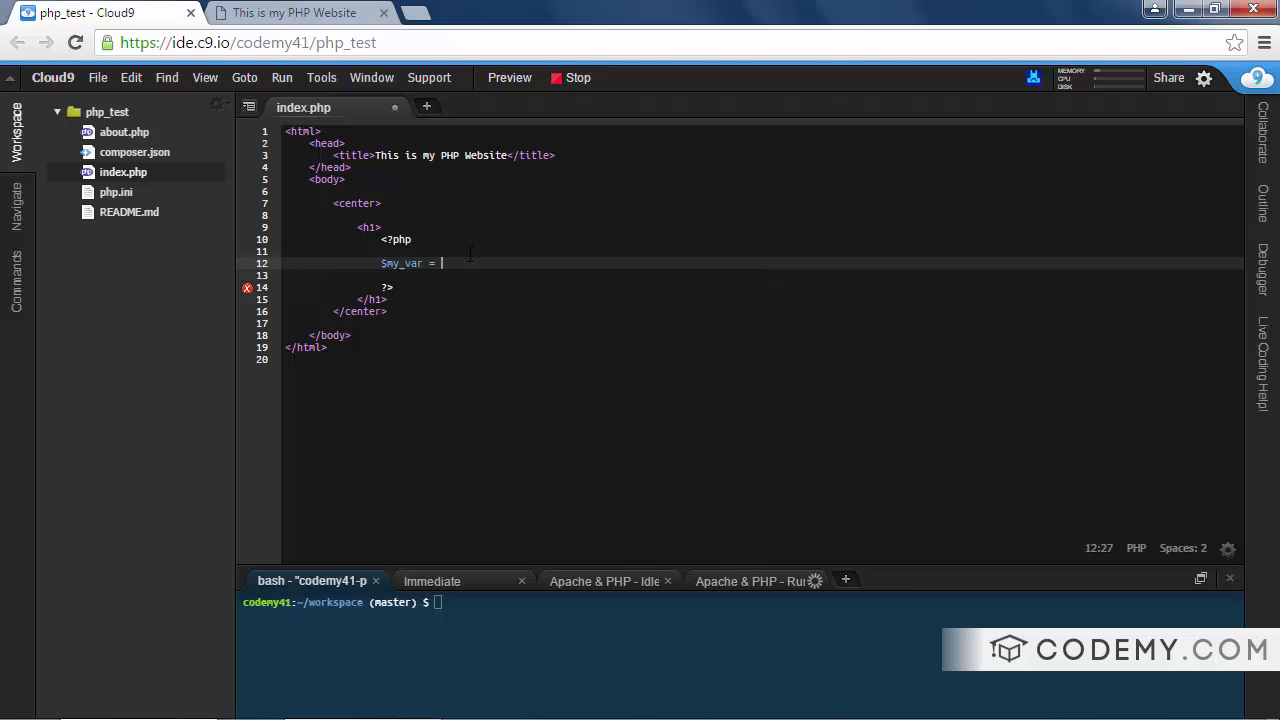
pyautogui.write('array(')
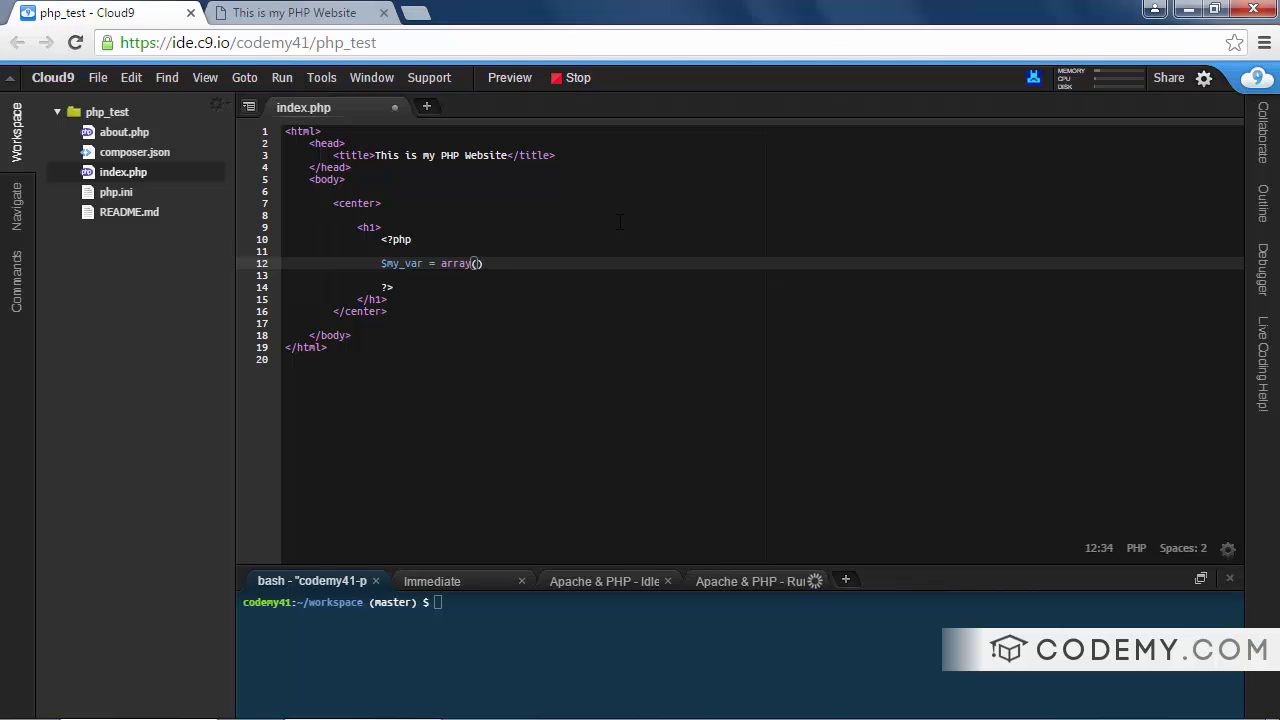
pyautogui.write(';')
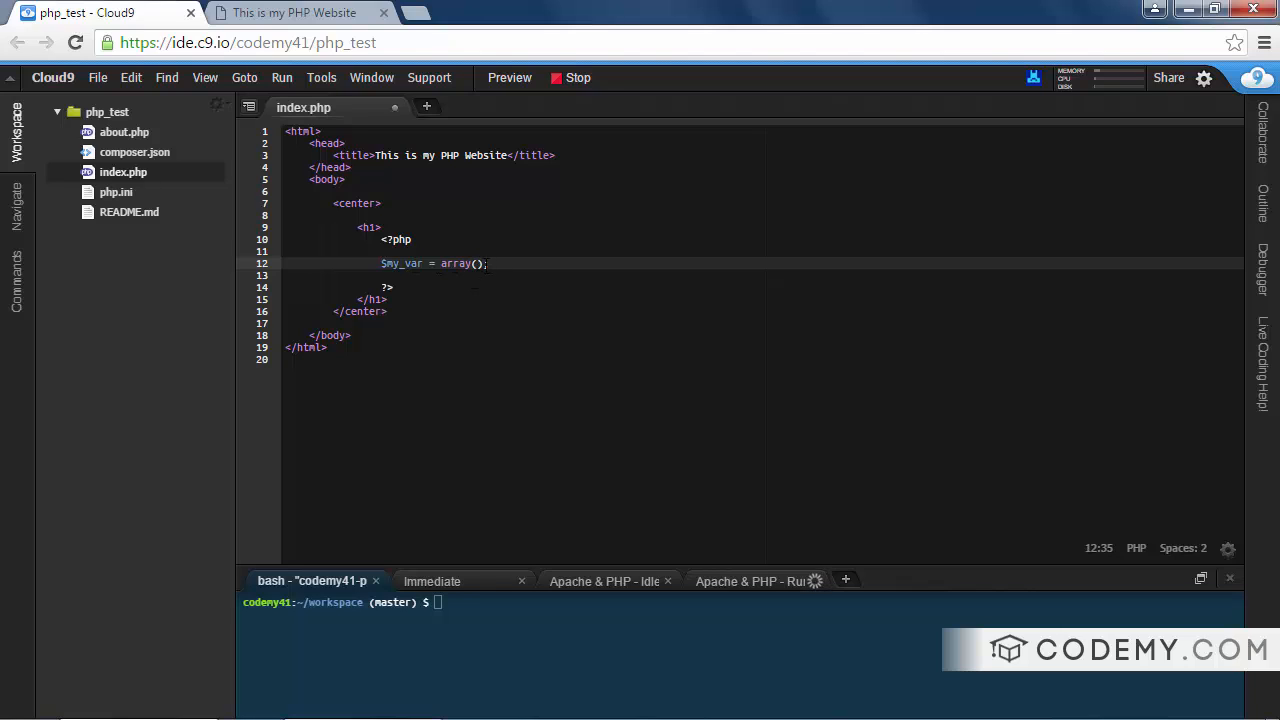
pyautogui.click(476, 264)
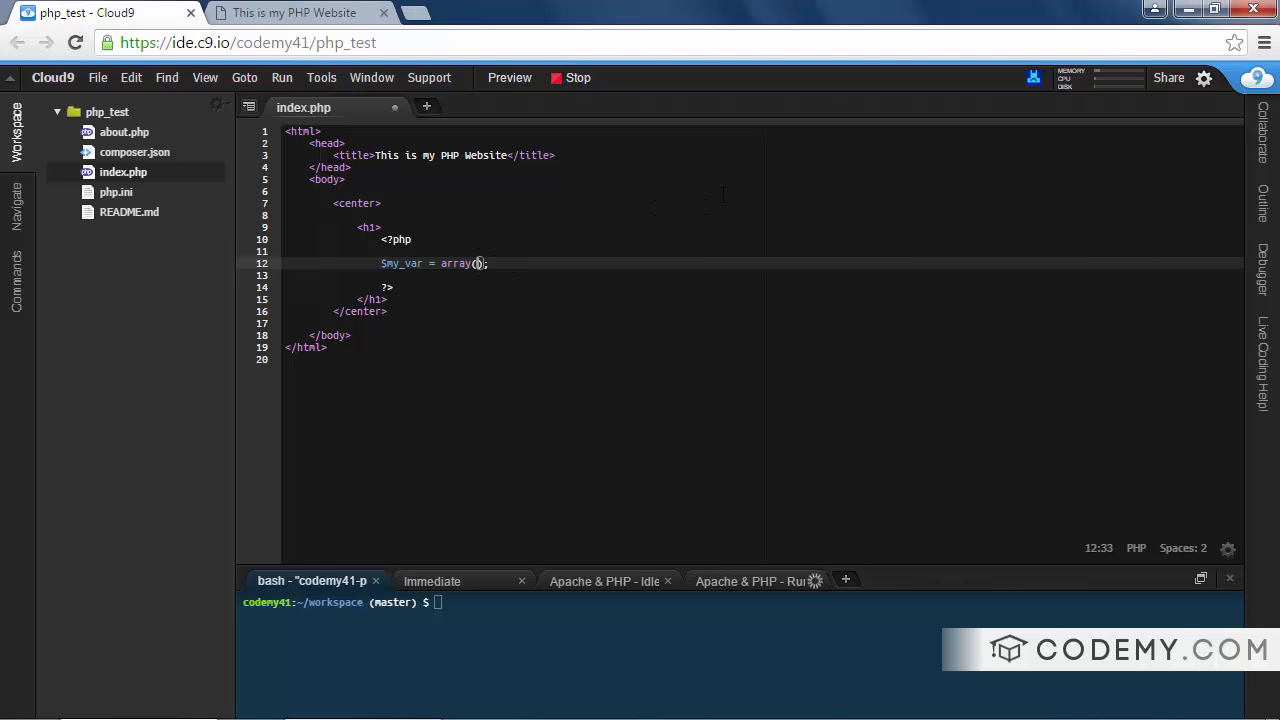
pyautogui.write('"Blue"')
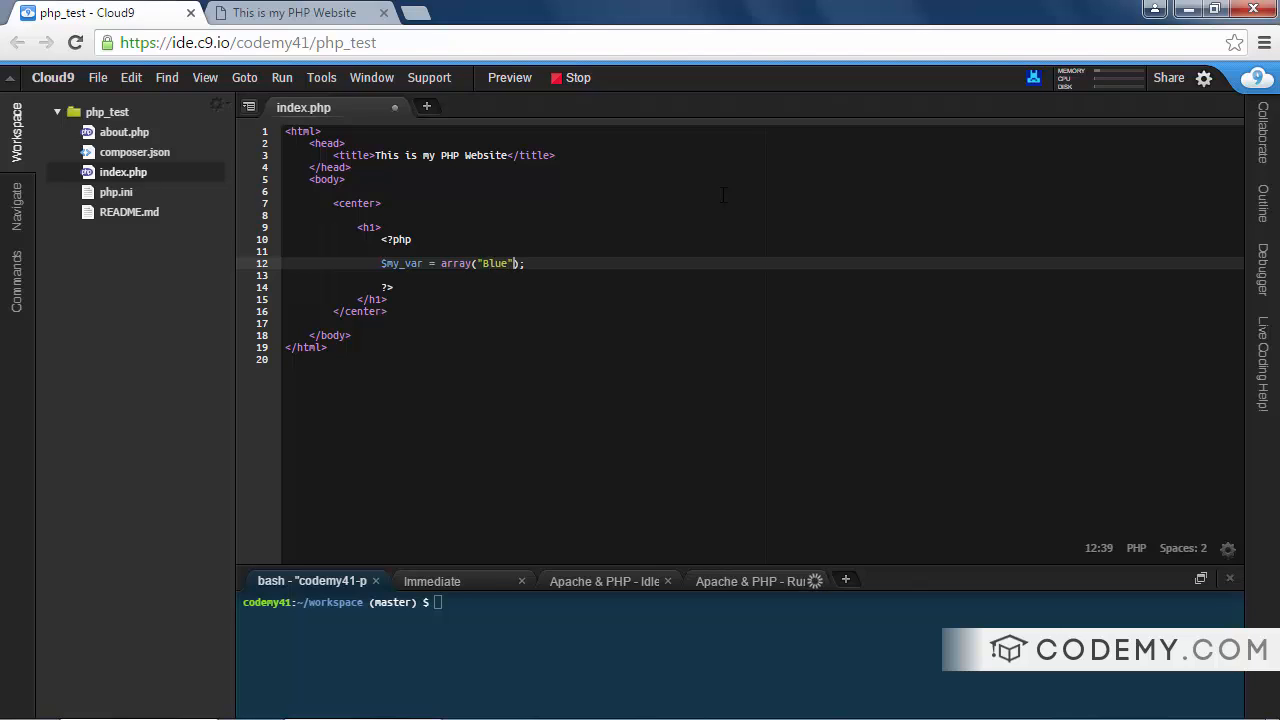
pyautogui.write(', "Red"')
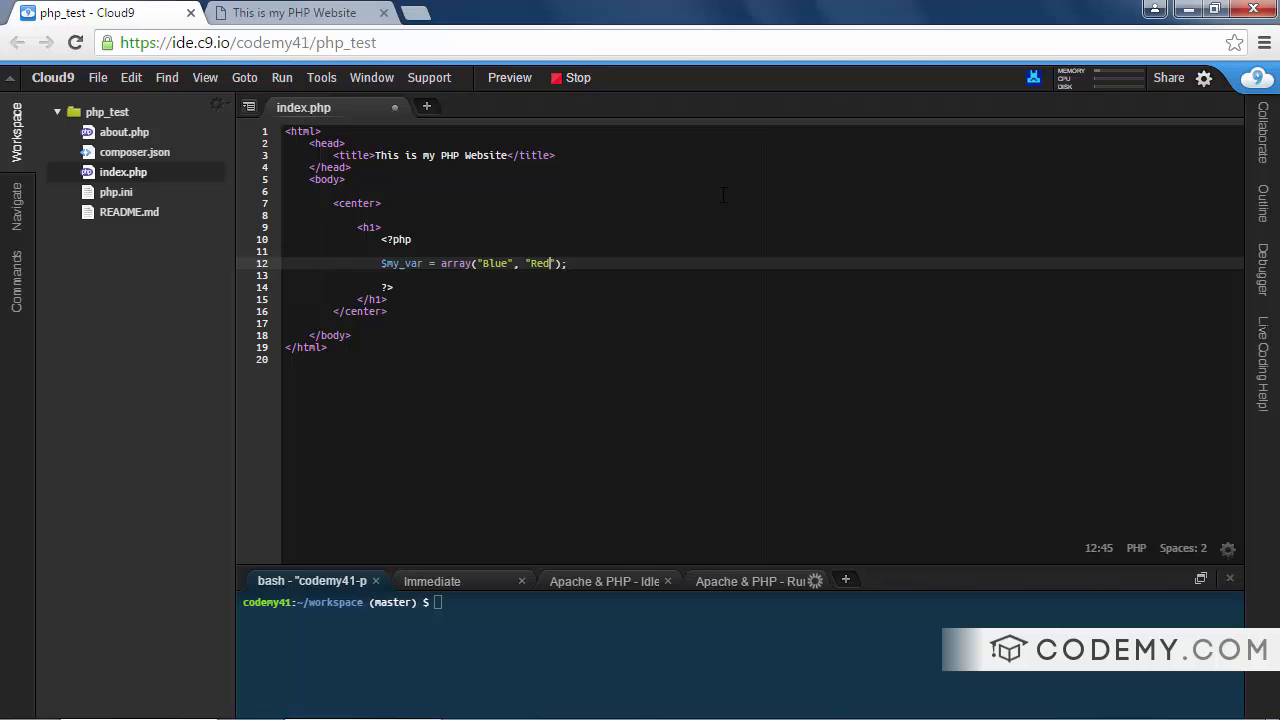
pyautogui.write(', Green"')
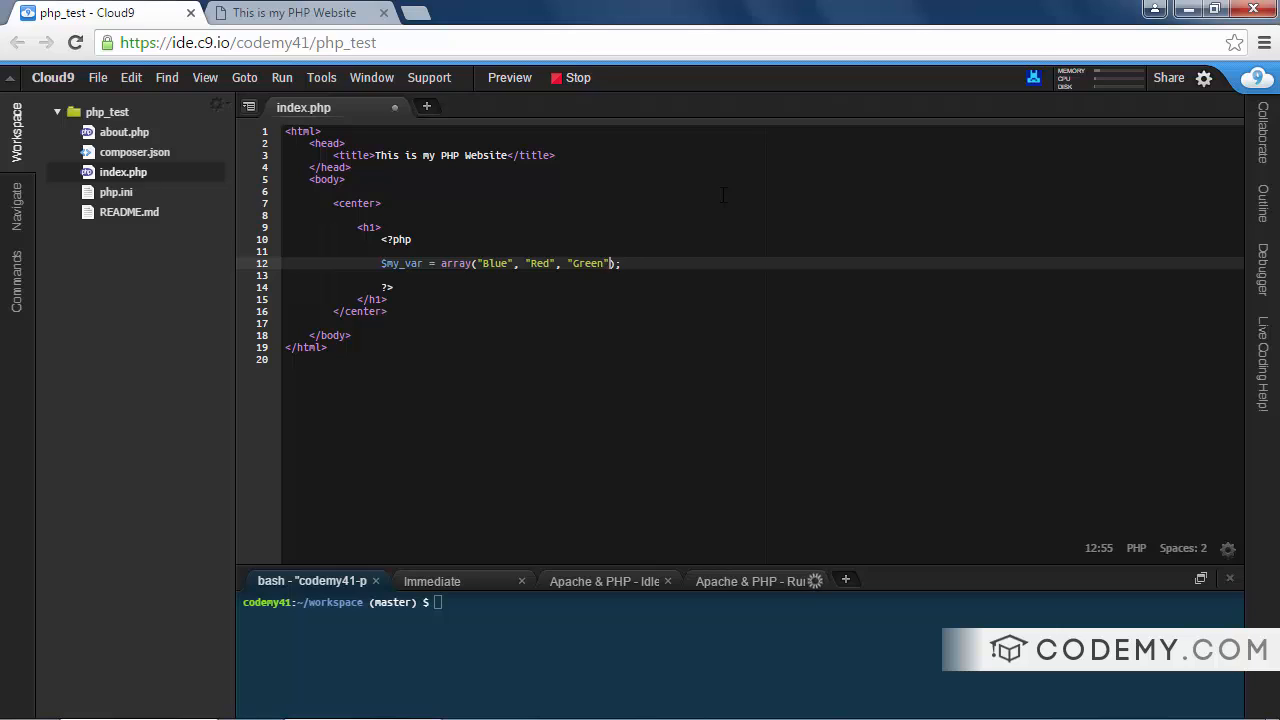
pyautogui.write(',')
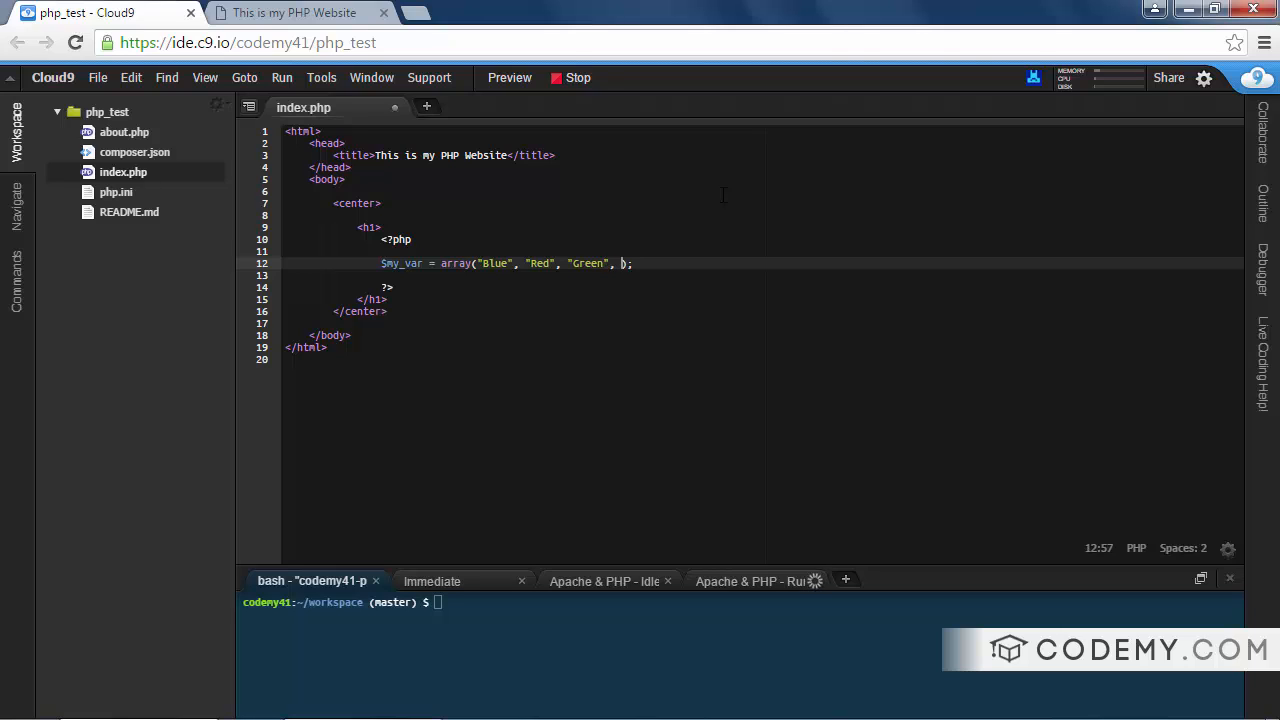
pyautogui.write('"Purple"')
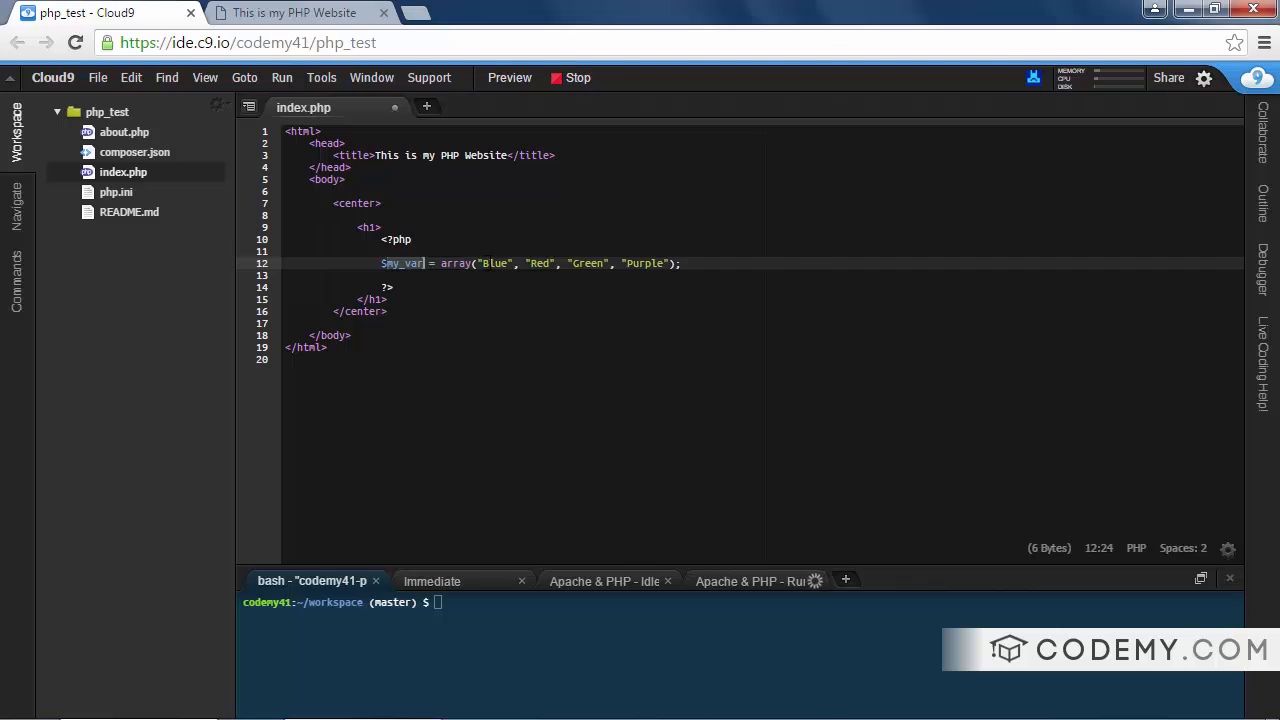
# Add echo $my_var; on the line below the array and save
pyautogui.click(592, 264)
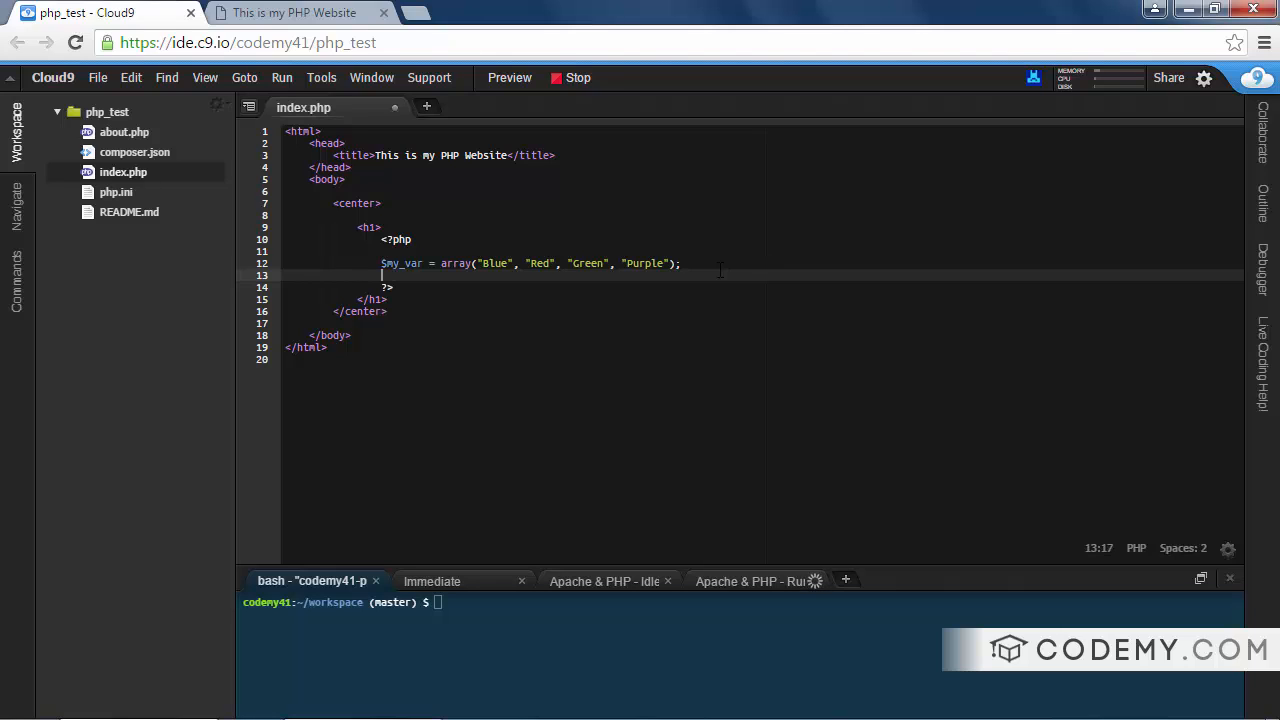
pyautogui.write('echo $m')
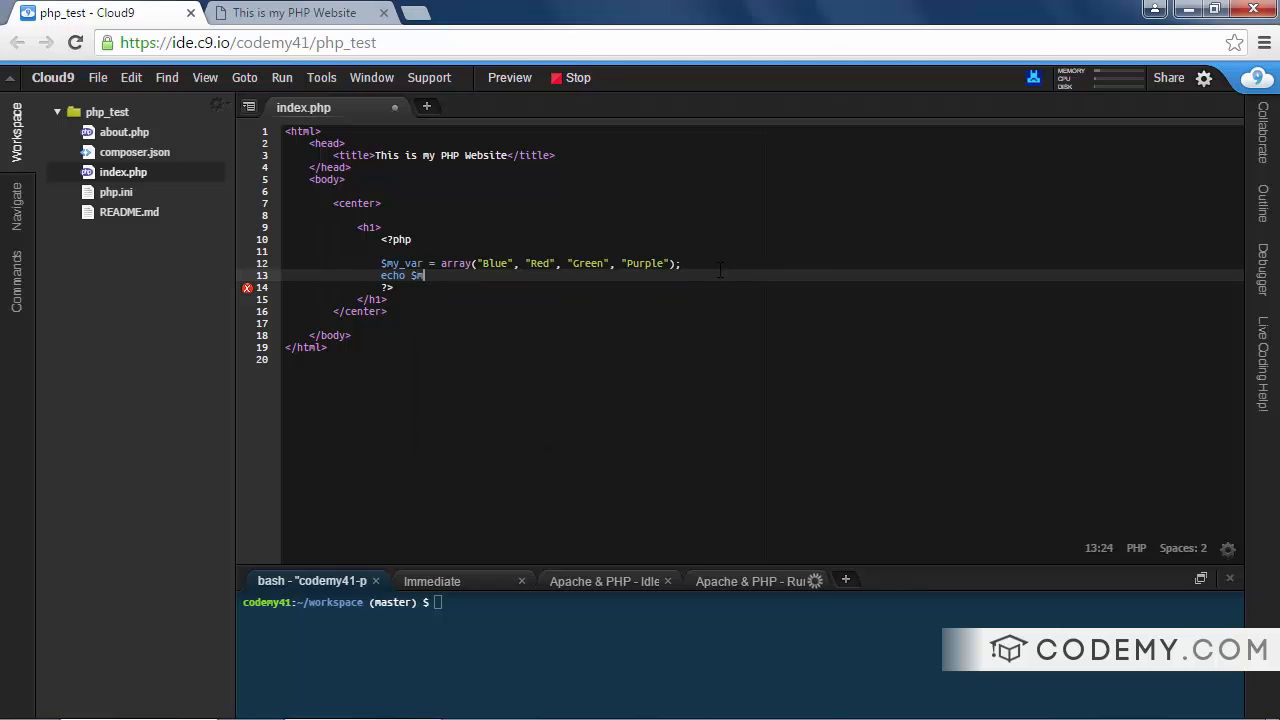
pyautogui.write('yvar')
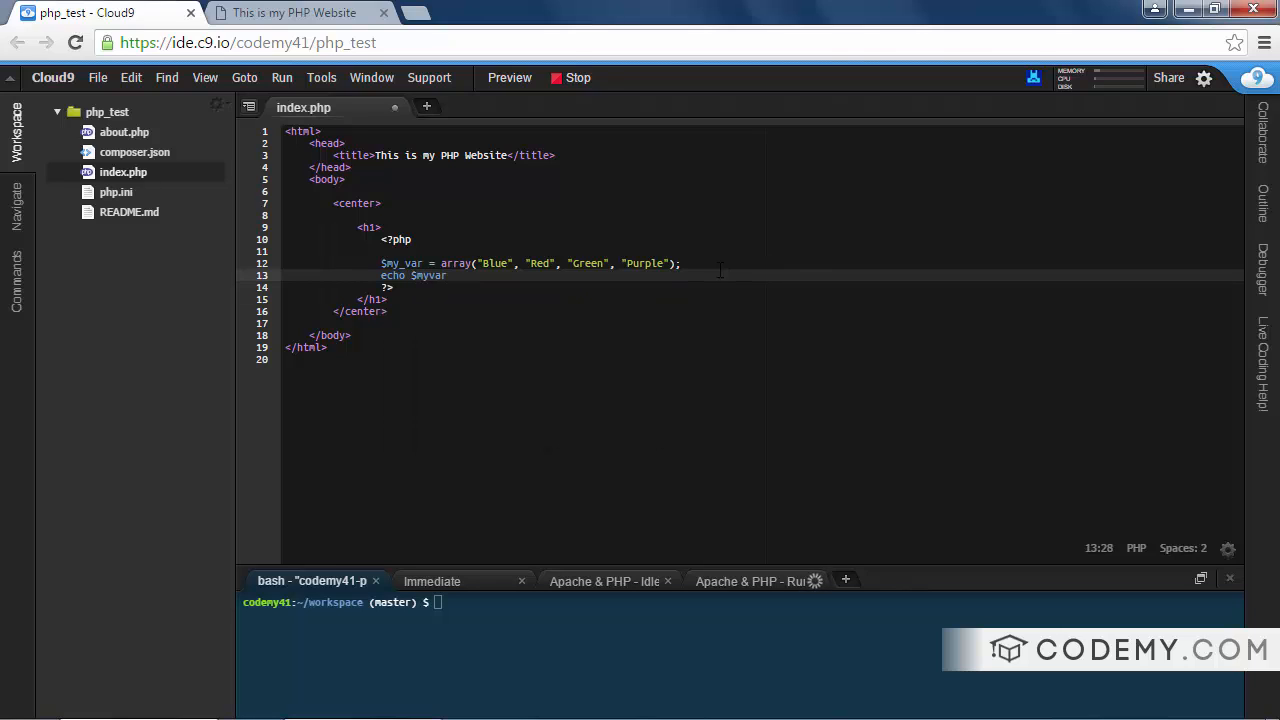
pyautogui.write(';')
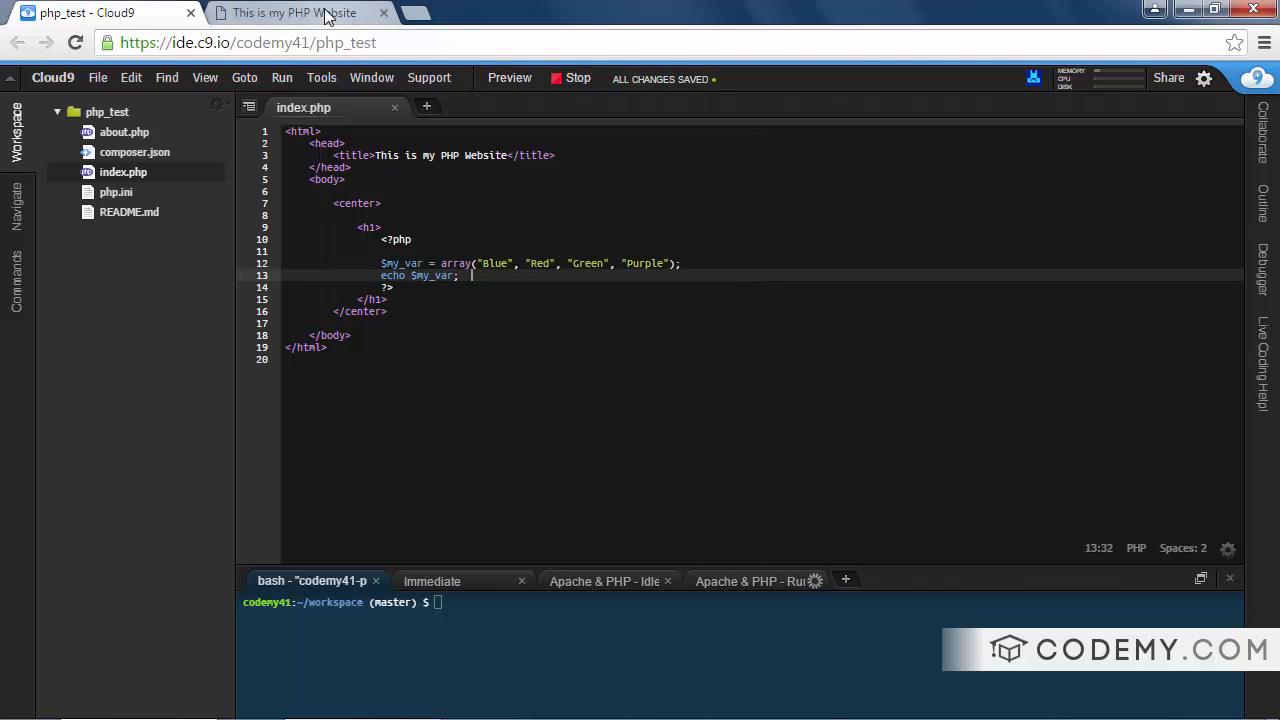
pyautogui.click(290, 12)
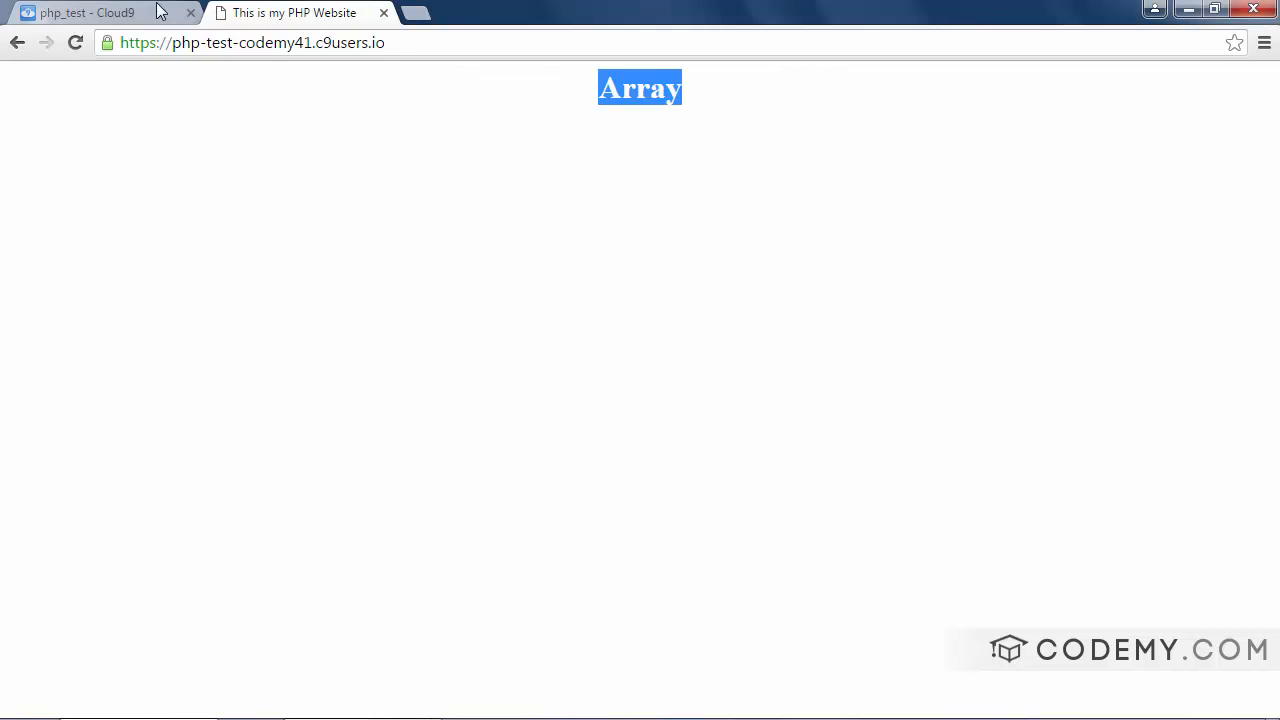
pyautogui.click(96, 12)
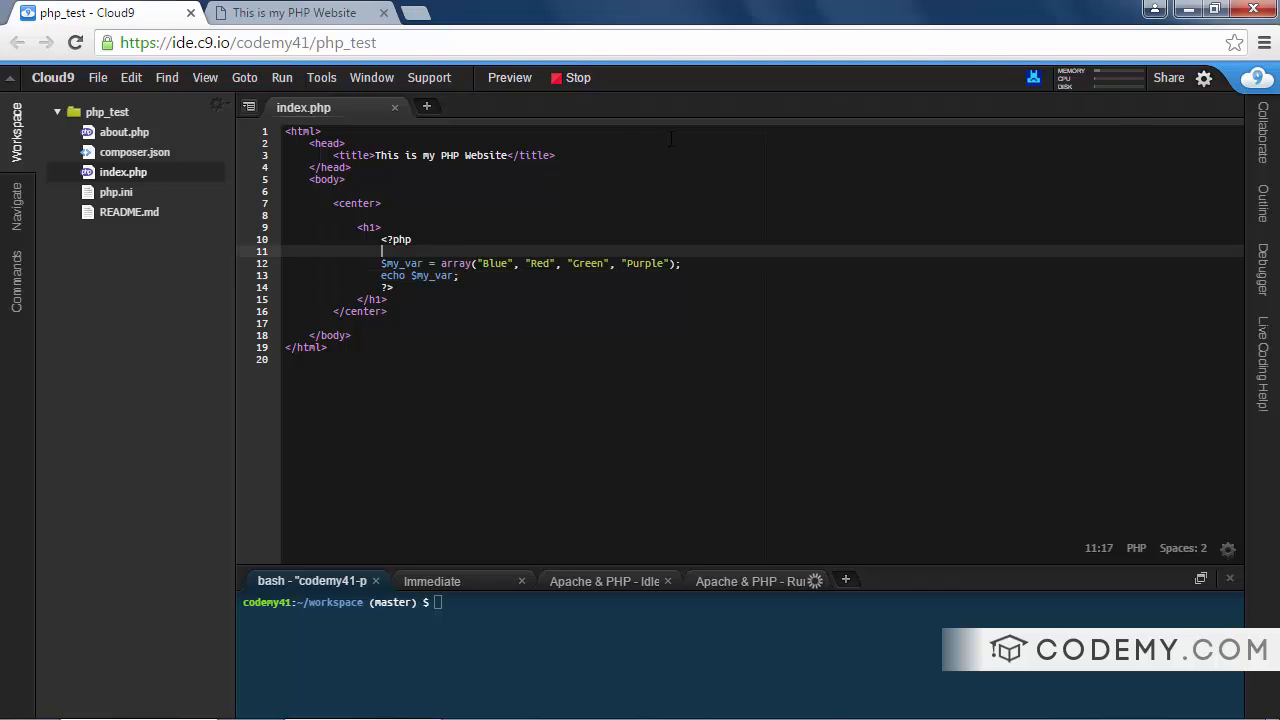
# Add the // Numeric Array Example comment and index the echo as $my_var[0]
pyautogui.write('// Numeric')
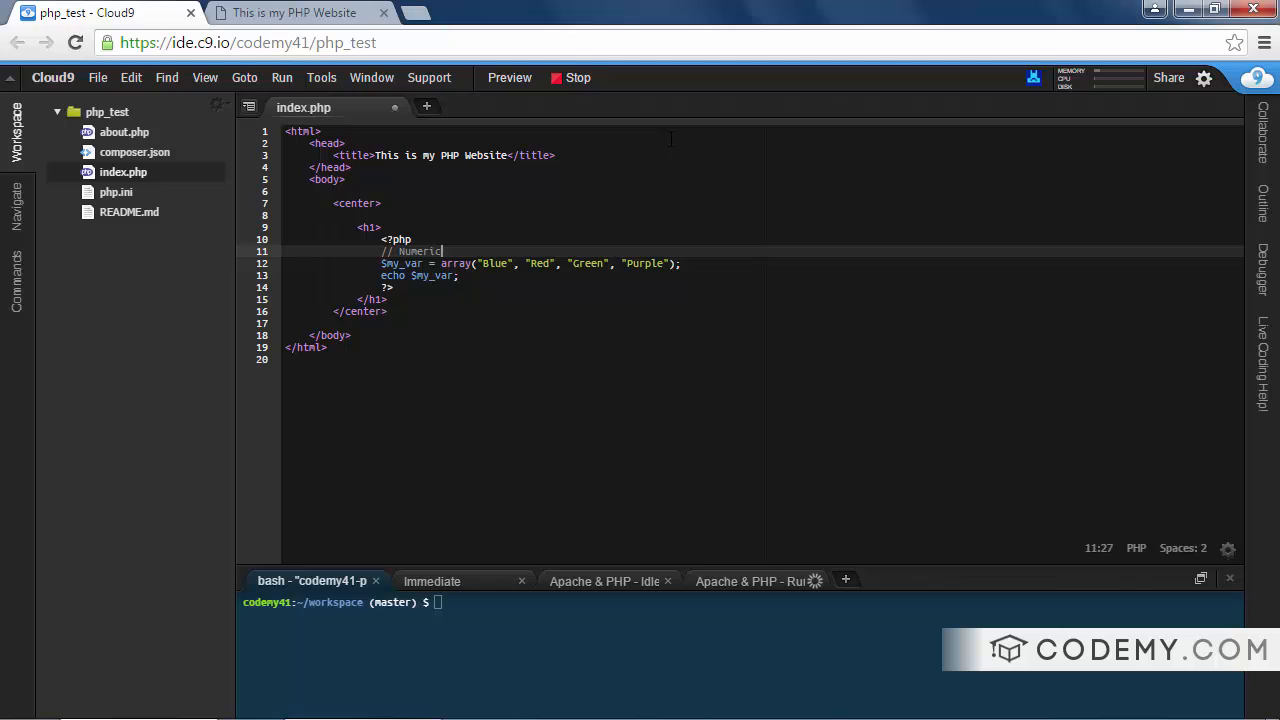
pyautogui.write('Array Exam')
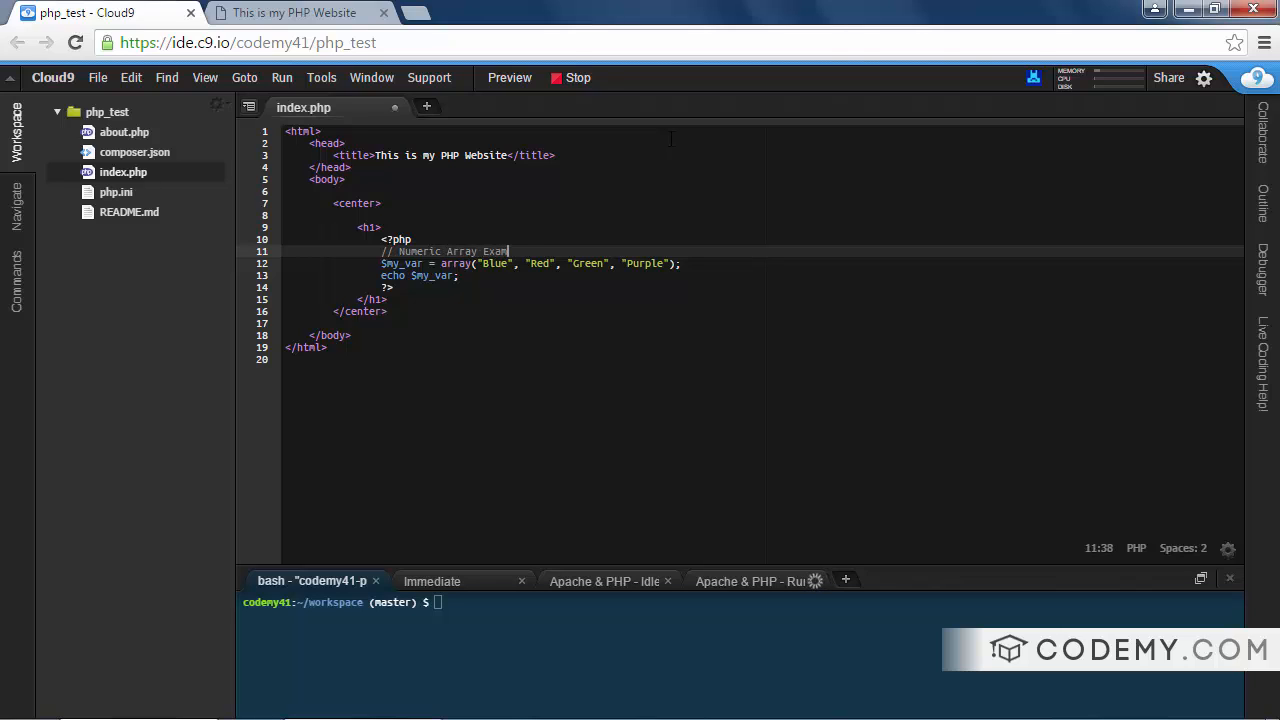
pyautogui.write('ple')
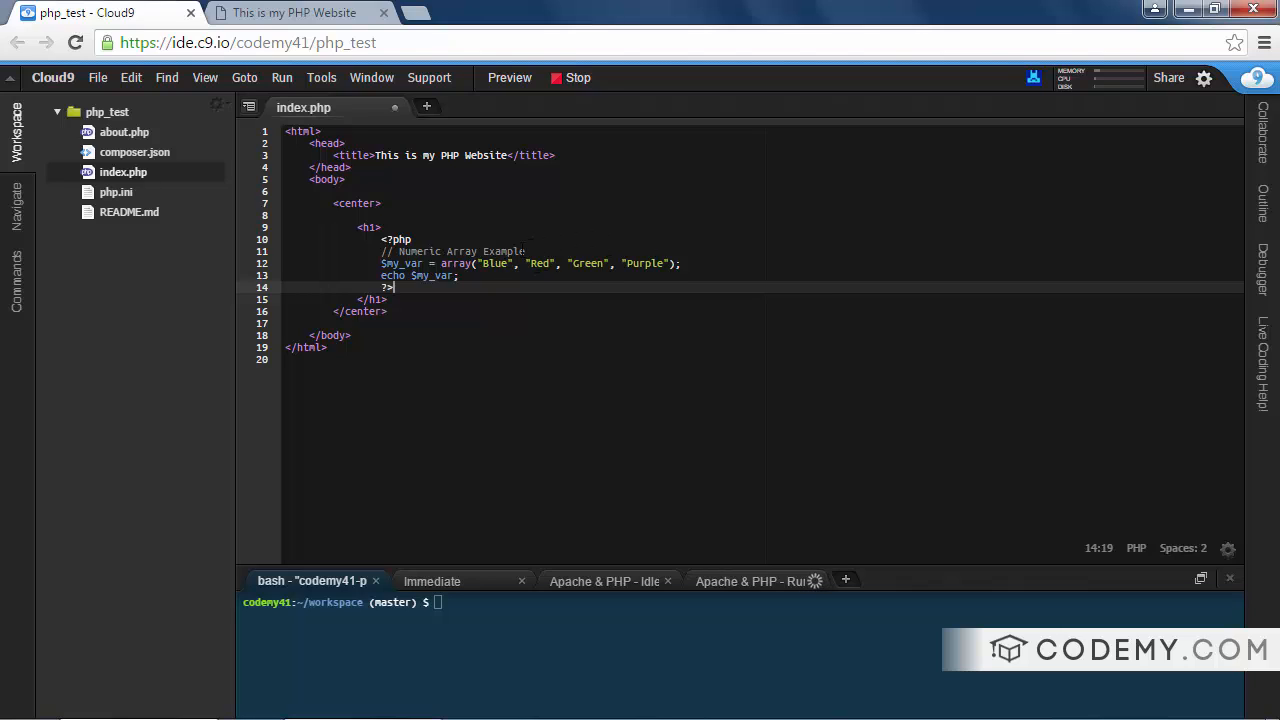
pyautogui.doubleClick(496, 264)
pyautogui.write('[')
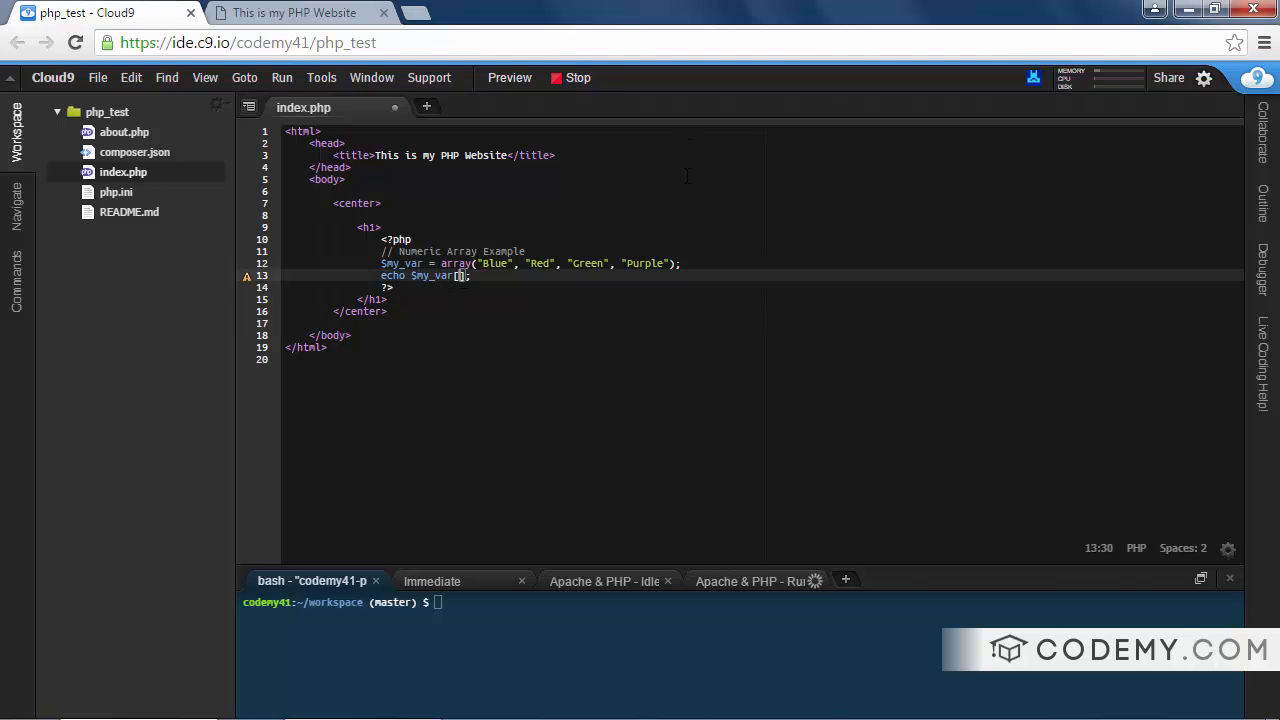
pyautogui.write('0')
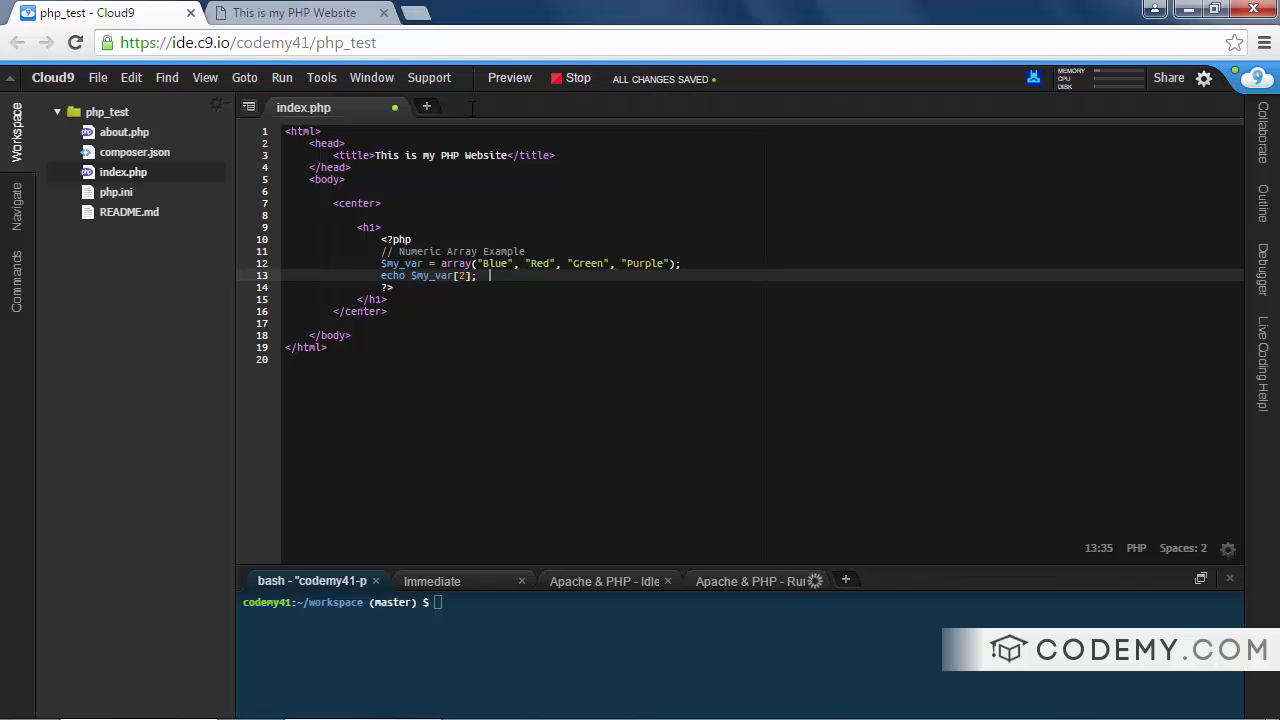
# Preview the page output (Green, then Blue) and return to the index.php code
pyautogui.click(296, 12)
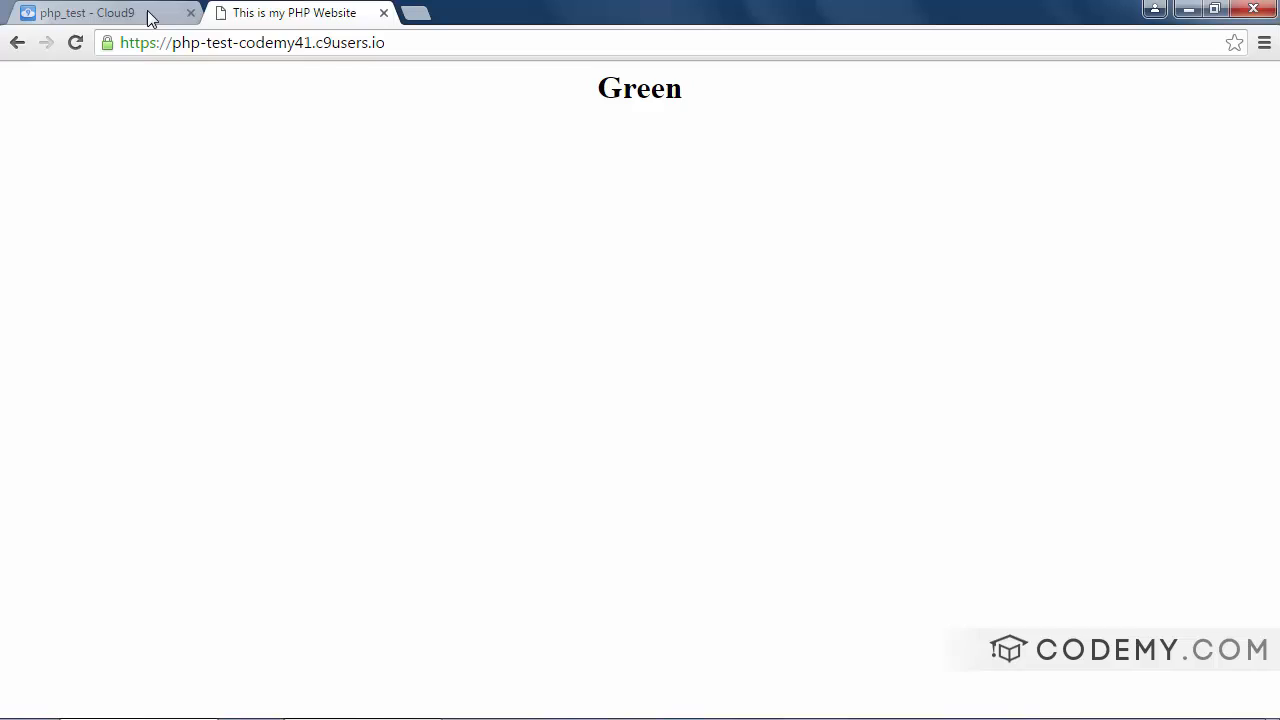
pyautogui.click(84, 12)
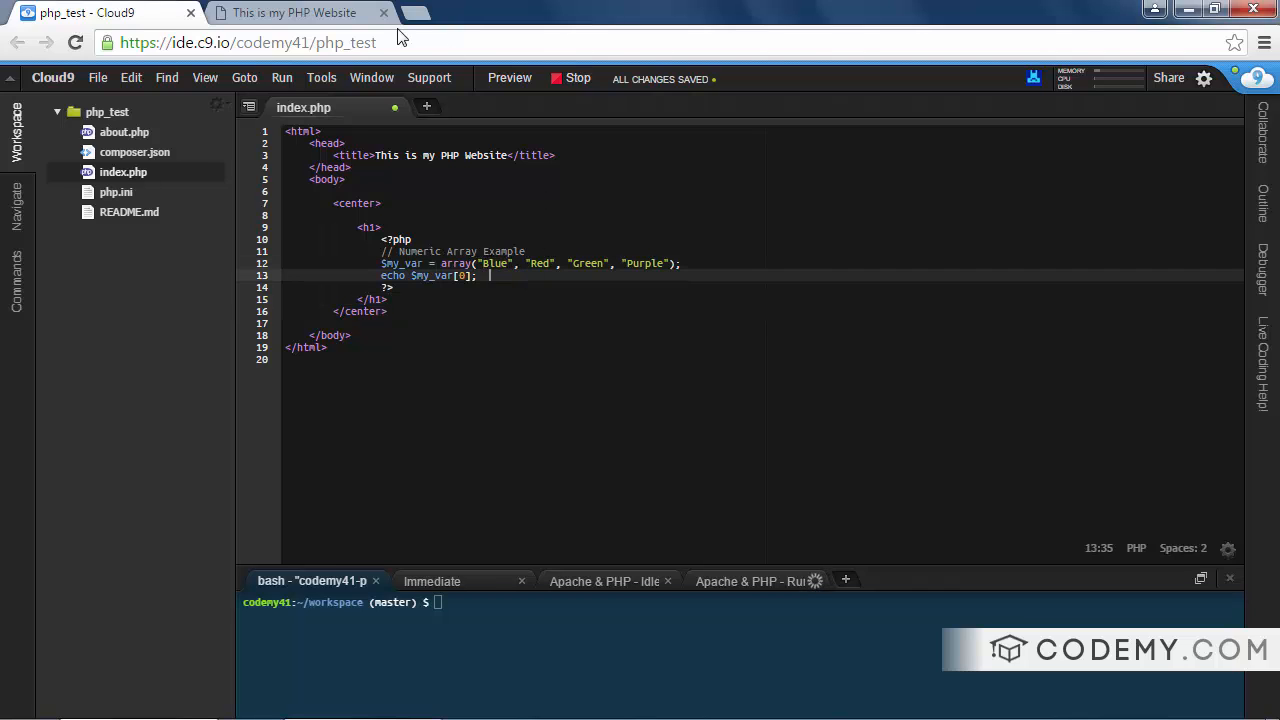
pyautogui.click(294, 12)
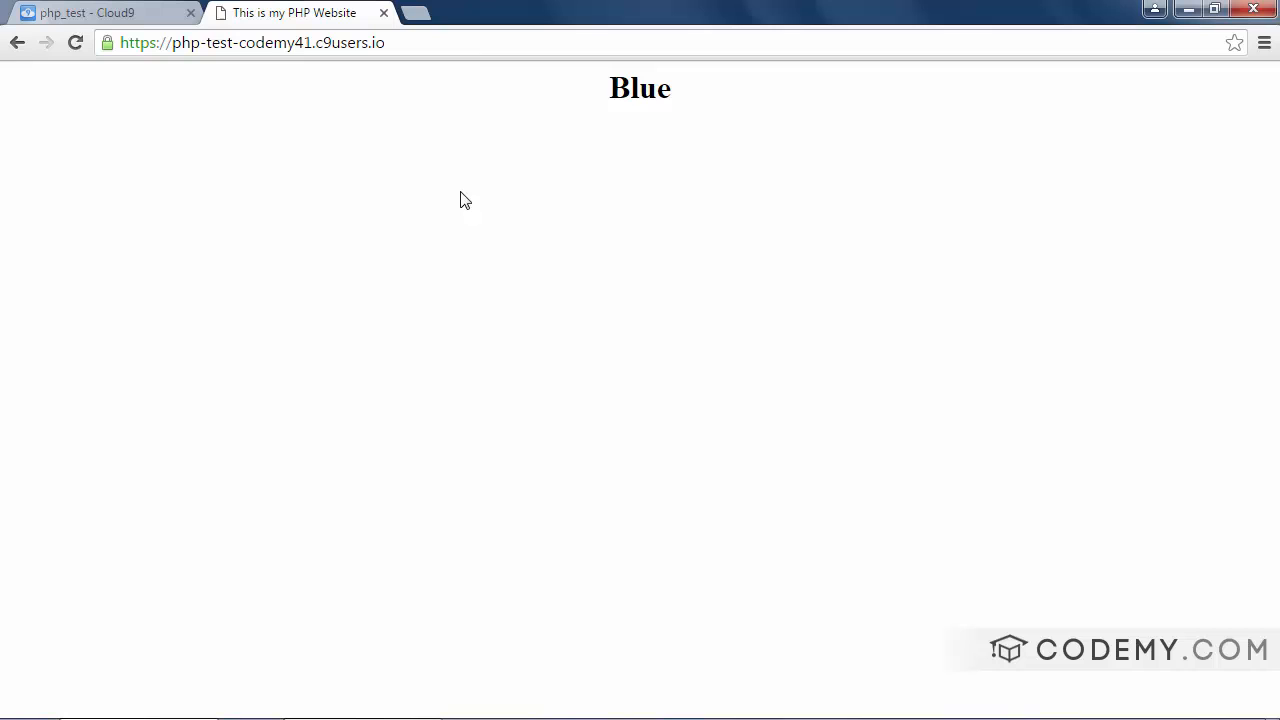
pyautogui.click(100, 12)
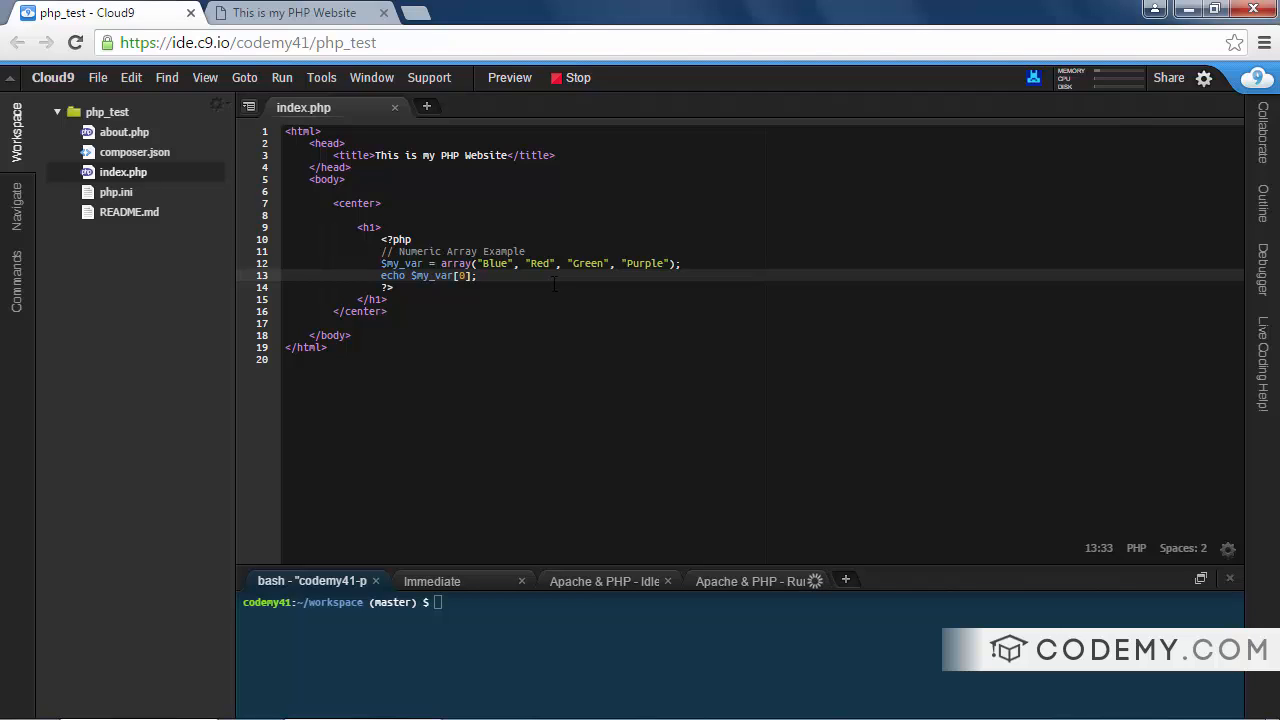
# Change the comment's word Numeric to Associative
pyautogui.click(478, 276)
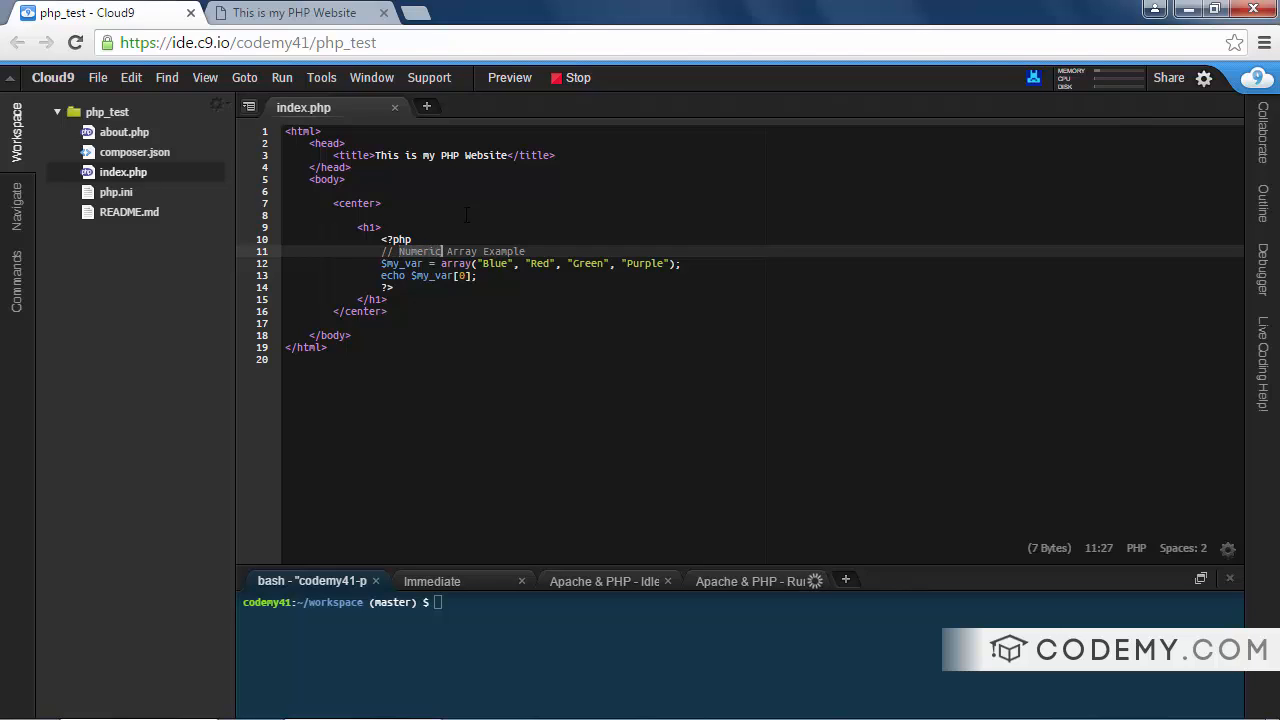
pyautogui.write('Associative')
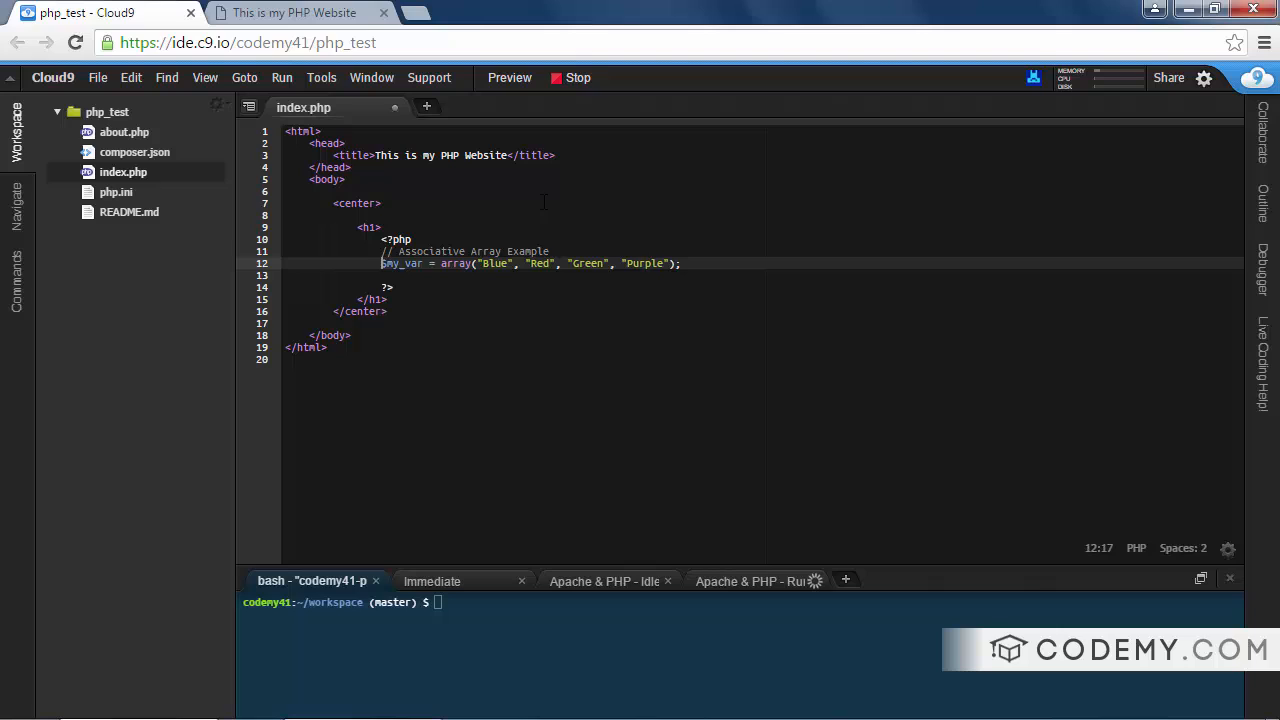
# Assign Blue, Red, Green and Purple to $my_var['key'] through ['key3'] on four lines
pyautogui.press('Enter')
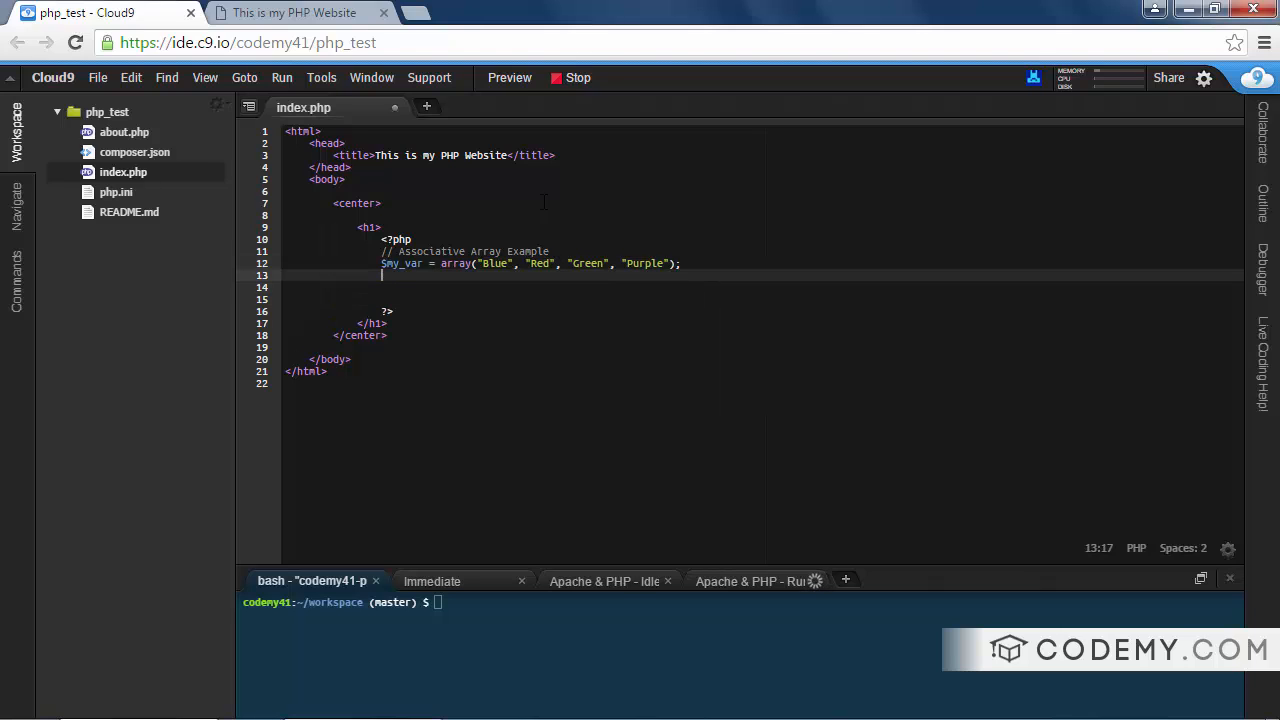
pyautogui.write('$my_')
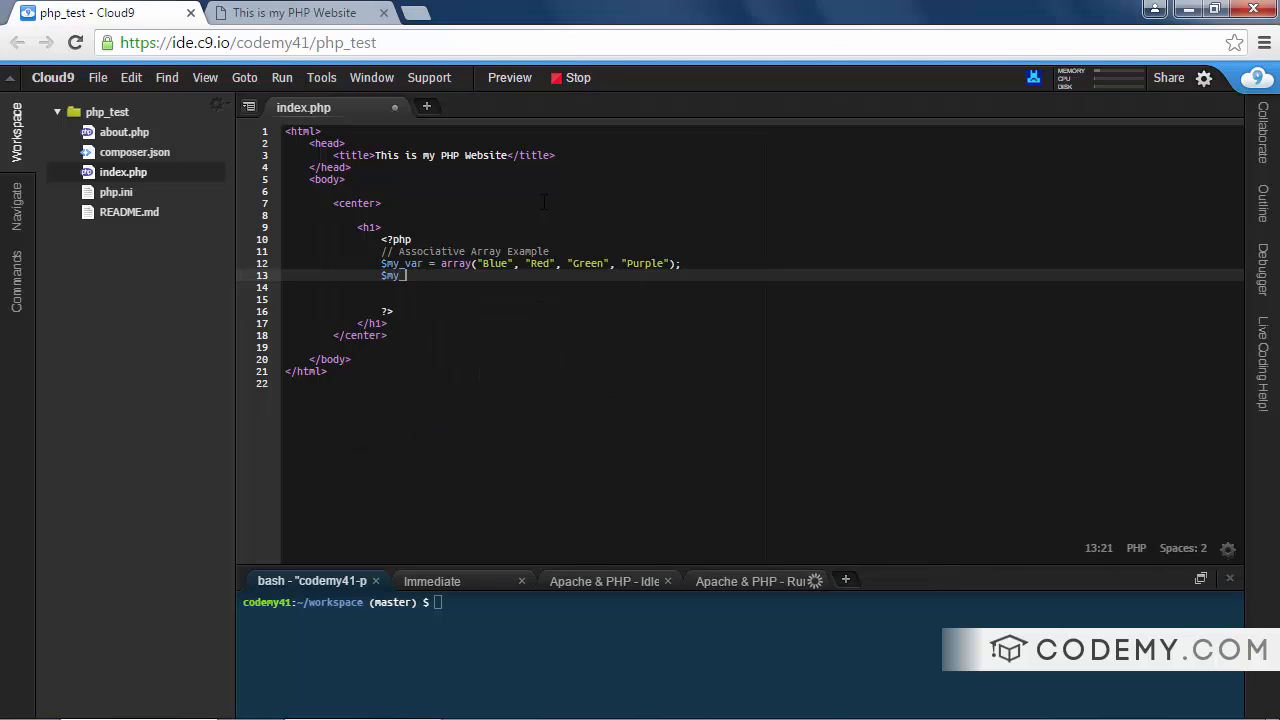
pyautogui.write('var[')
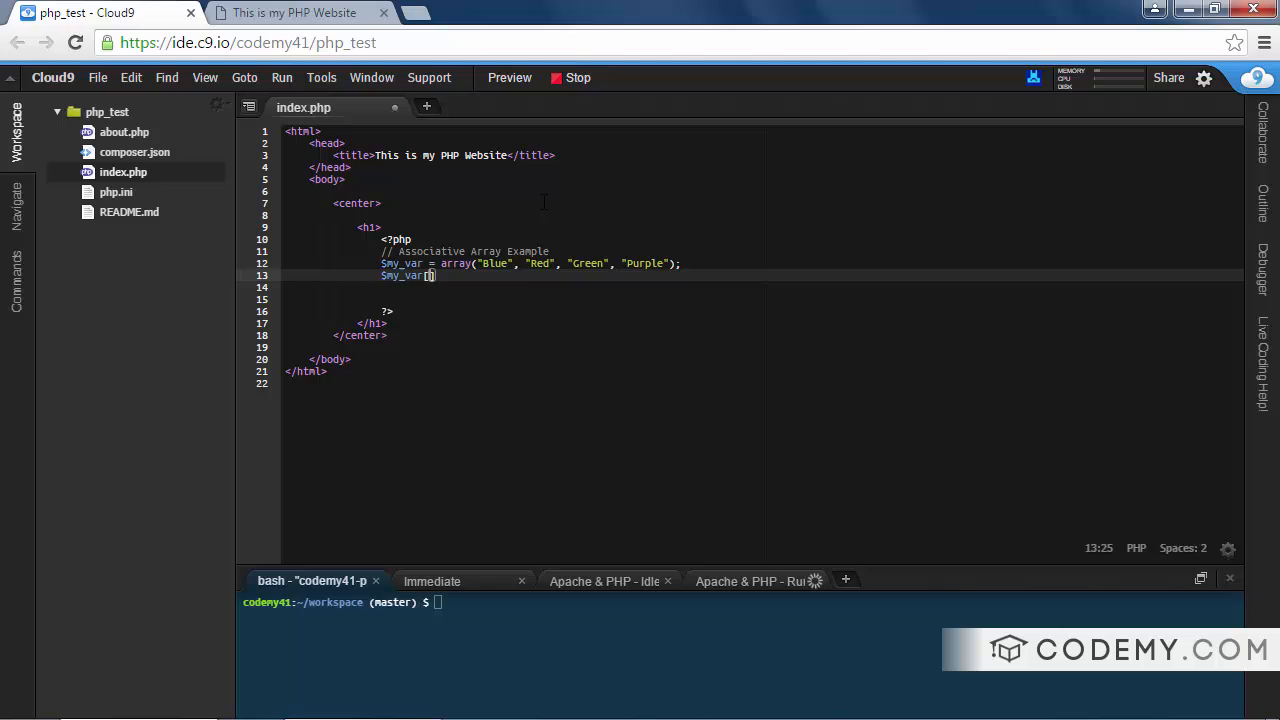
pyautogui.write("'")
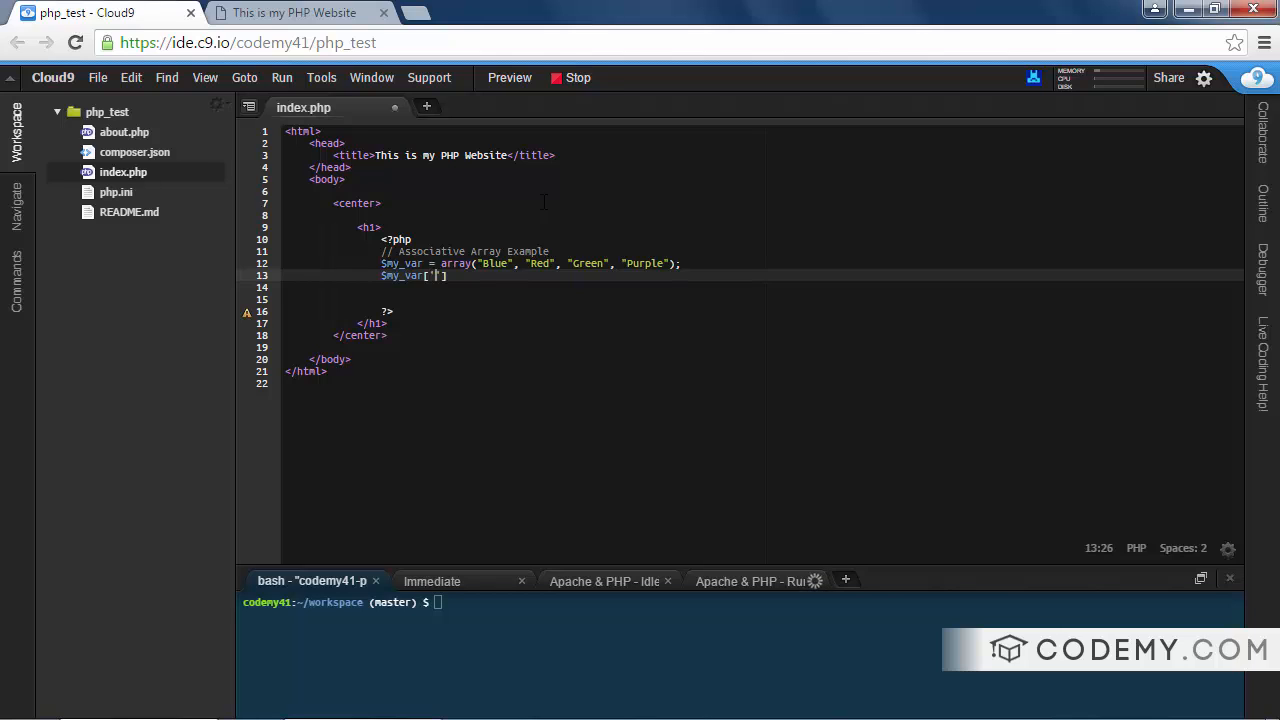
pyautogui.write('he')
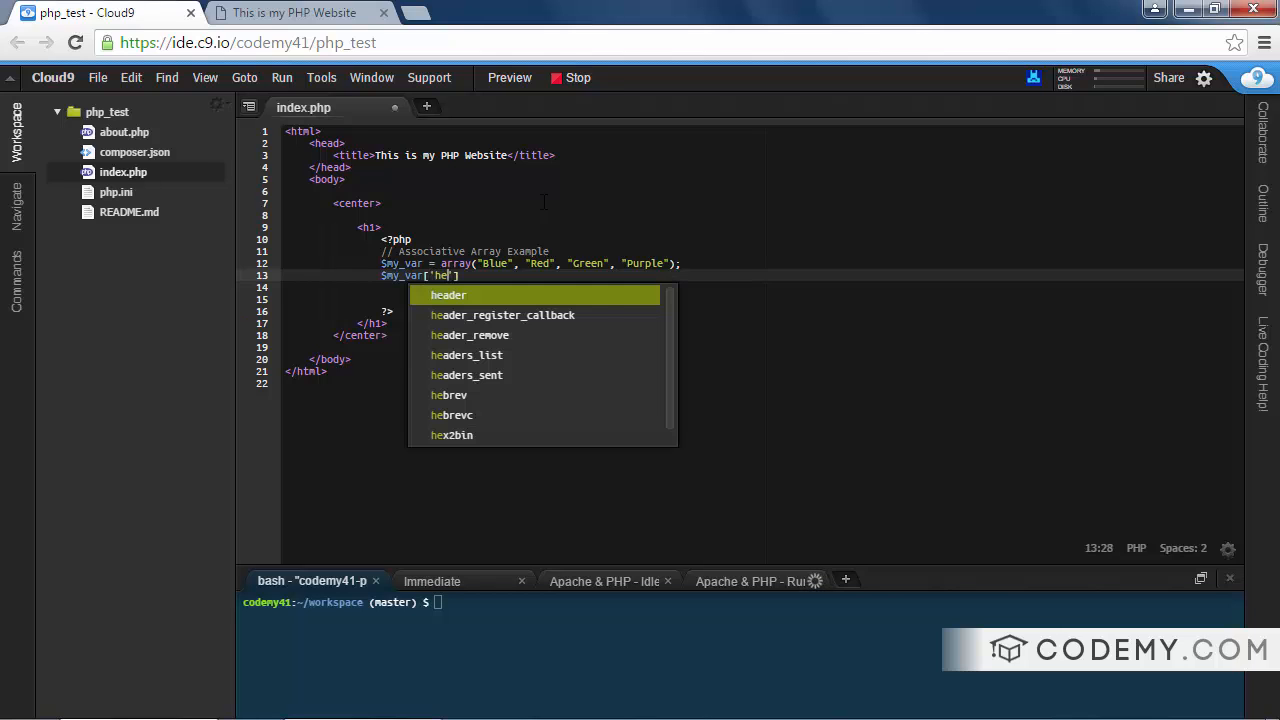
pyautogui.write("key']")
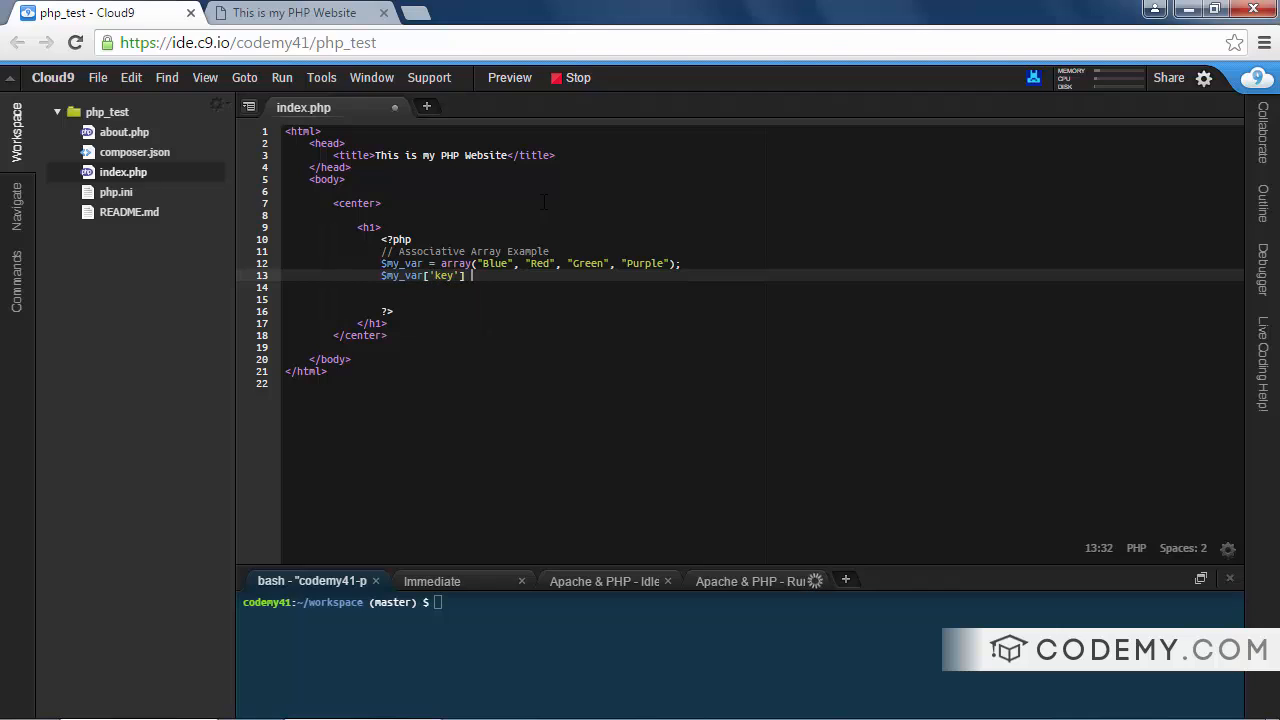
pyautogui.write('=')
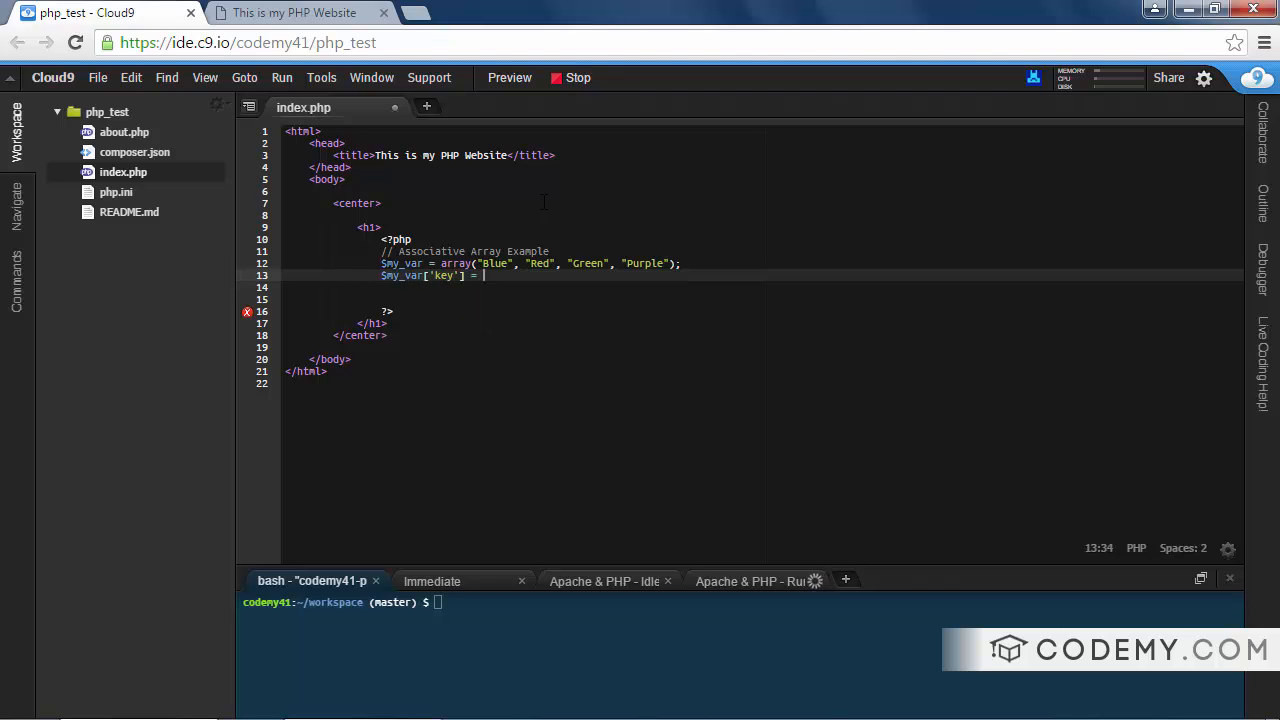
pyautogui.write('"Blue";')
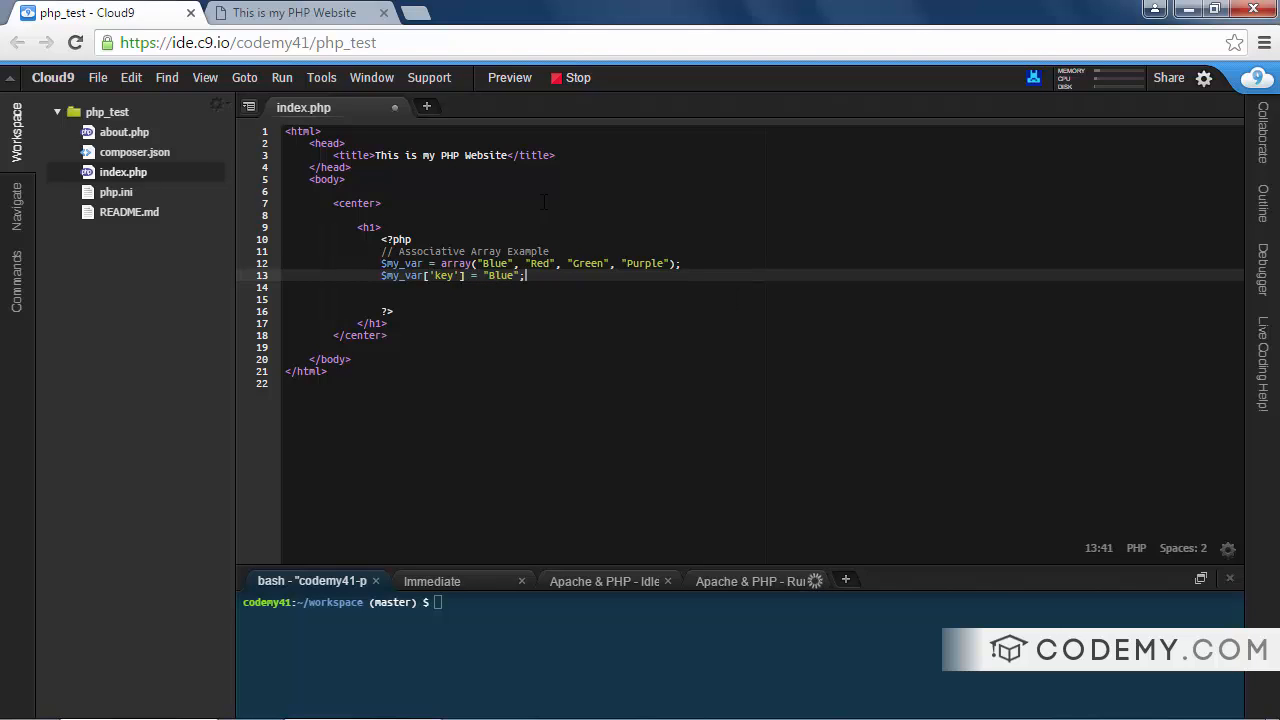
pyautogui.write('$my_')
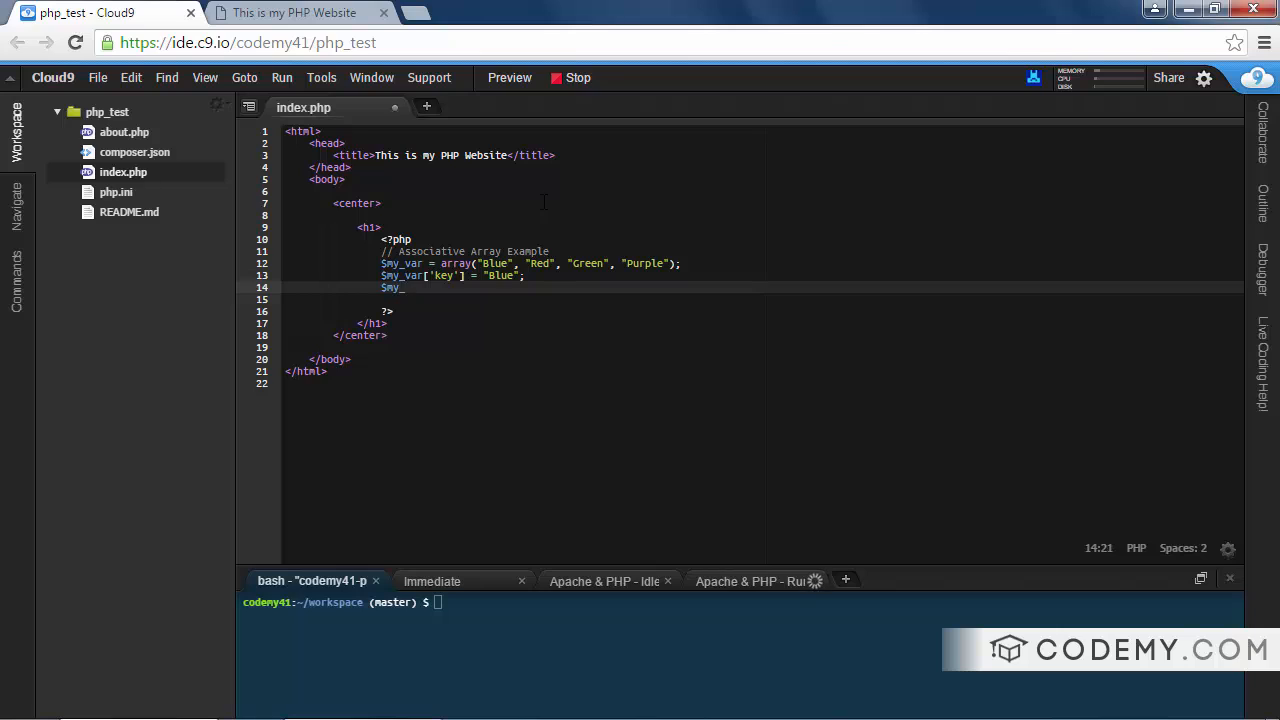
pyautogui.write('var[]')
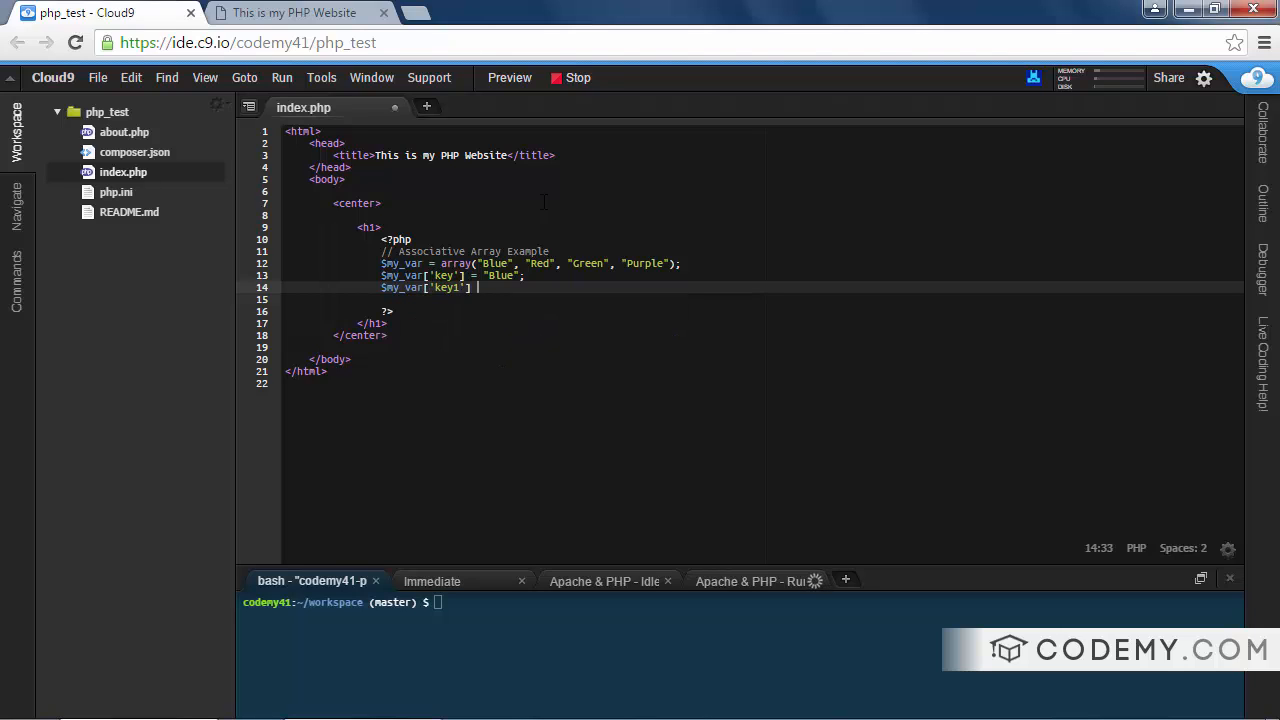
pyautogui.write('= "Red";')
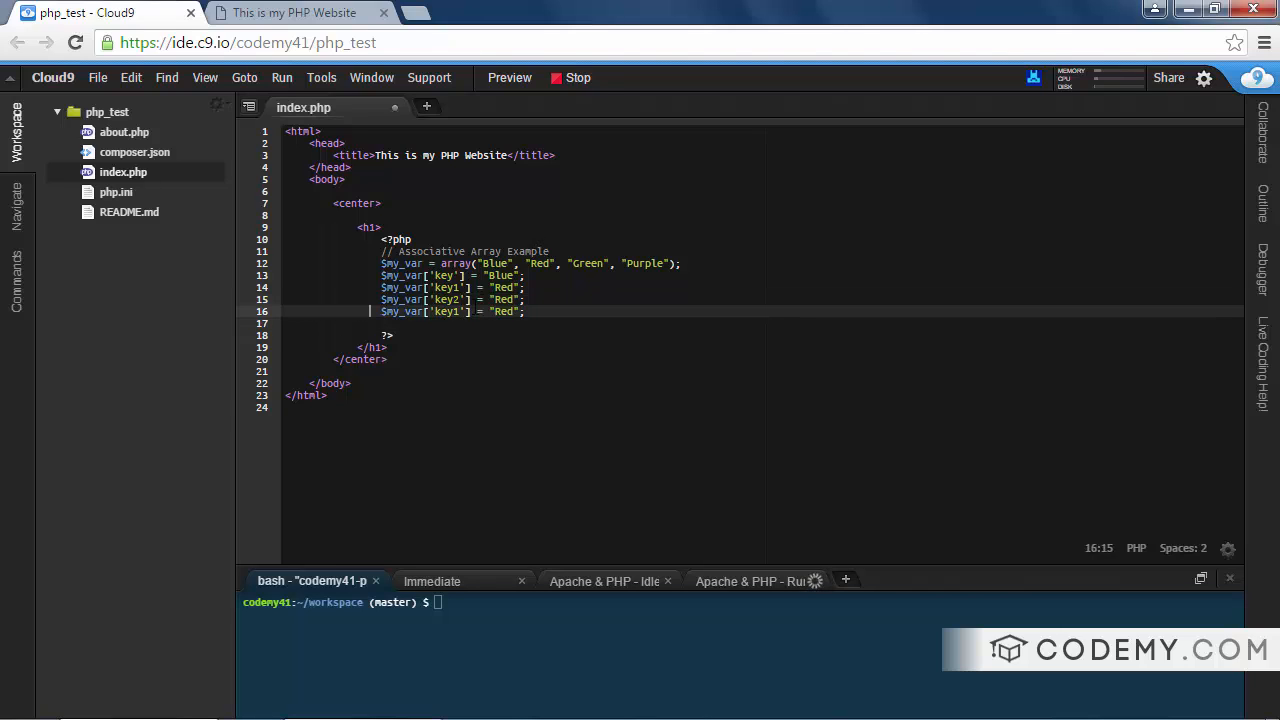
pyautogui.write('key3')
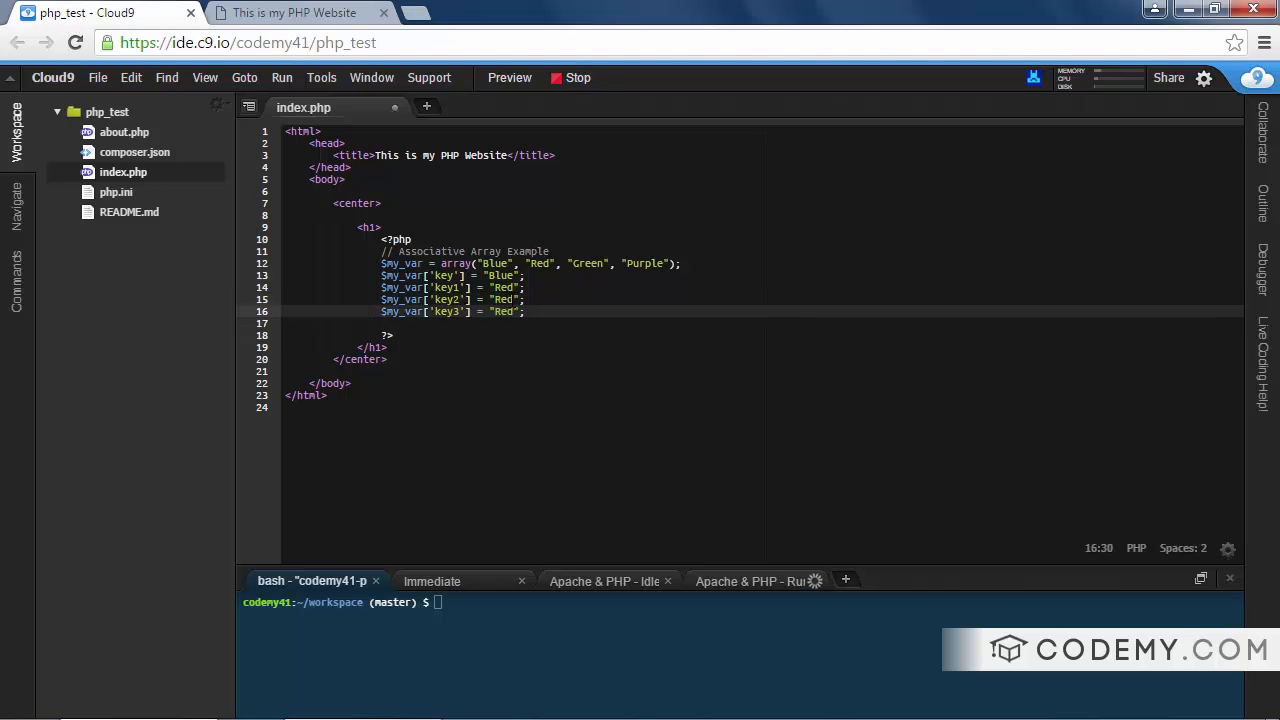
pyautogui.write('Green')
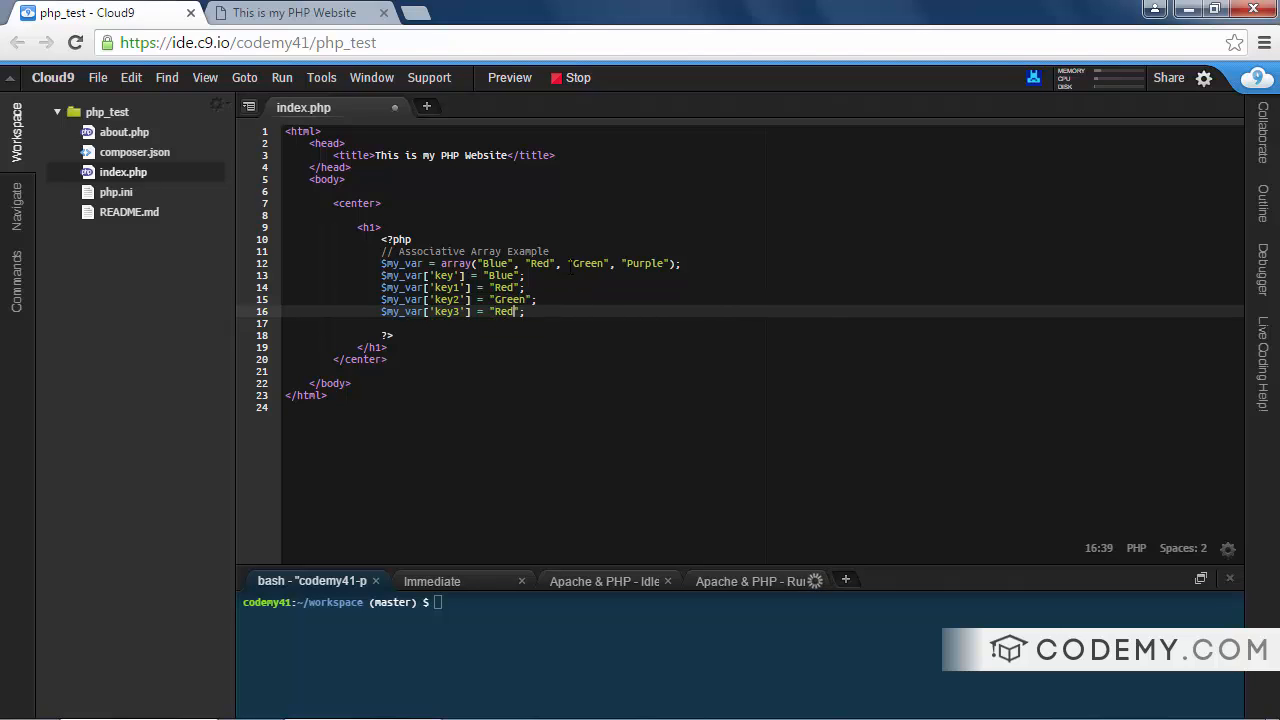
pyautogui.write('Purpl')
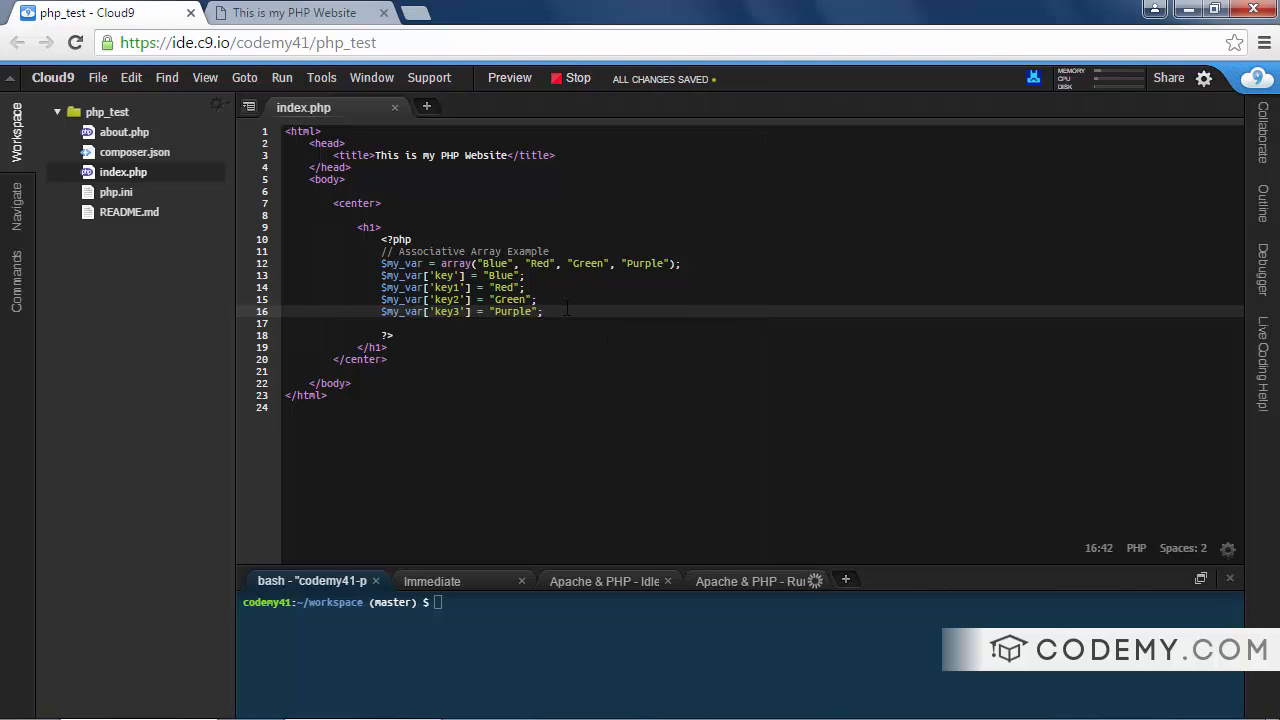
# Add echo $my_var['key2']; below the assignments and save index.php
pyautogui.press('Return')
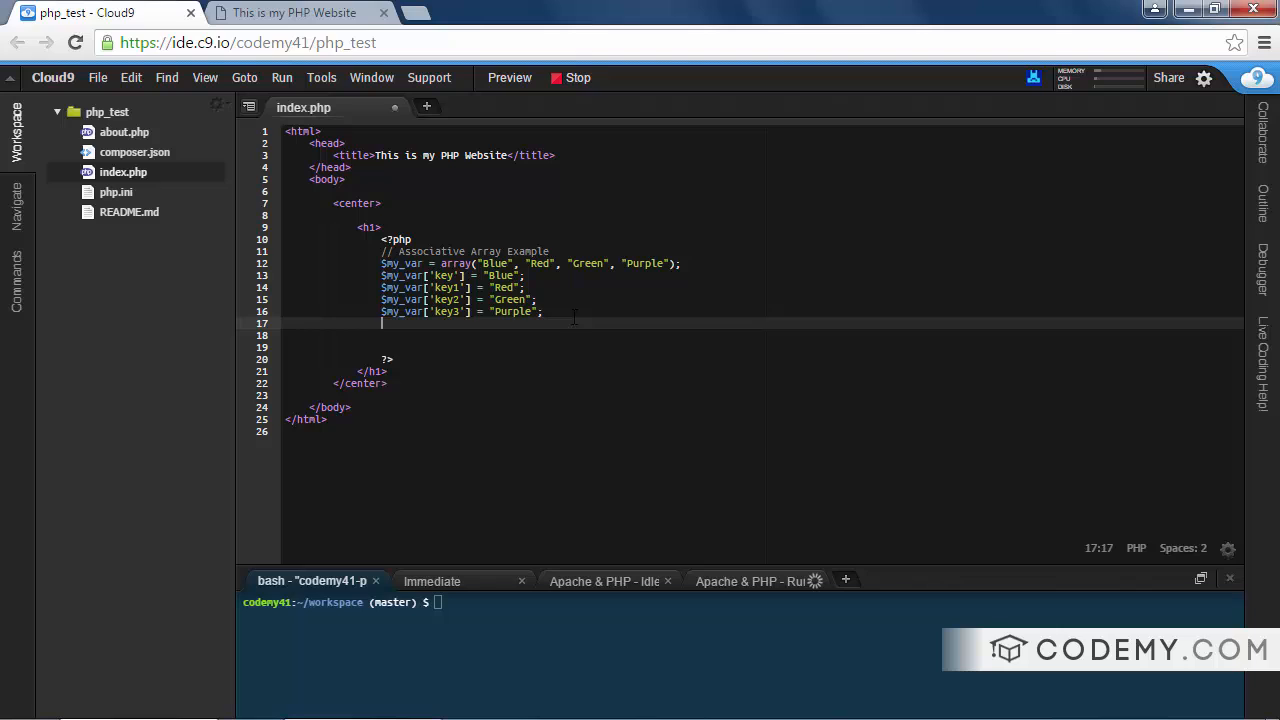
pyautogui.write('echo')
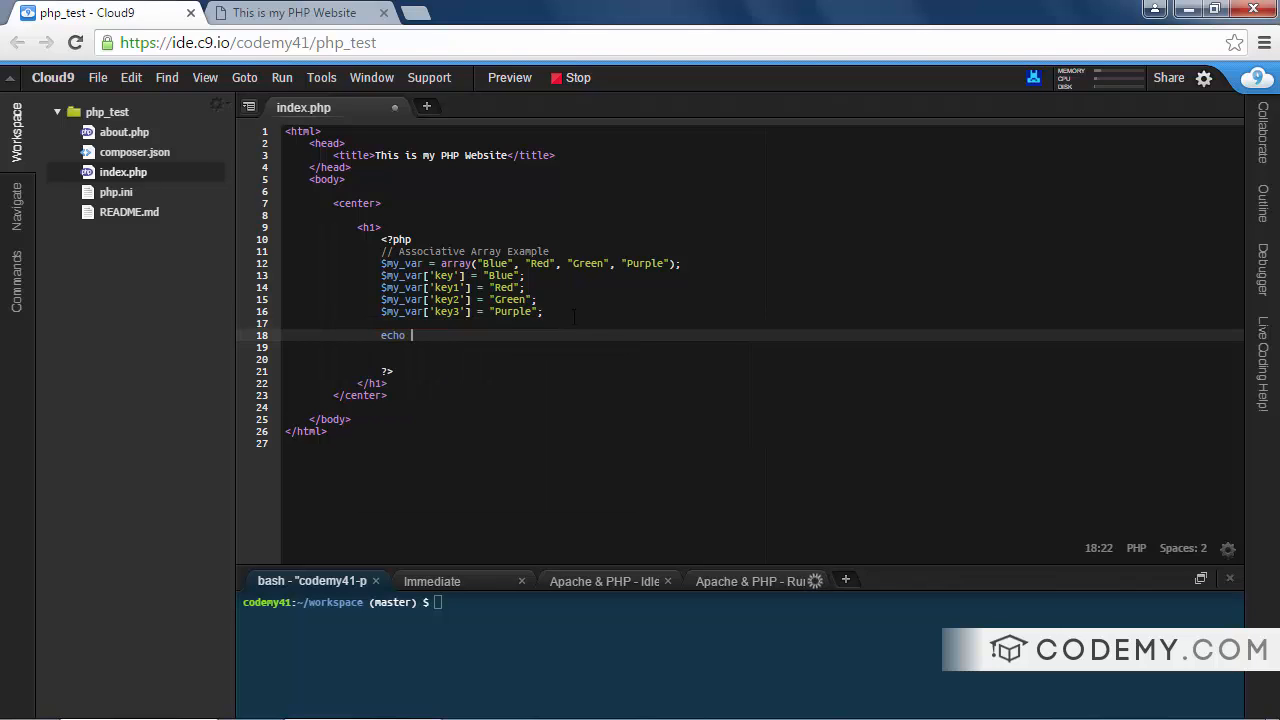
pyautogui.write('$my_var')
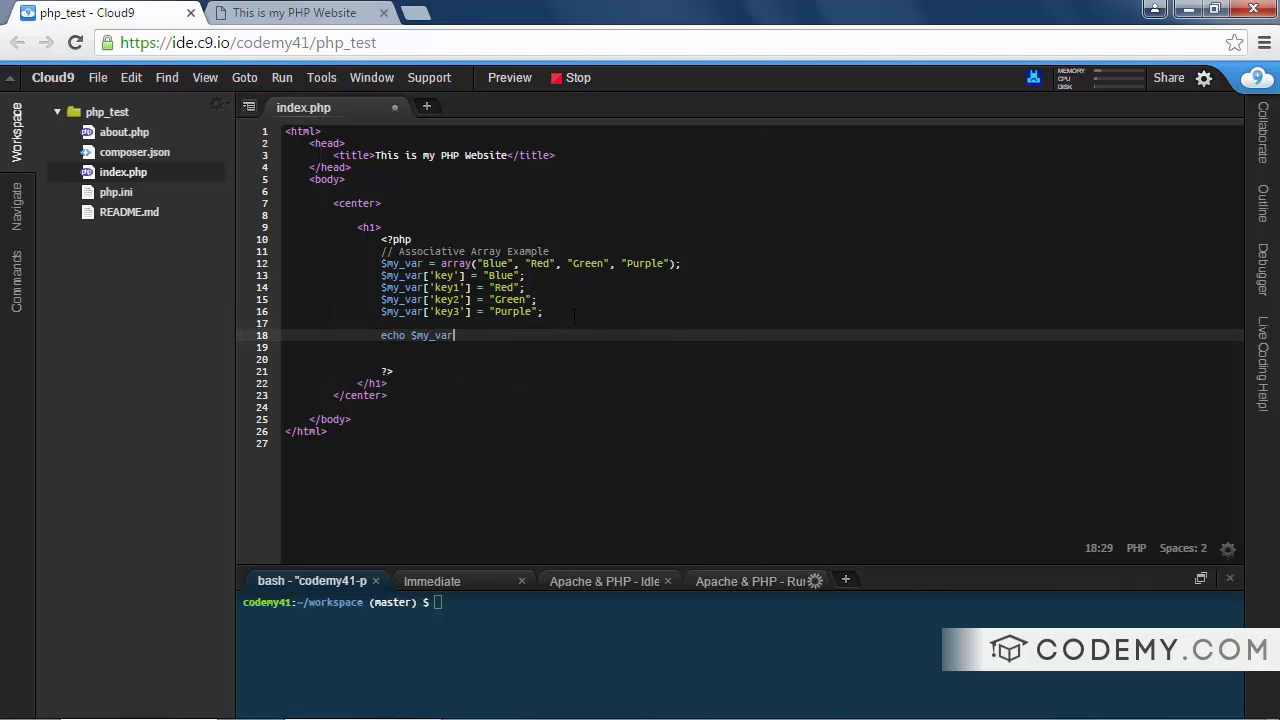
pyautogui.write("['']")
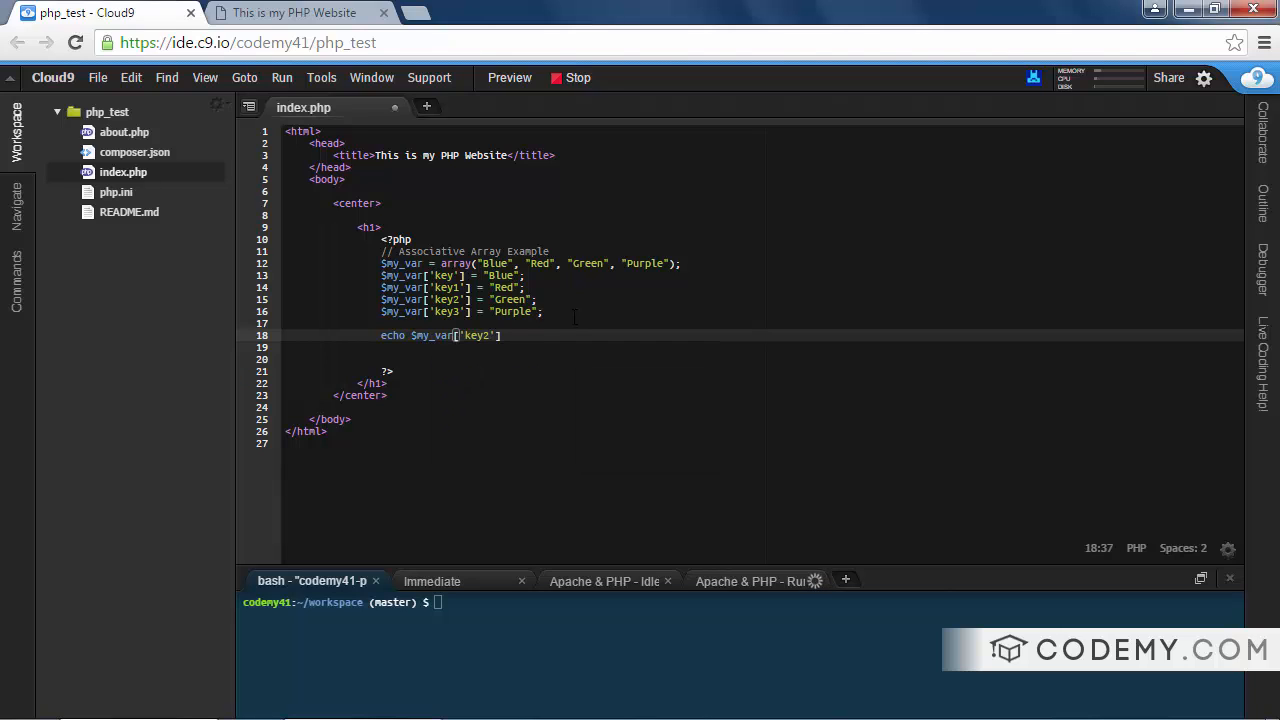
pyautogui.write(';')
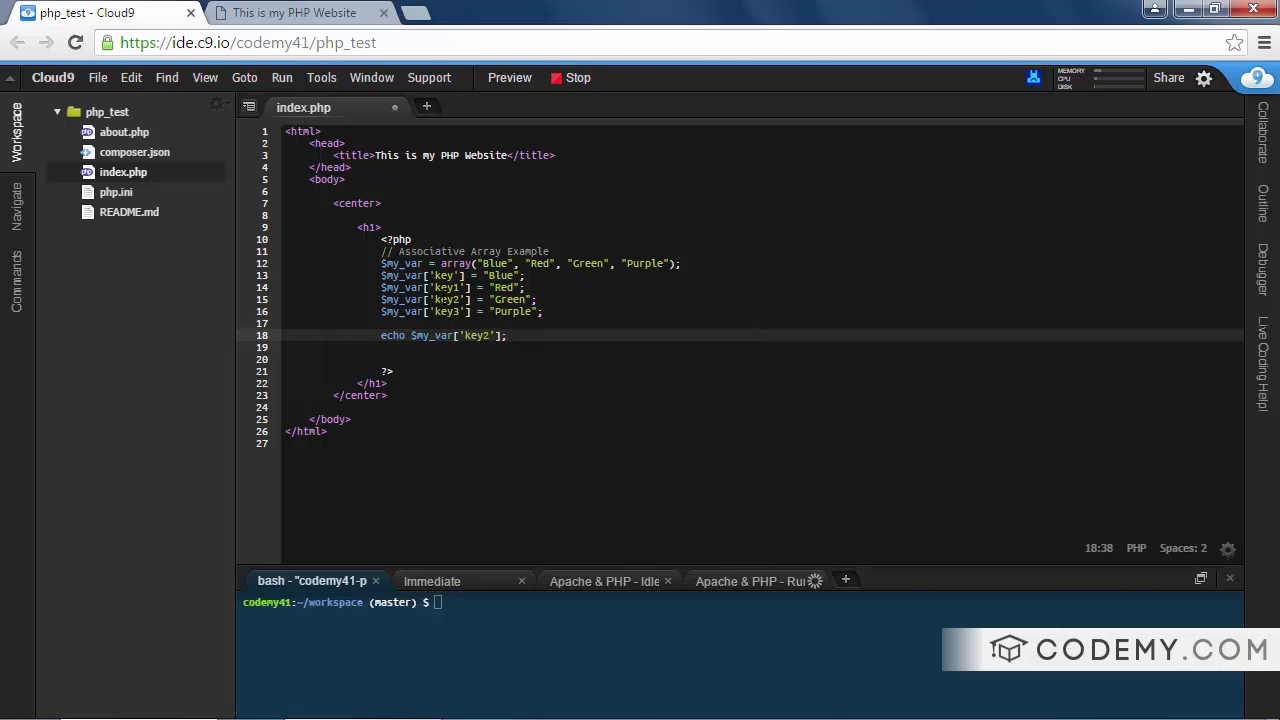
pyautogui.press('ctrl+s')
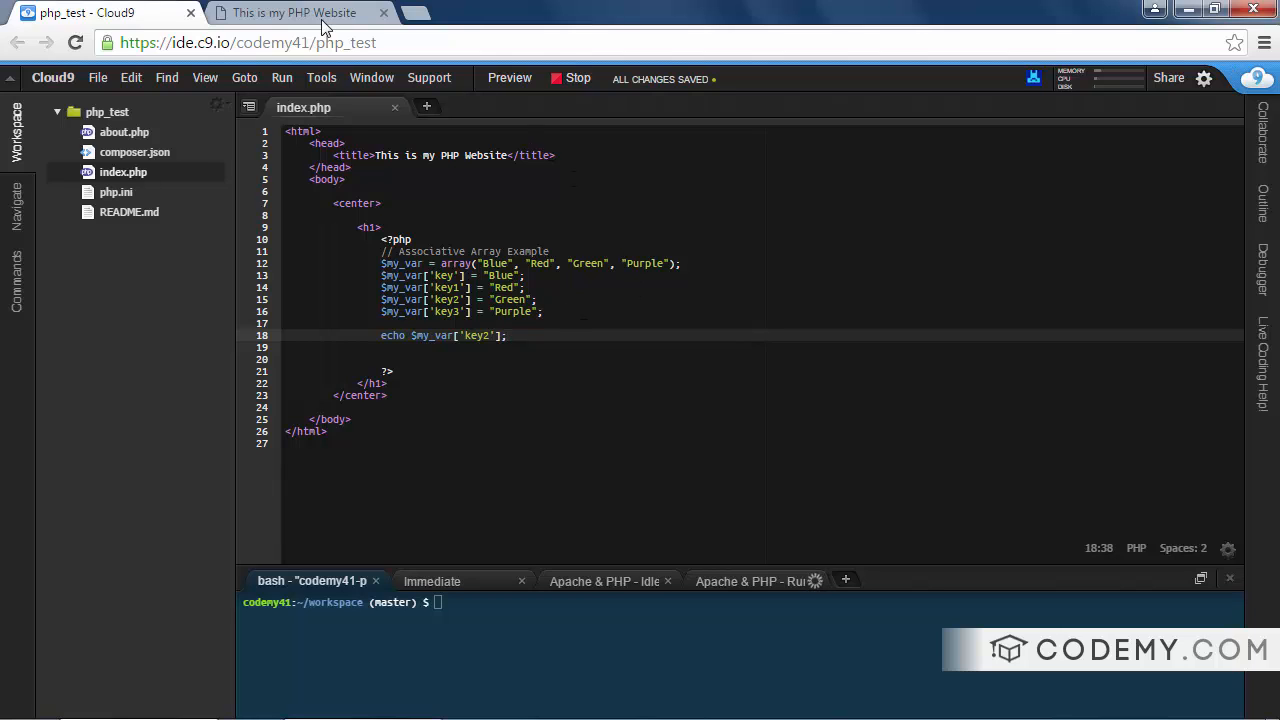
# Remove the old array() line and refresh the preview to show Green for key2
pyautogui.click(294, 12)
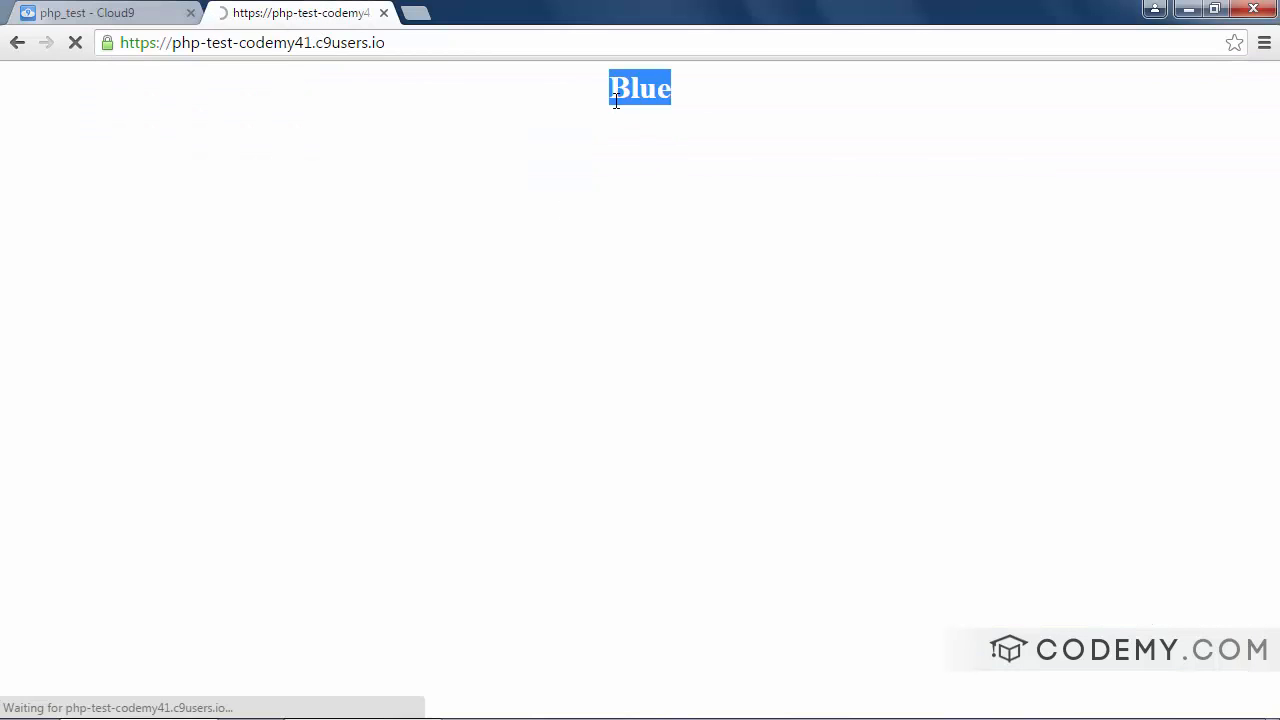
pyautogui.click(100, 12)
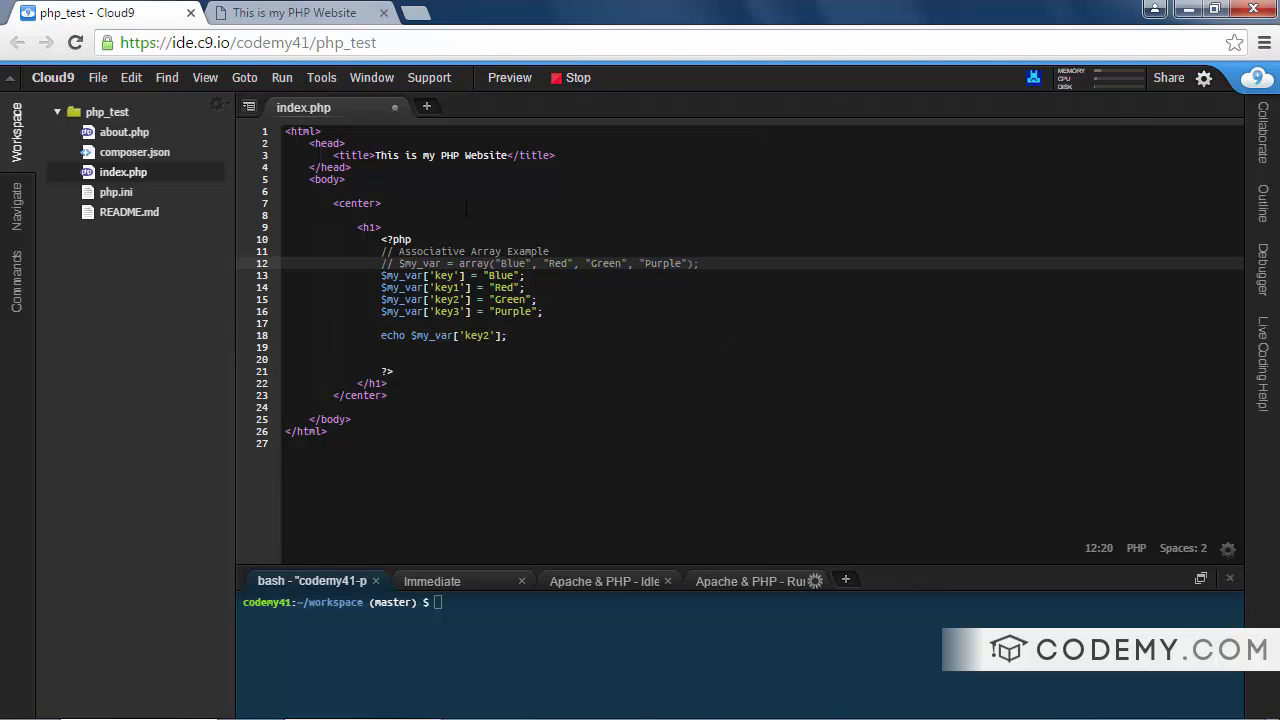
pyautogui.press('Delete')
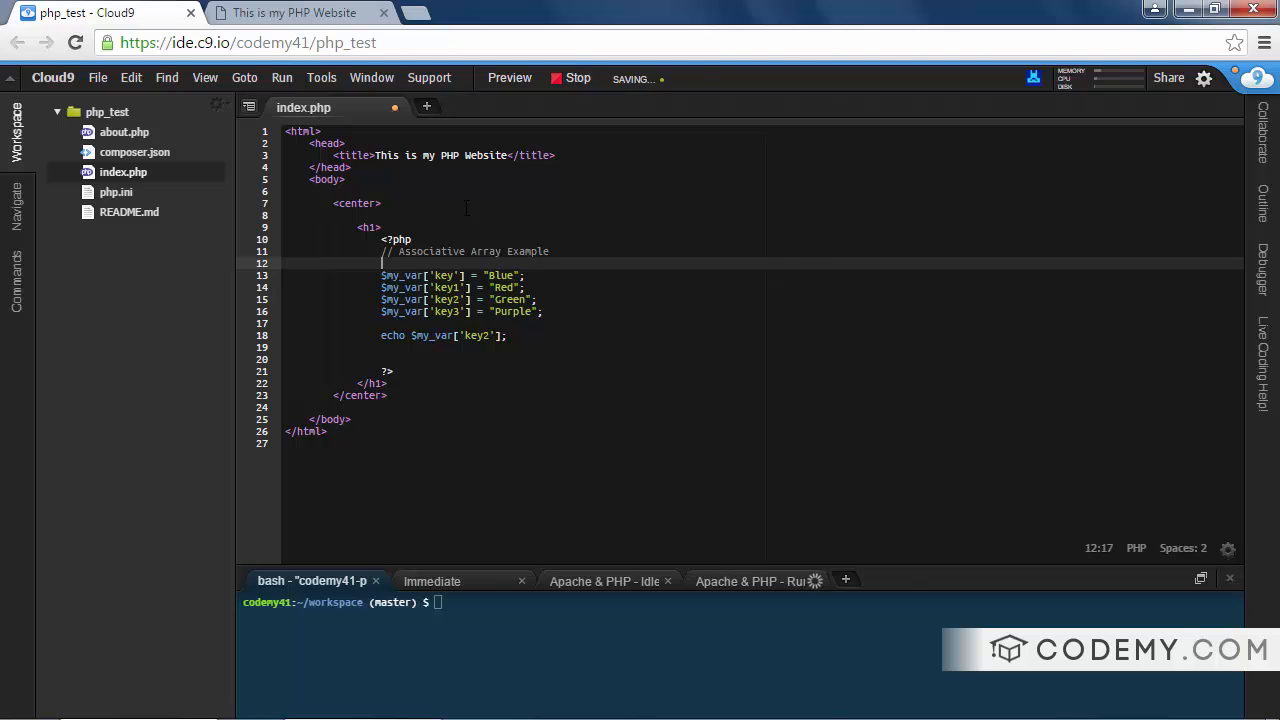
pyautogui.click(296, 12)
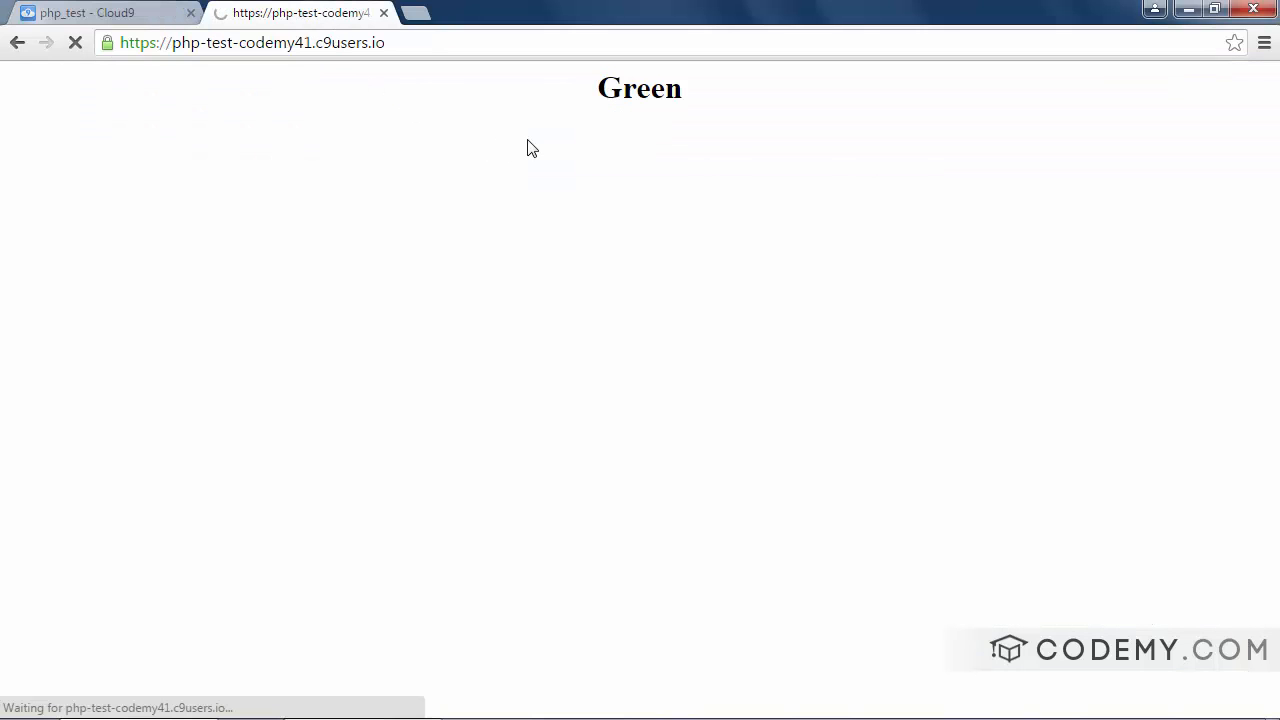
pyautogui.click(100, 12)
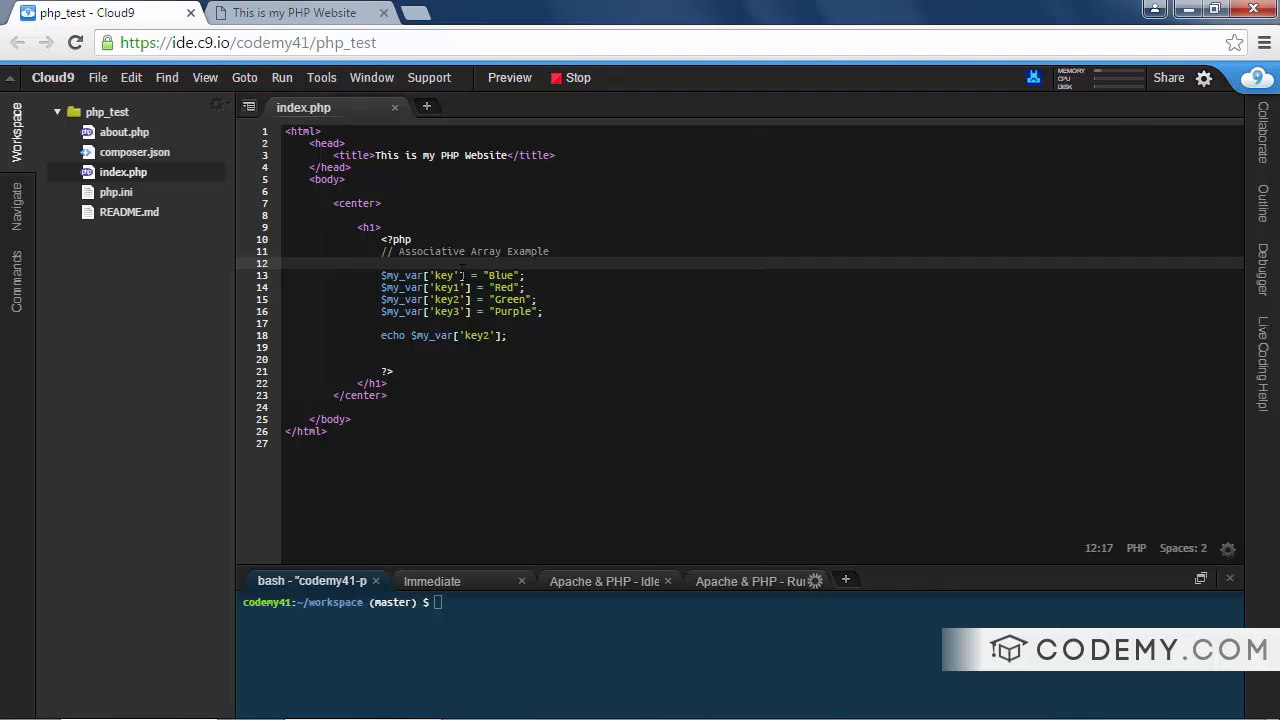
# Replace the code with $ages for James 32, Scott 30, Nancy and Bob 42
pyautogui.doubleClick(444, 276)
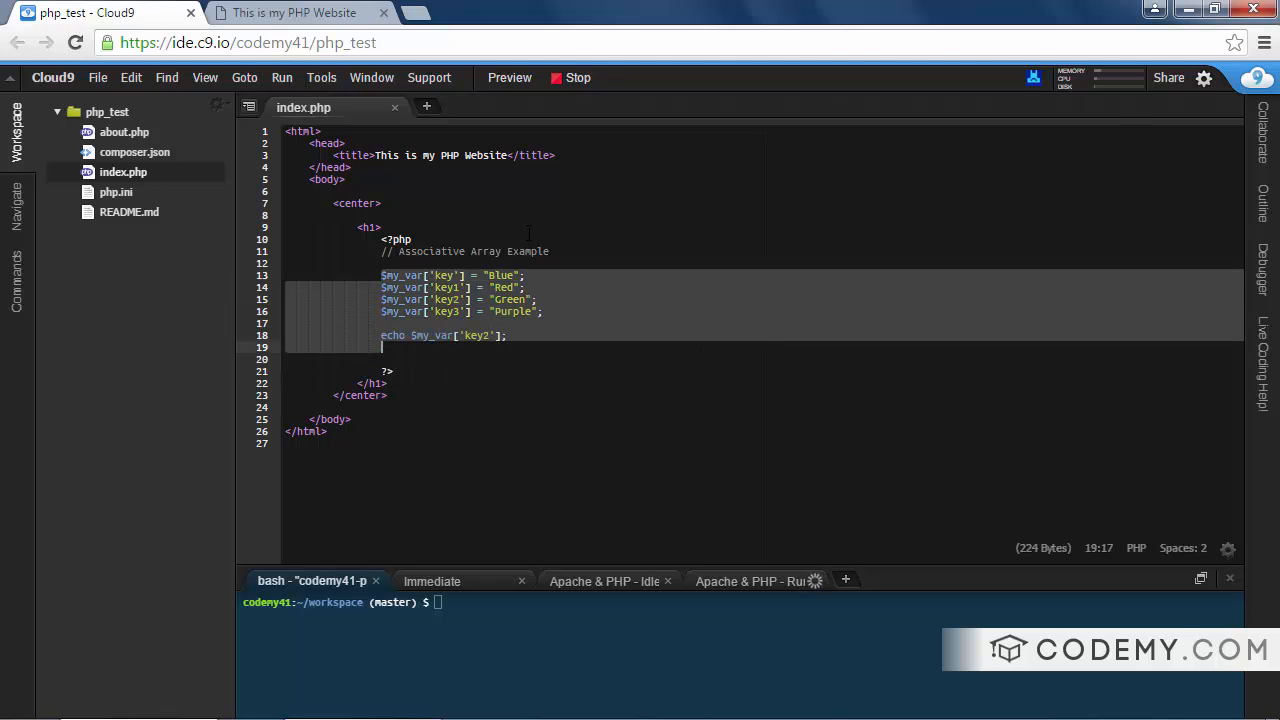
pyautogui.press('Delete')
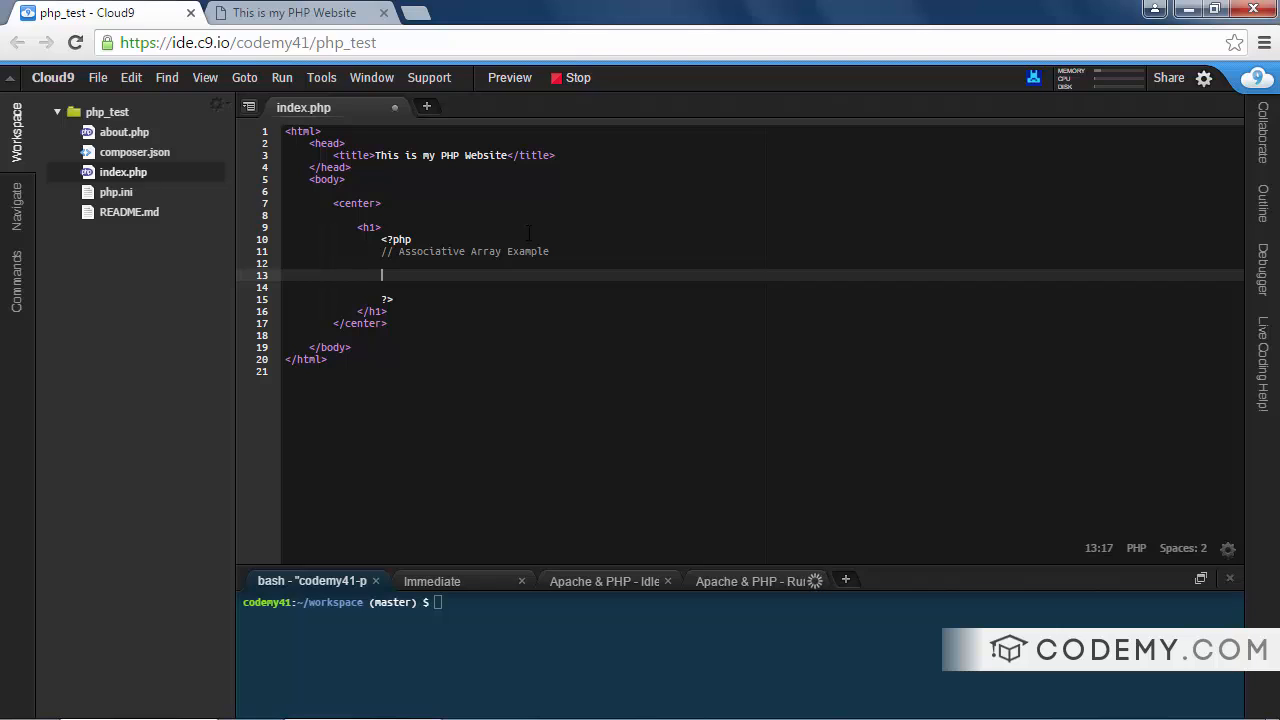
pyautogui.write('$ages')
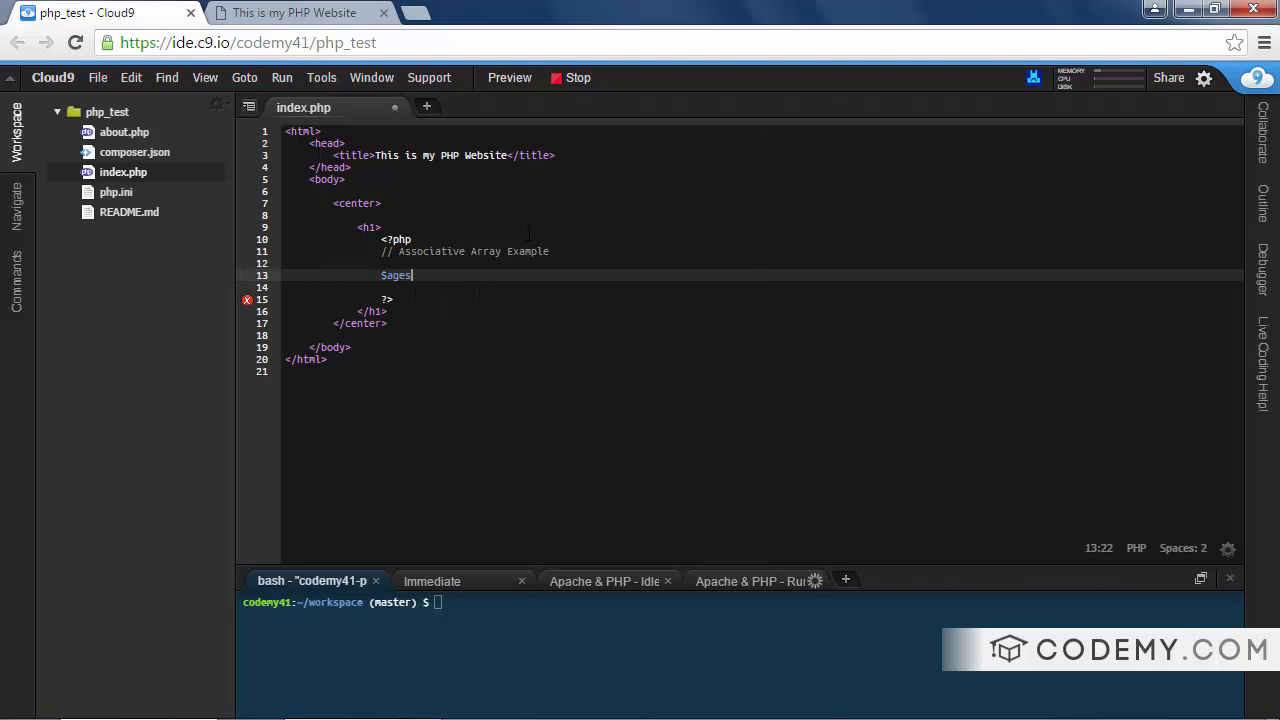
pyautogui.write('[]')
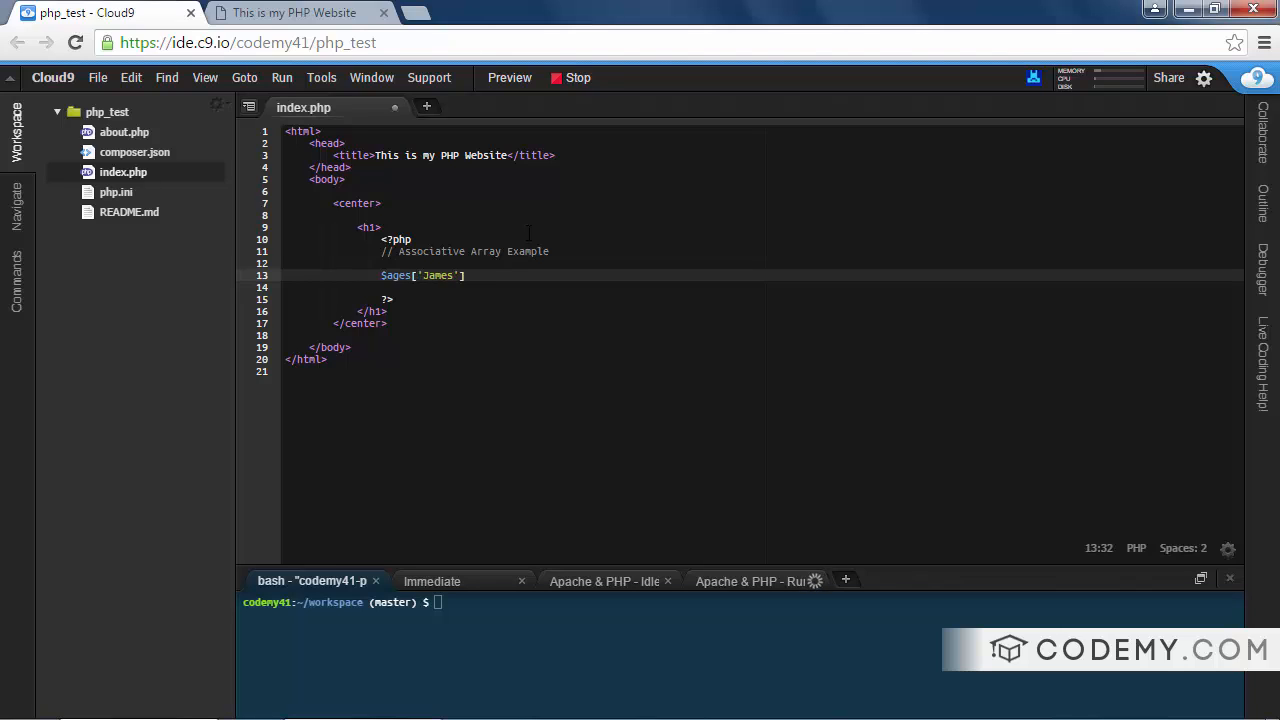
pyautogui.write('= "32";')
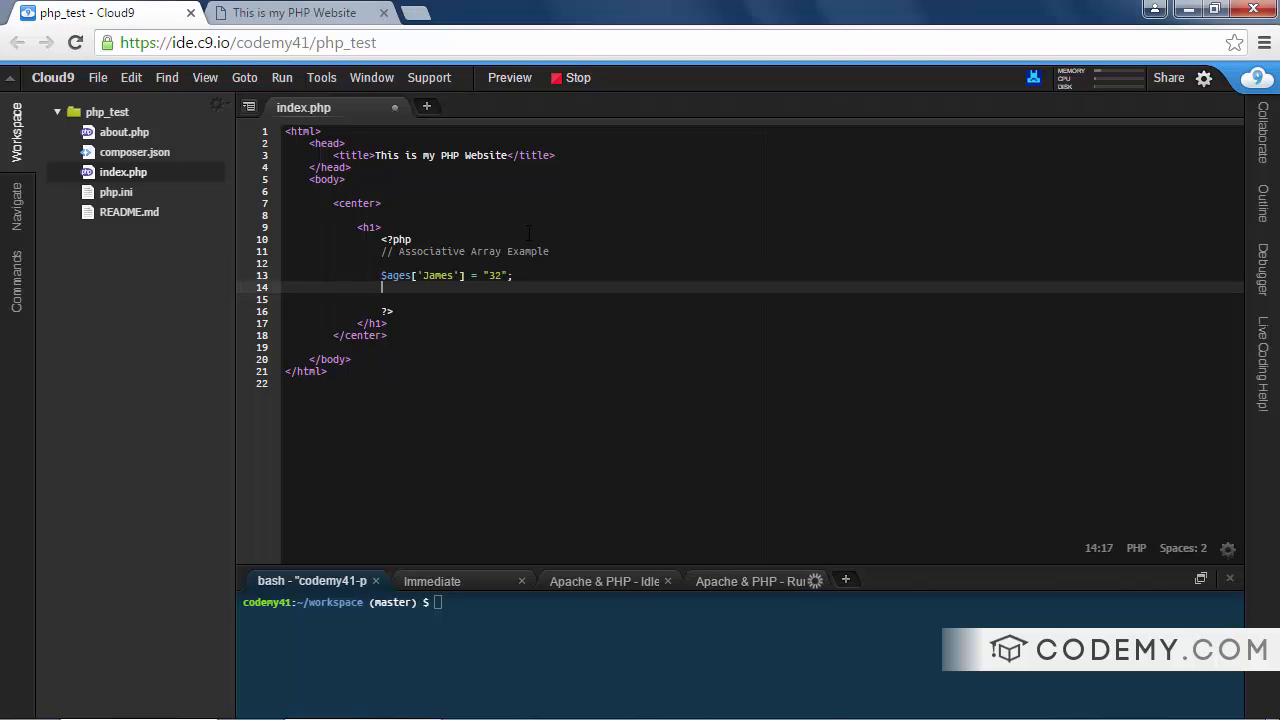
pyautogui.write('$ages[\'James\'] = "32";')
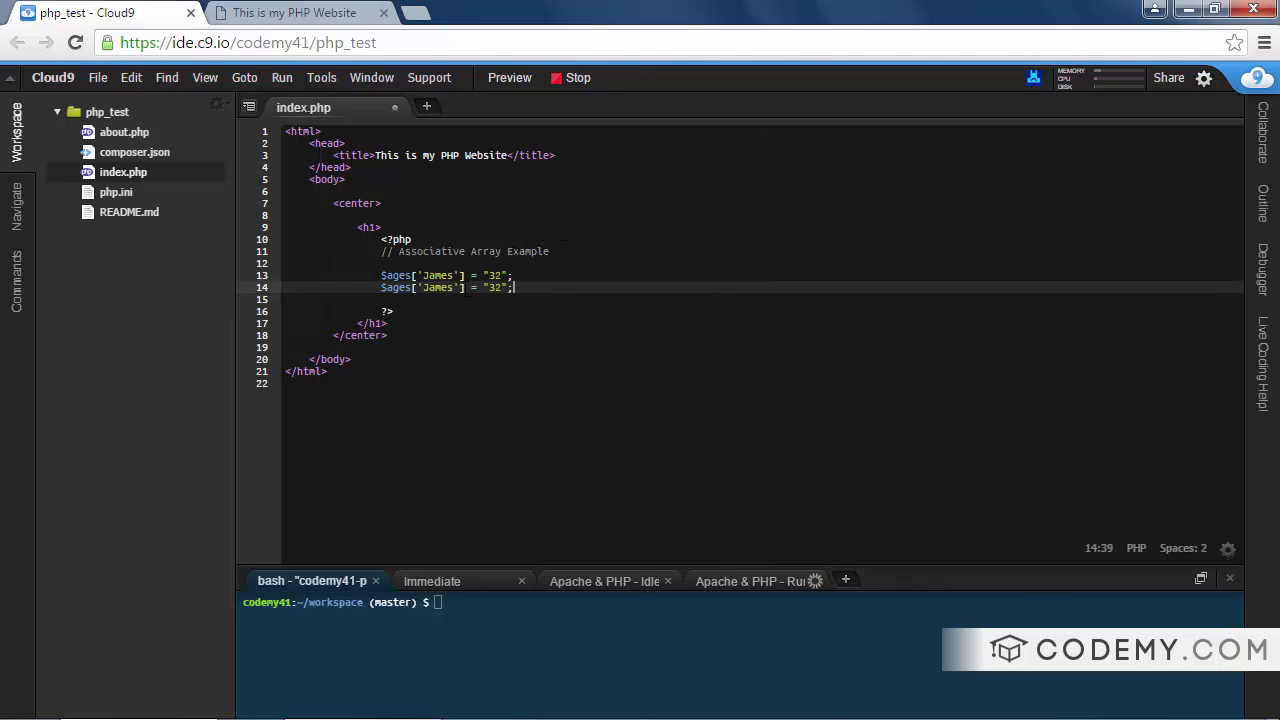
pyautogui.write('Sco')
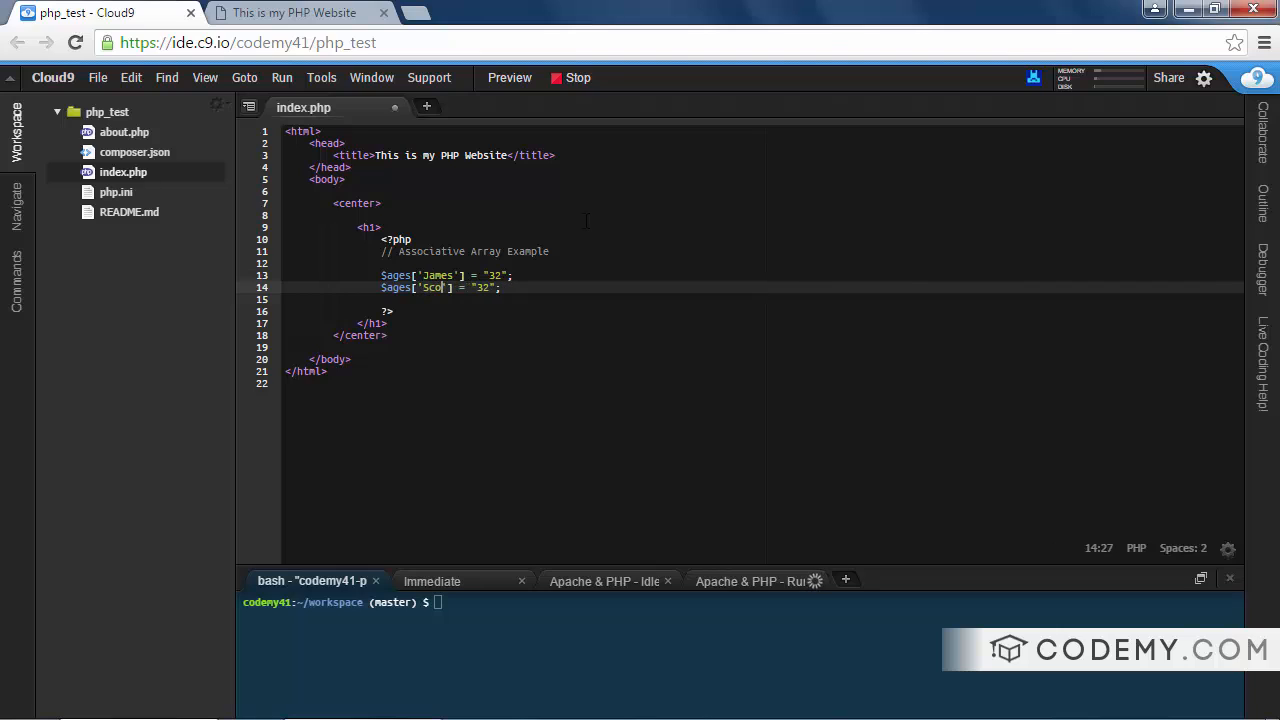
pyautogui.write('tt')
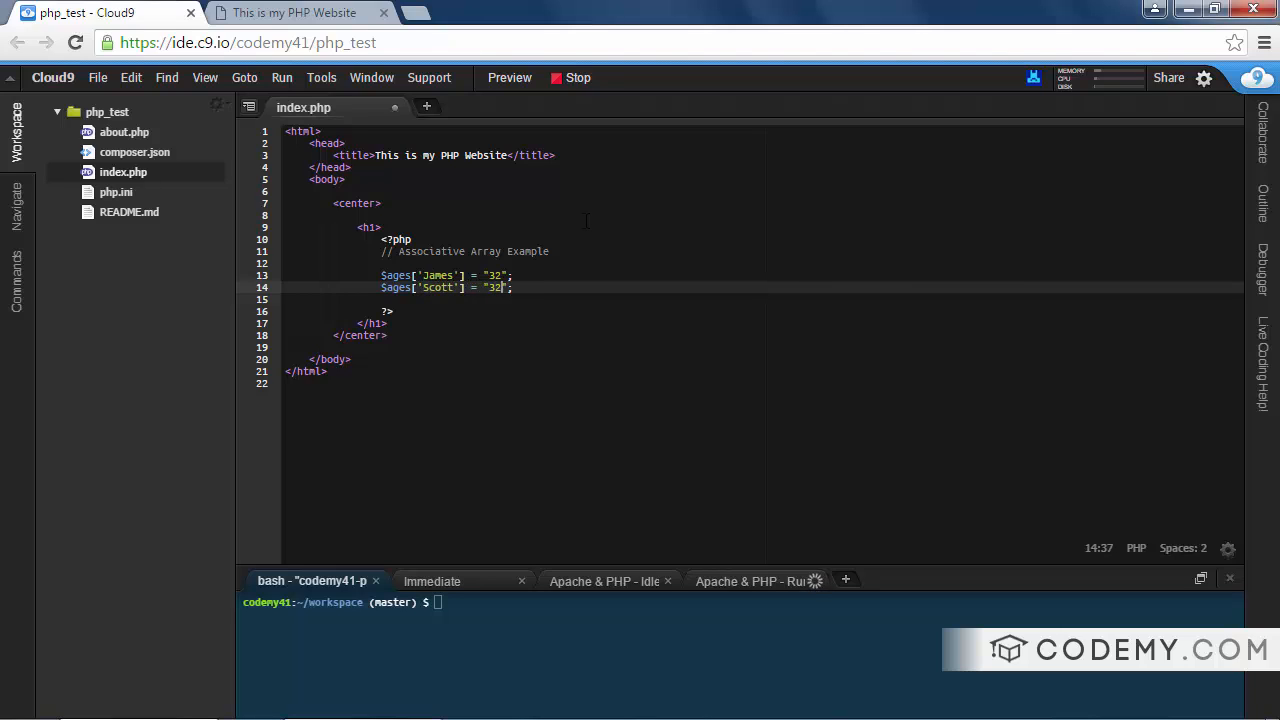
pyautogui.write('30')
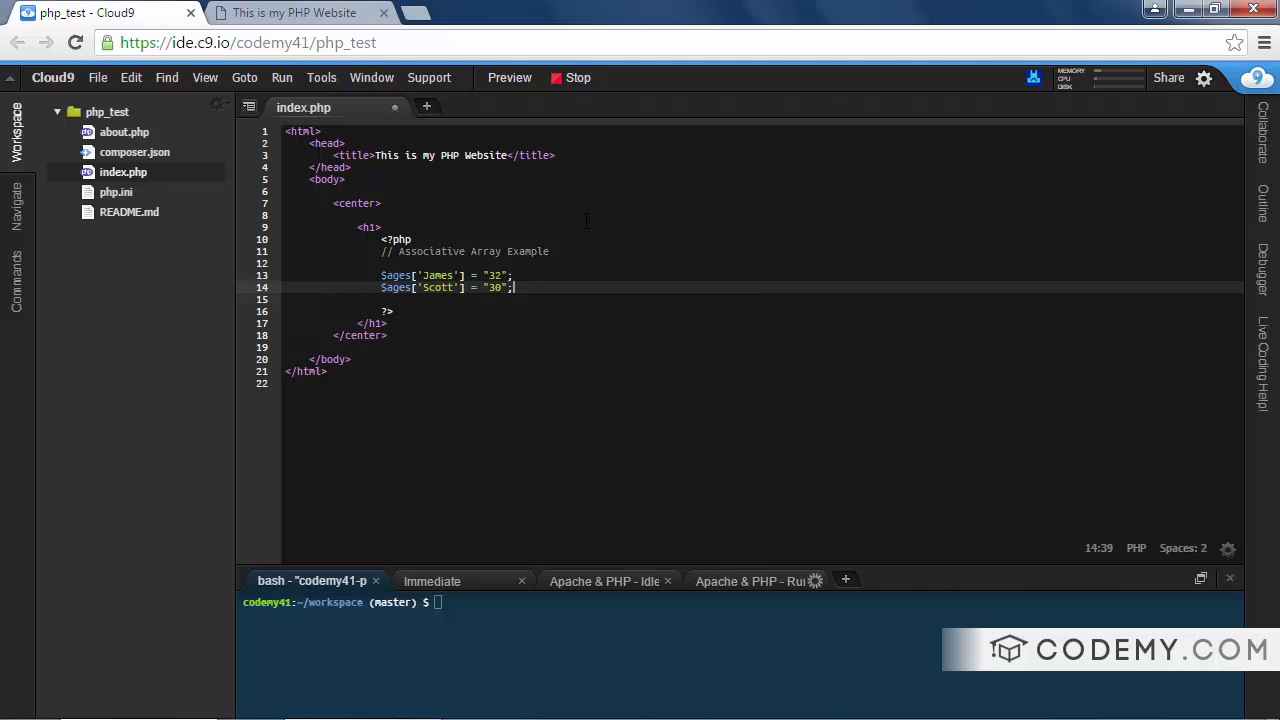
pyautogui.write('$ages[\'James\'] = "32";')
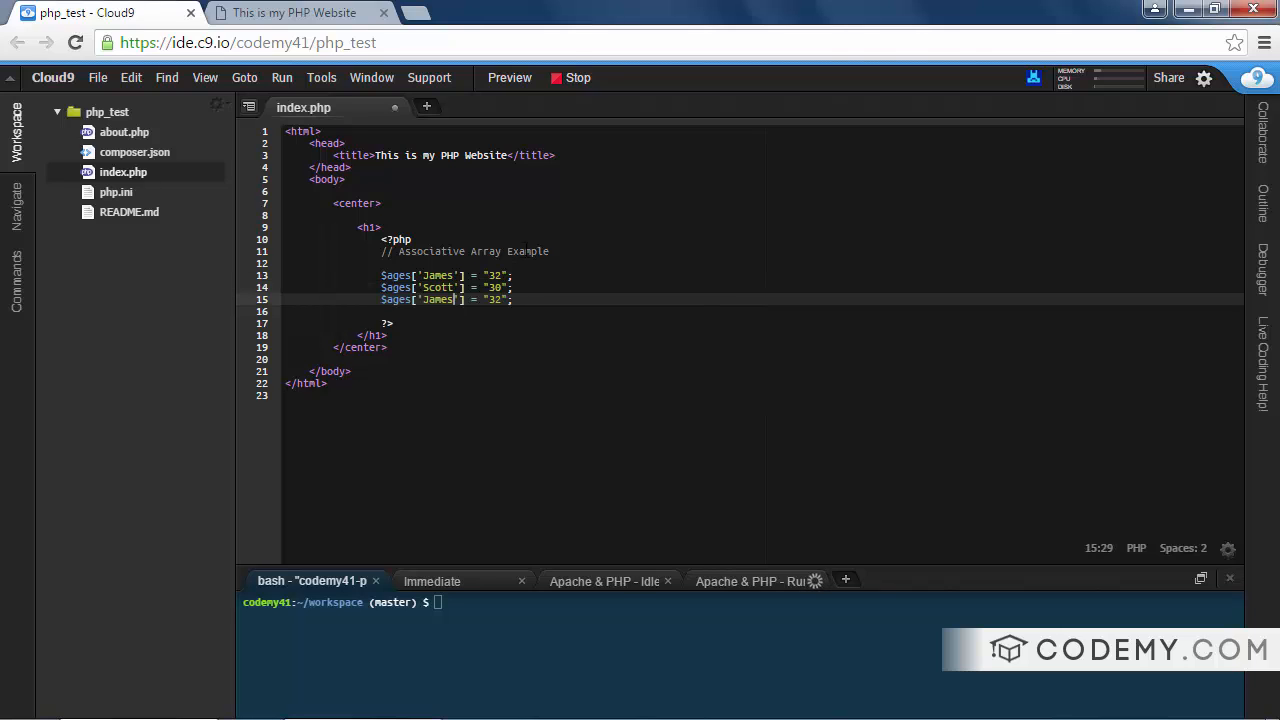
pyautogui.write('Nancy')
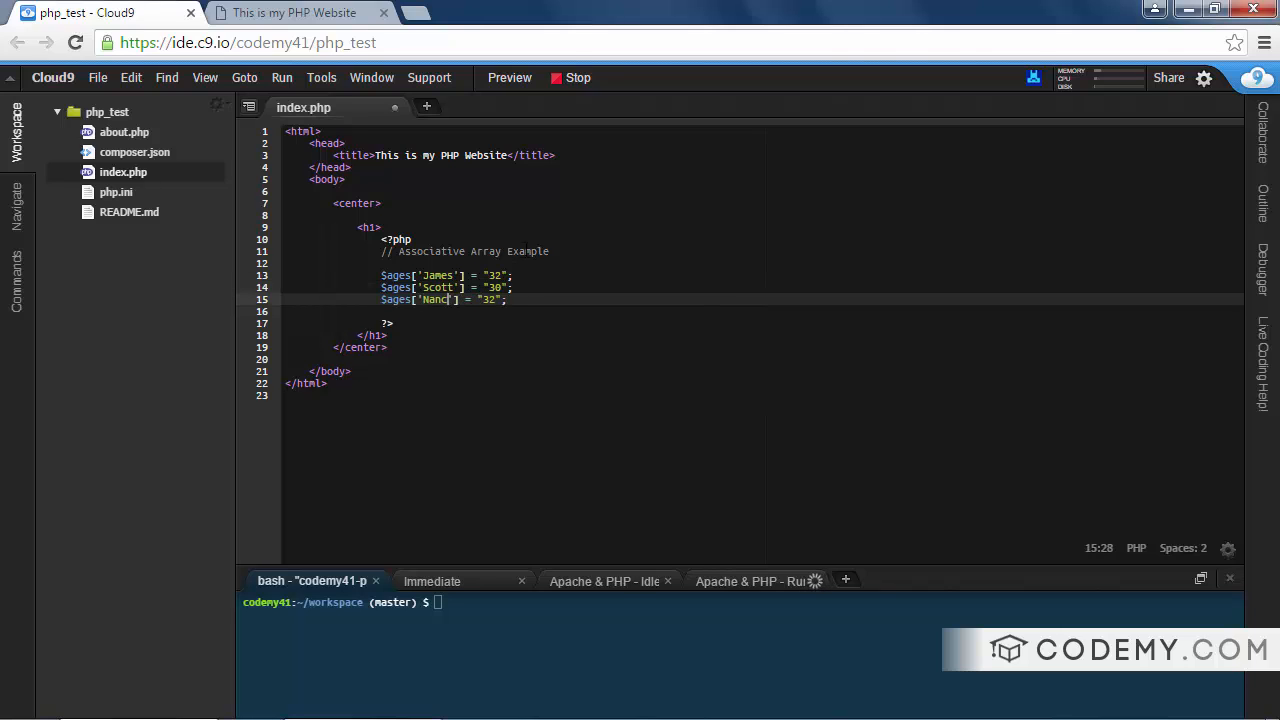
pyautogui.write('y')
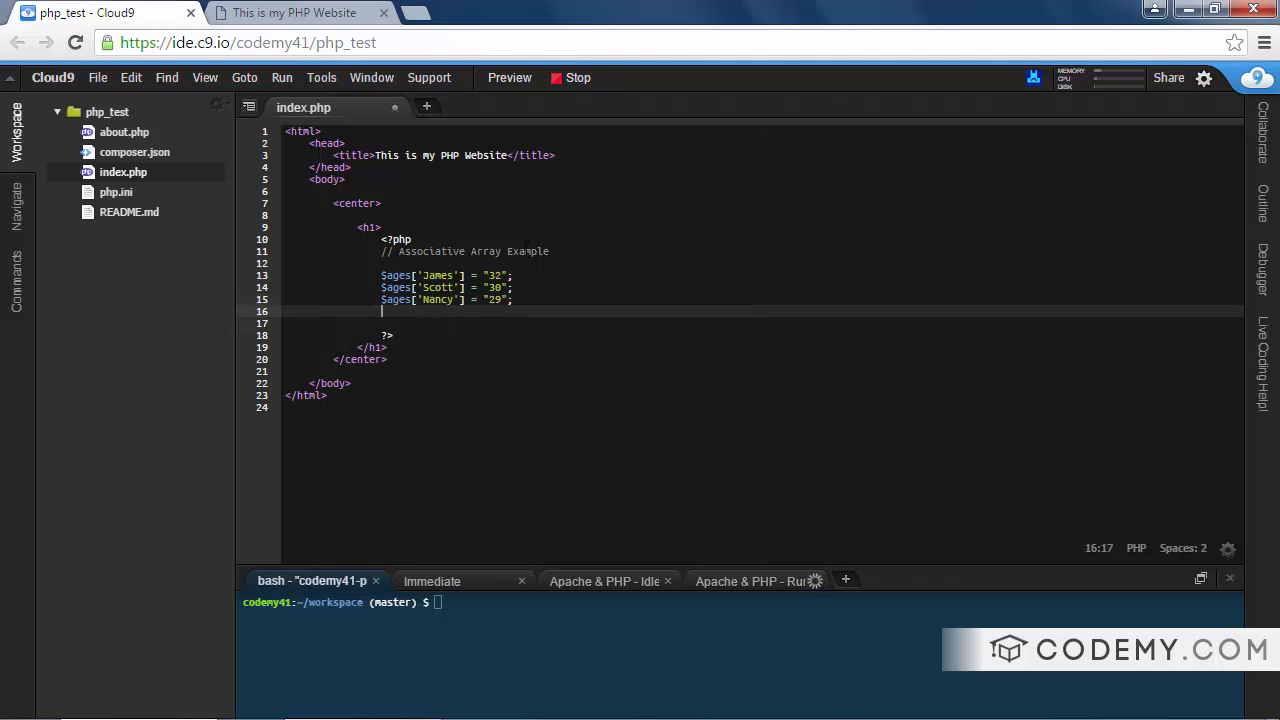
pyautogui.write('$ages[\'James\'] = "30";')
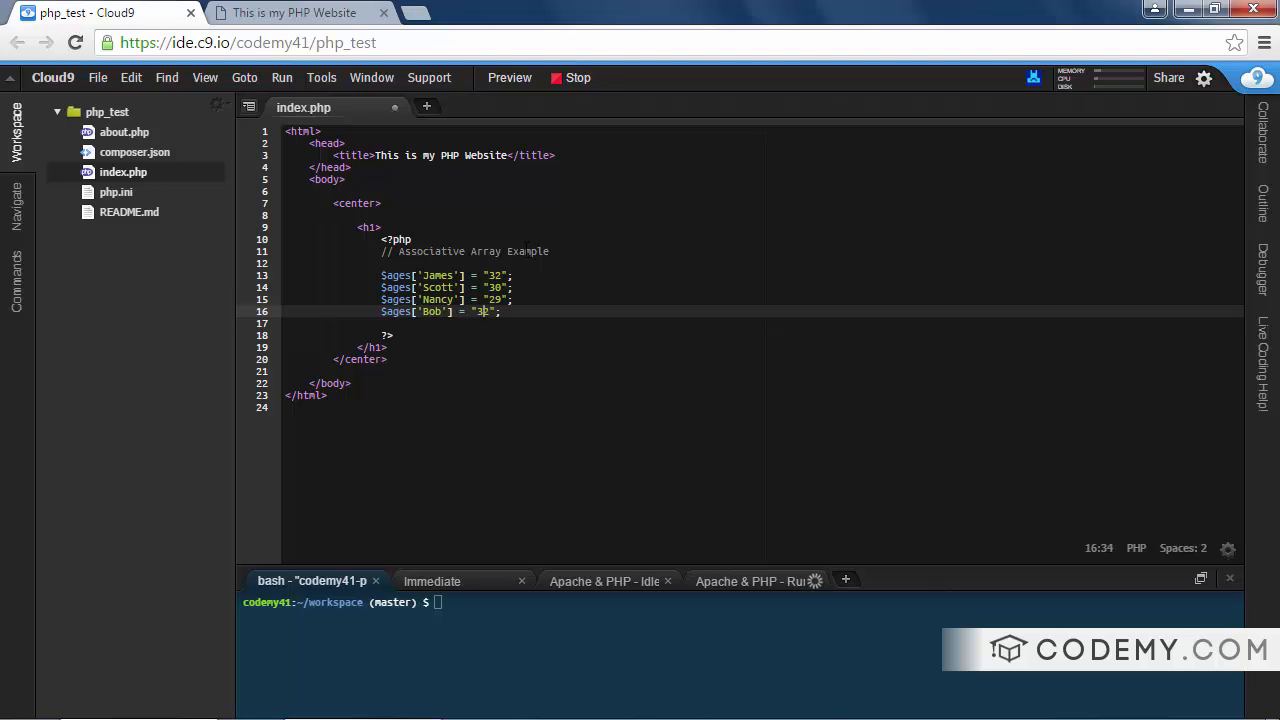
pyautogui.write('42')
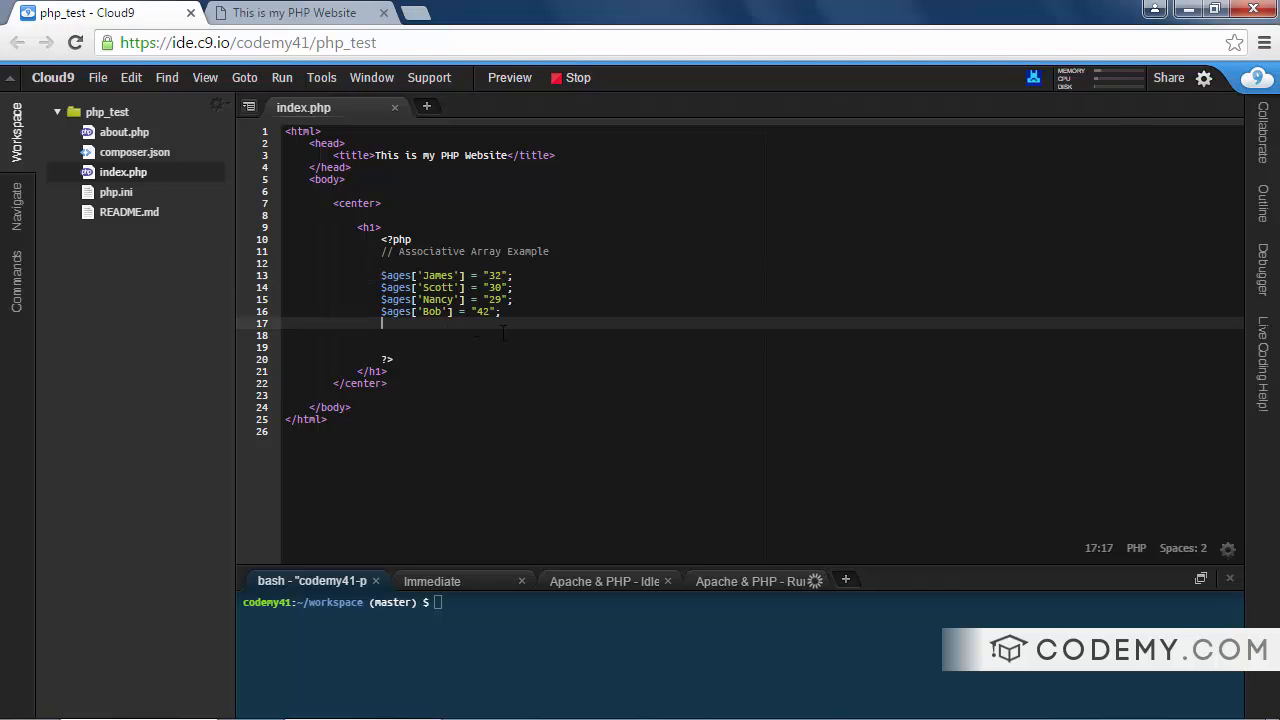
# Add echo $ages['Scott']; and switch to the website preview
pyautogui.write('echo $ages[')
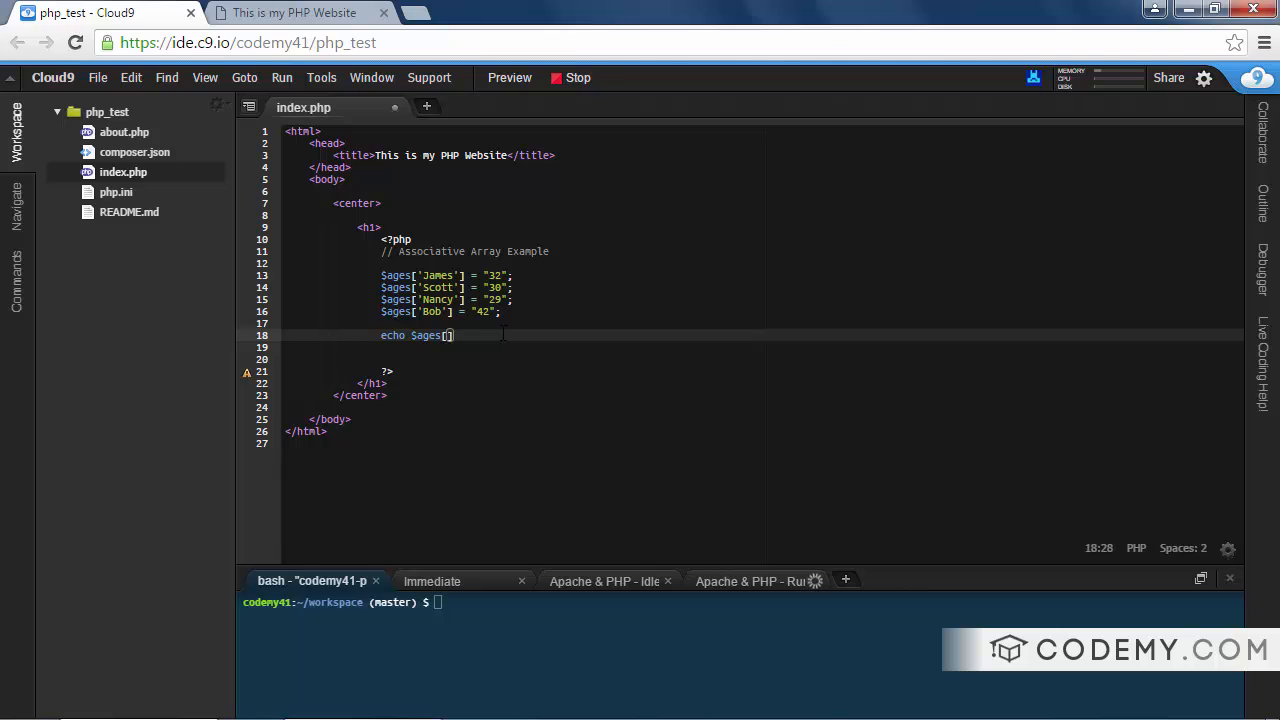
pyautogui.write("'Scott'")
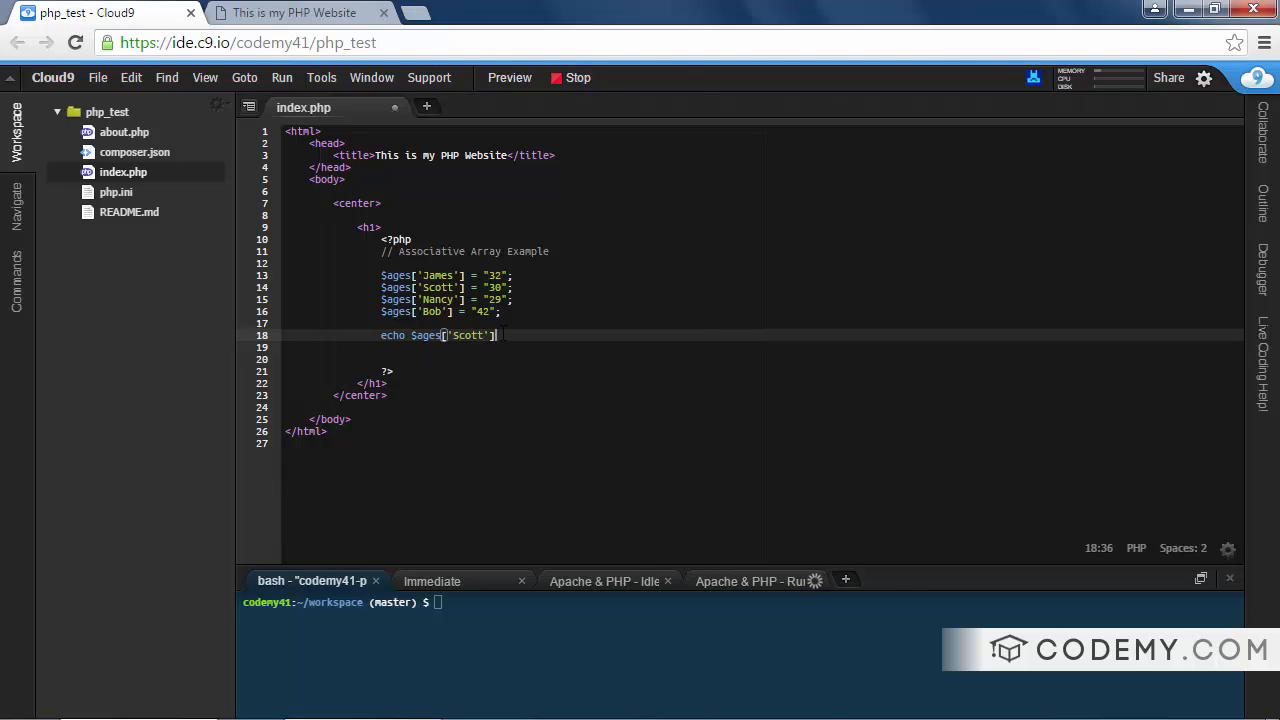
pyautogui.write(';')
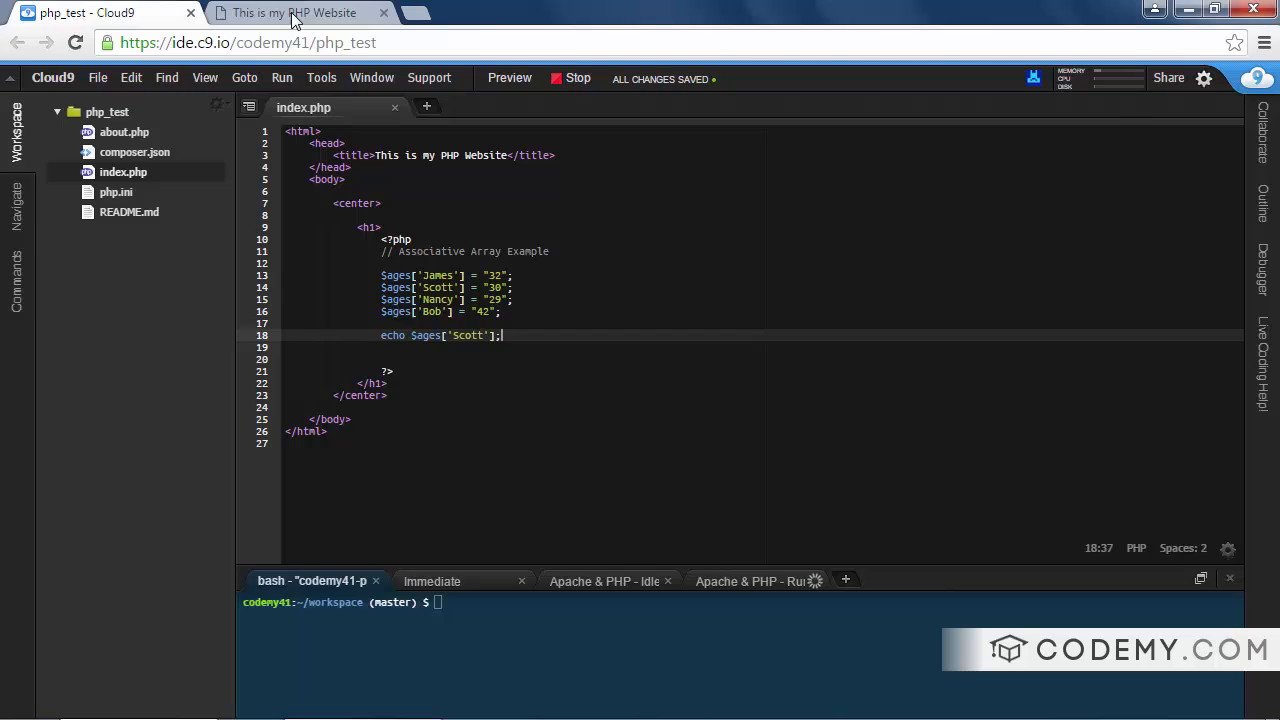
pyautogui.click(292, 12)
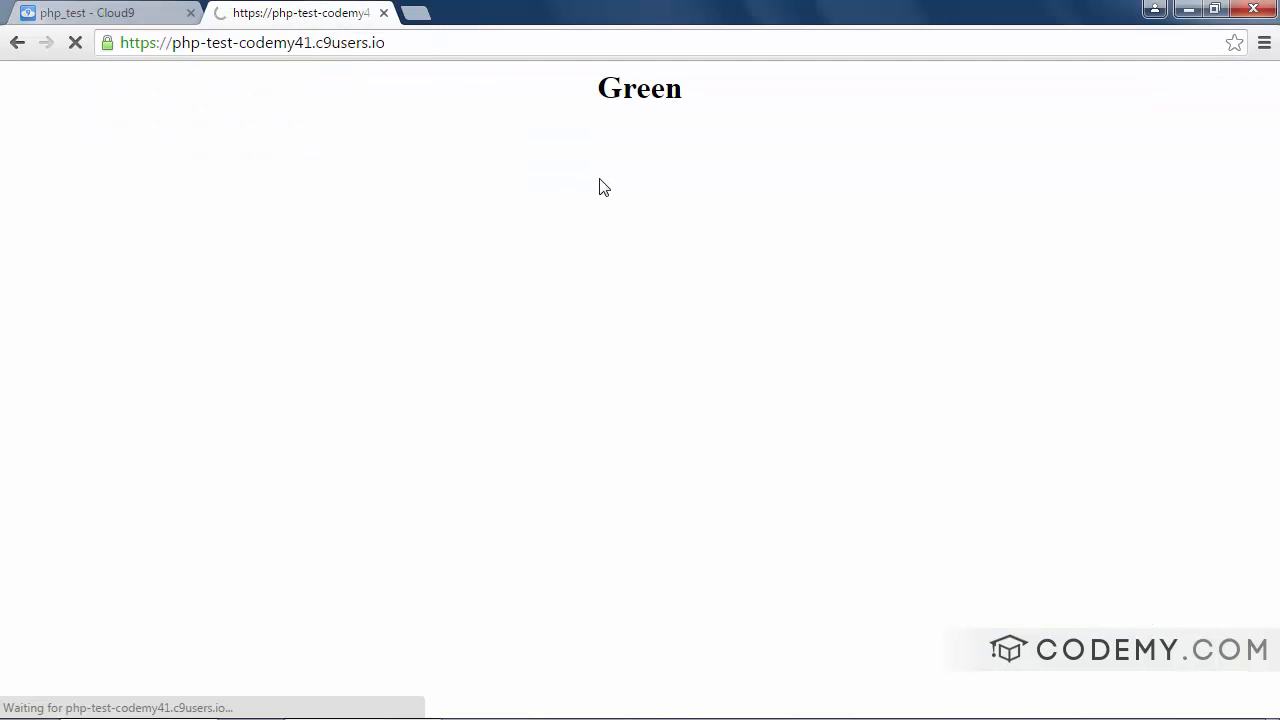
# Return to the editor and clear James's age value to empty quotes
pyautogui.click(100, 12)
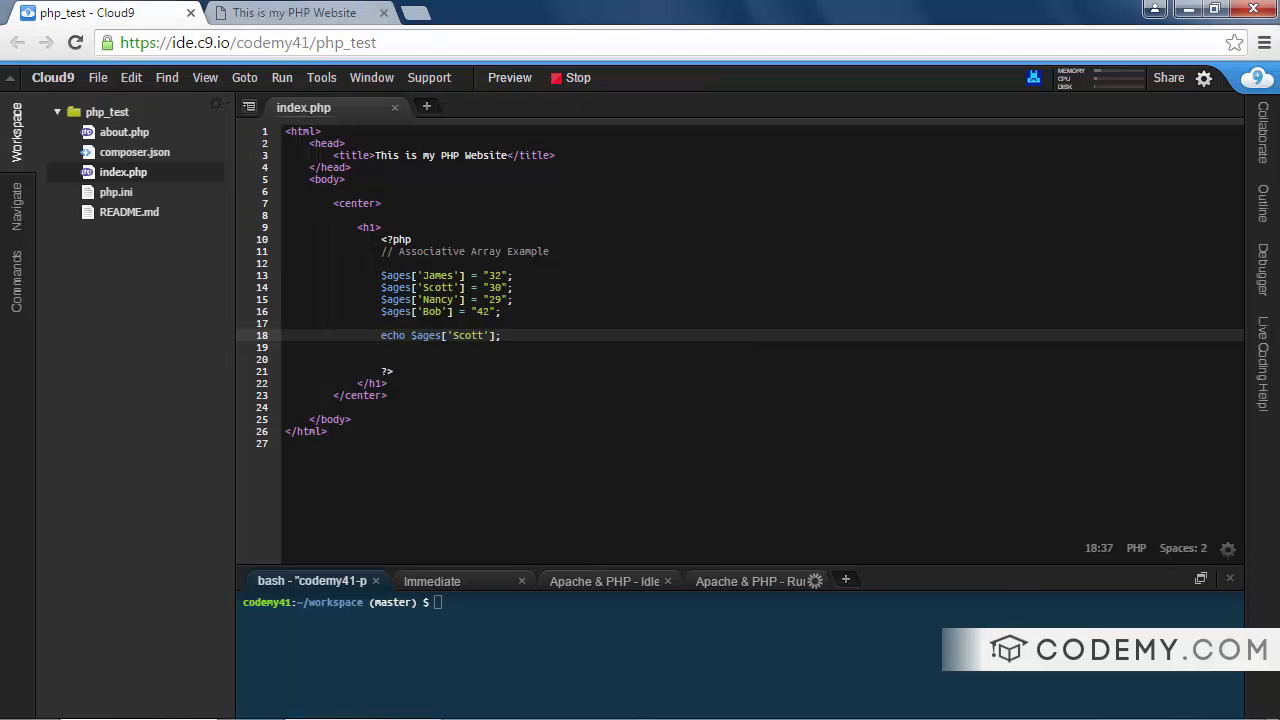
pyautogui.click(502, 336)
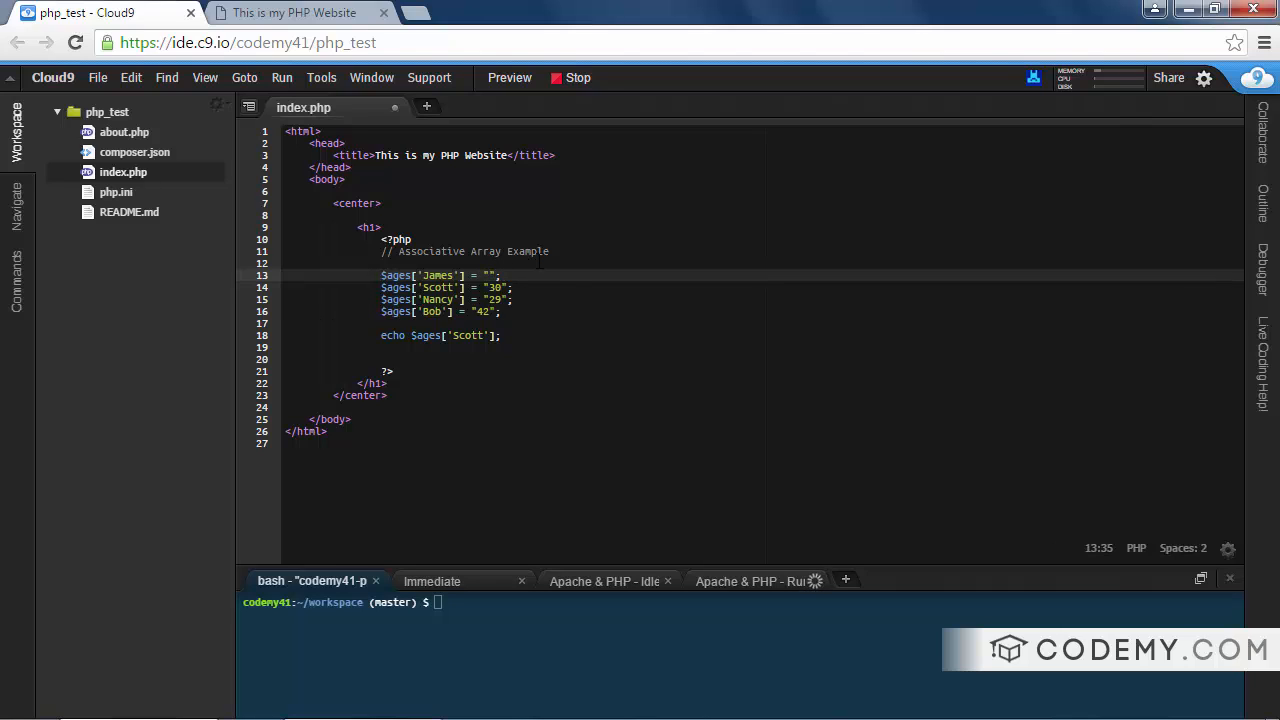
# Set $addresses['James'] to "385 E. Maple St.", echo it, and preview the output
pyautogui.write('385')
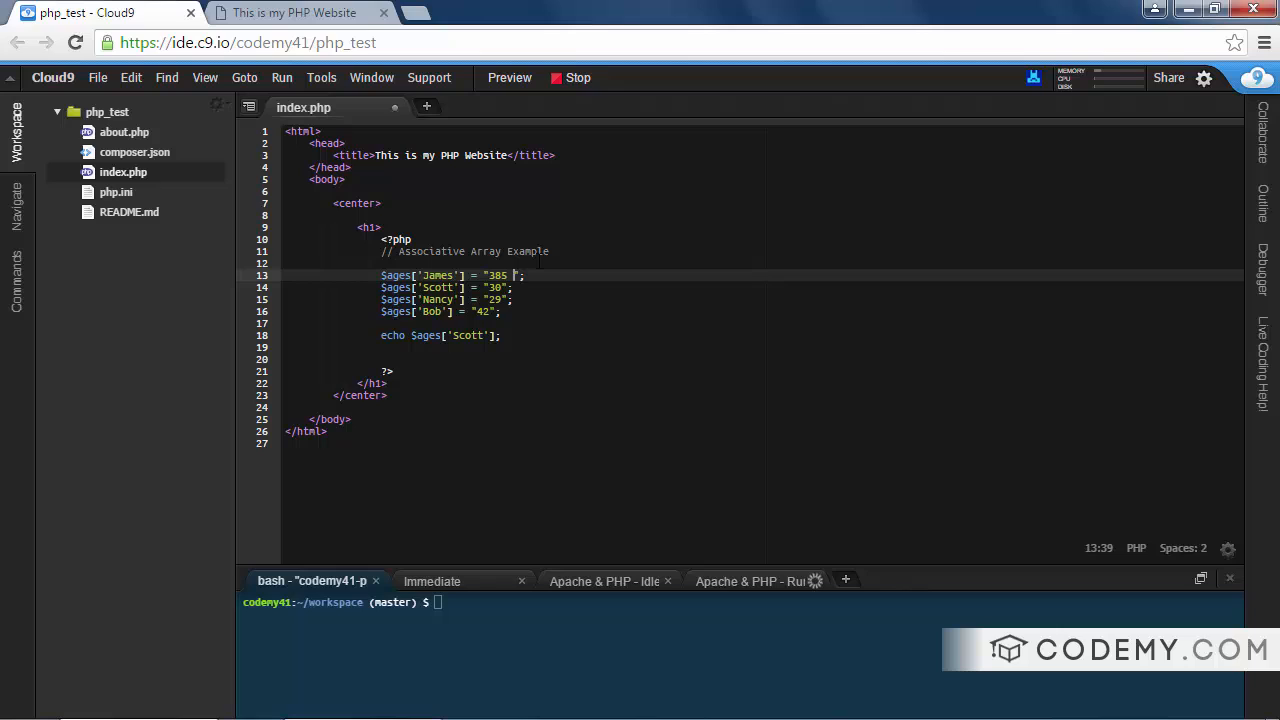
pyautogui.write('E. Maple St.')
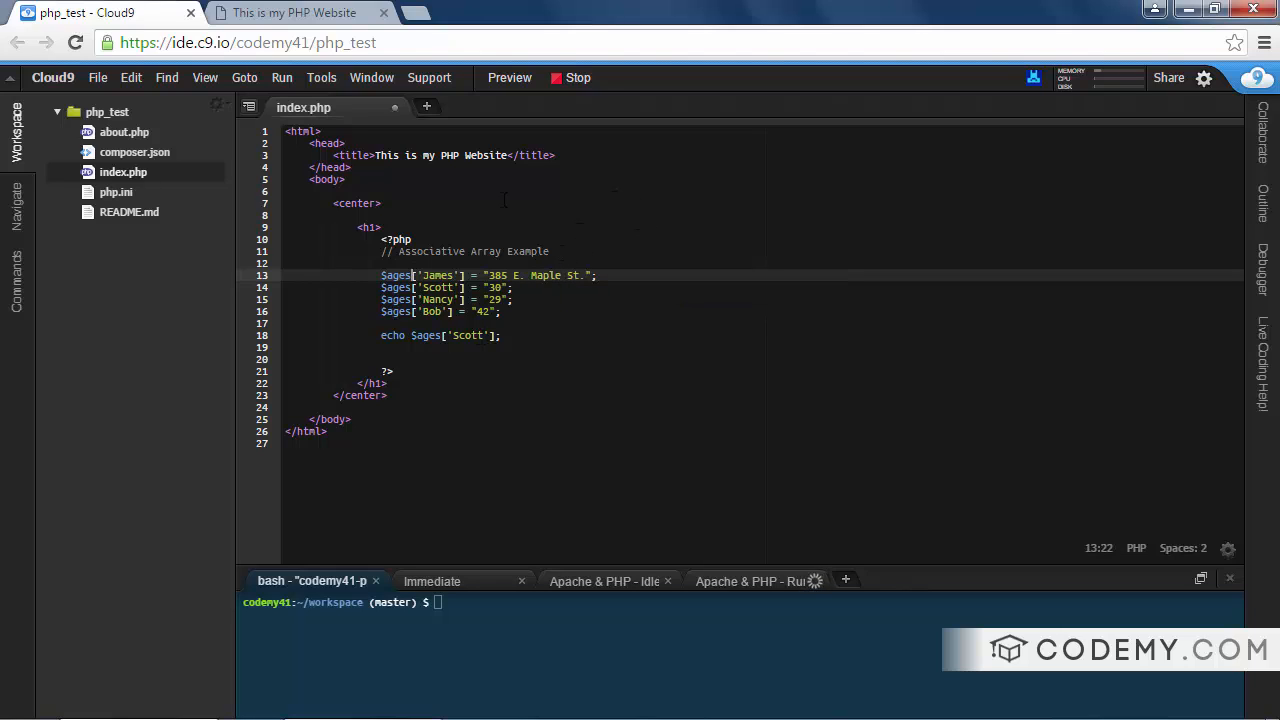
pyautogui.write('aadd')
pyautogui.click(442, 334)
pyautogui.write('ddress')
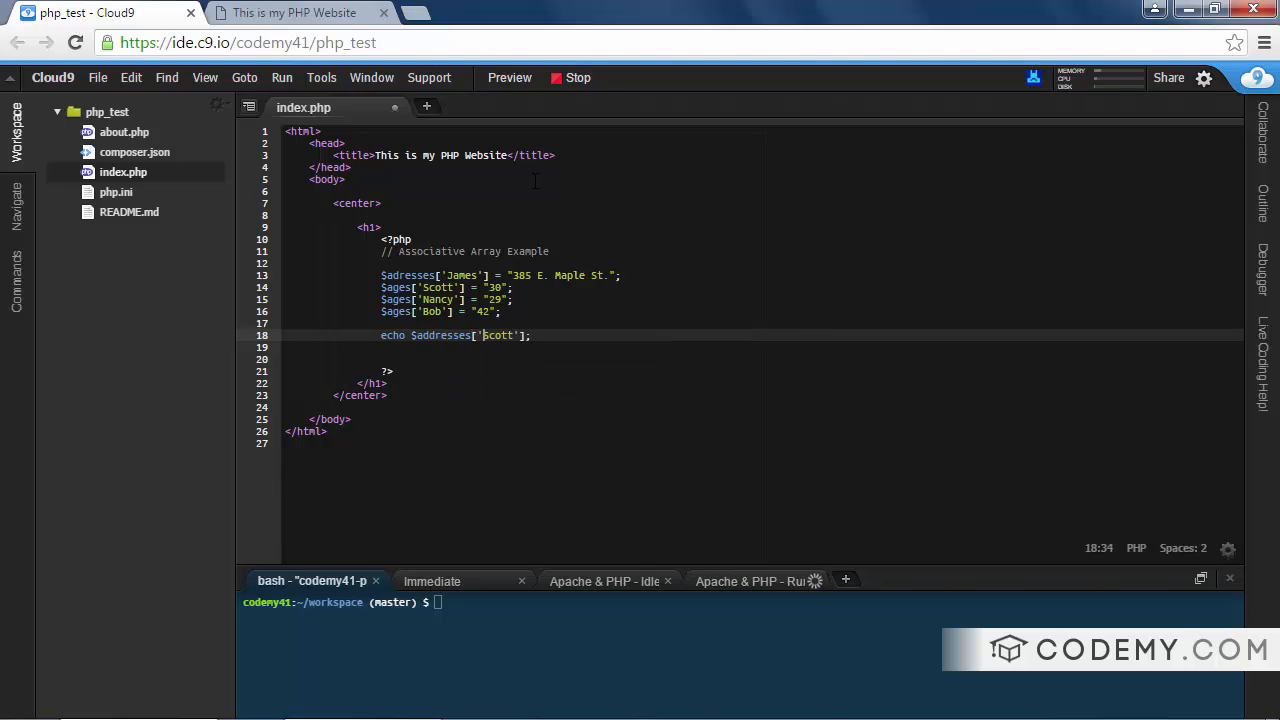
pyautogui.write('James')
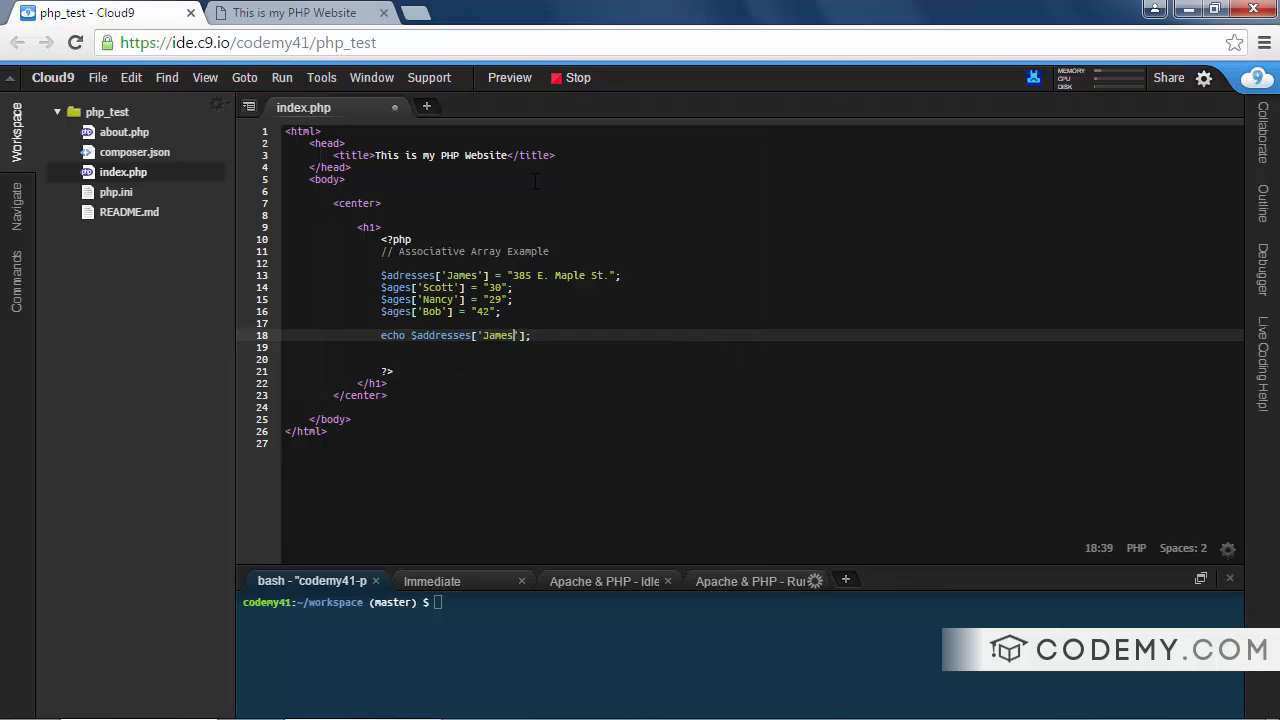
pyautogui.click(294, 12)
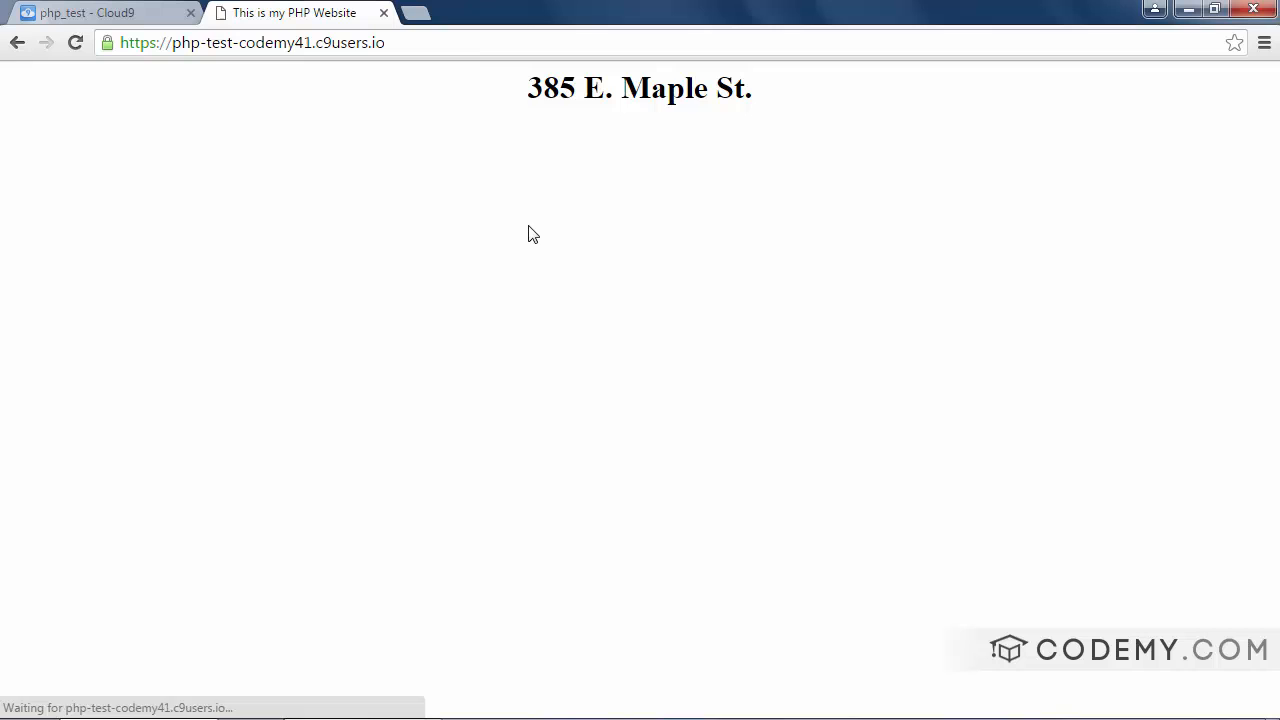
# Return to the Cloud9 editor tab showing index.php
pyautogui.click(100, 12)
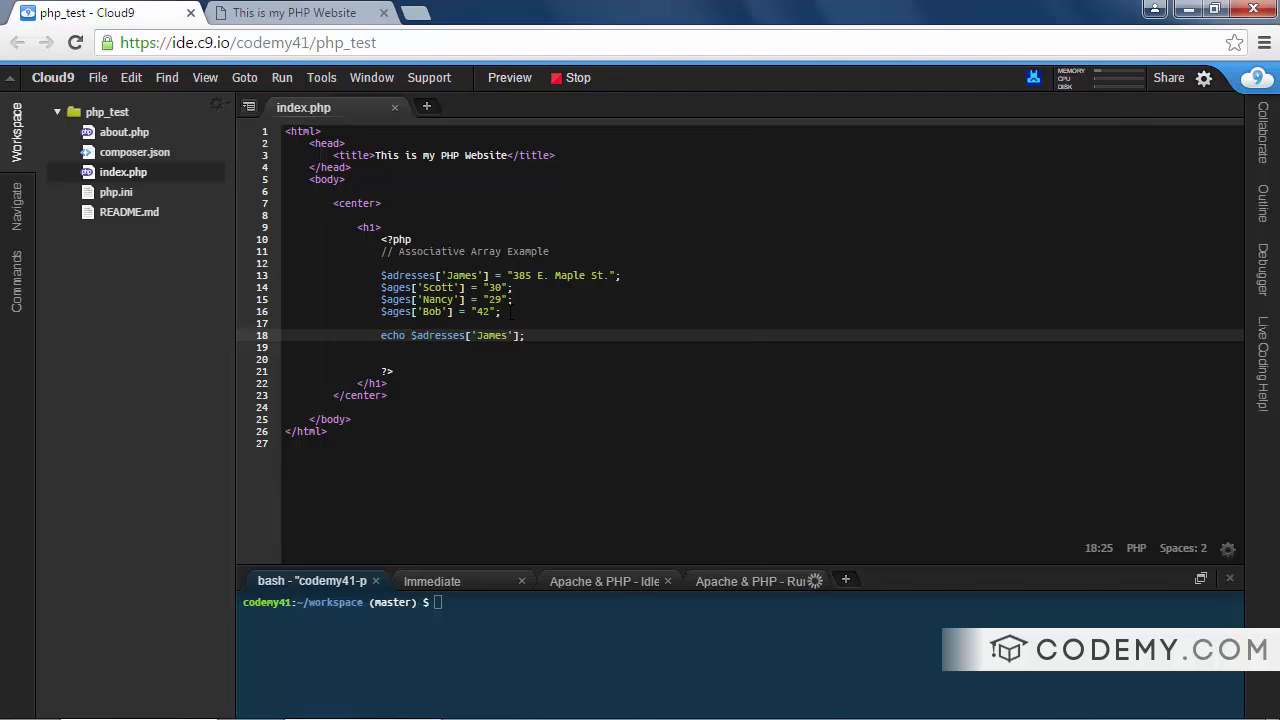
pyautogui.click(430, 336)
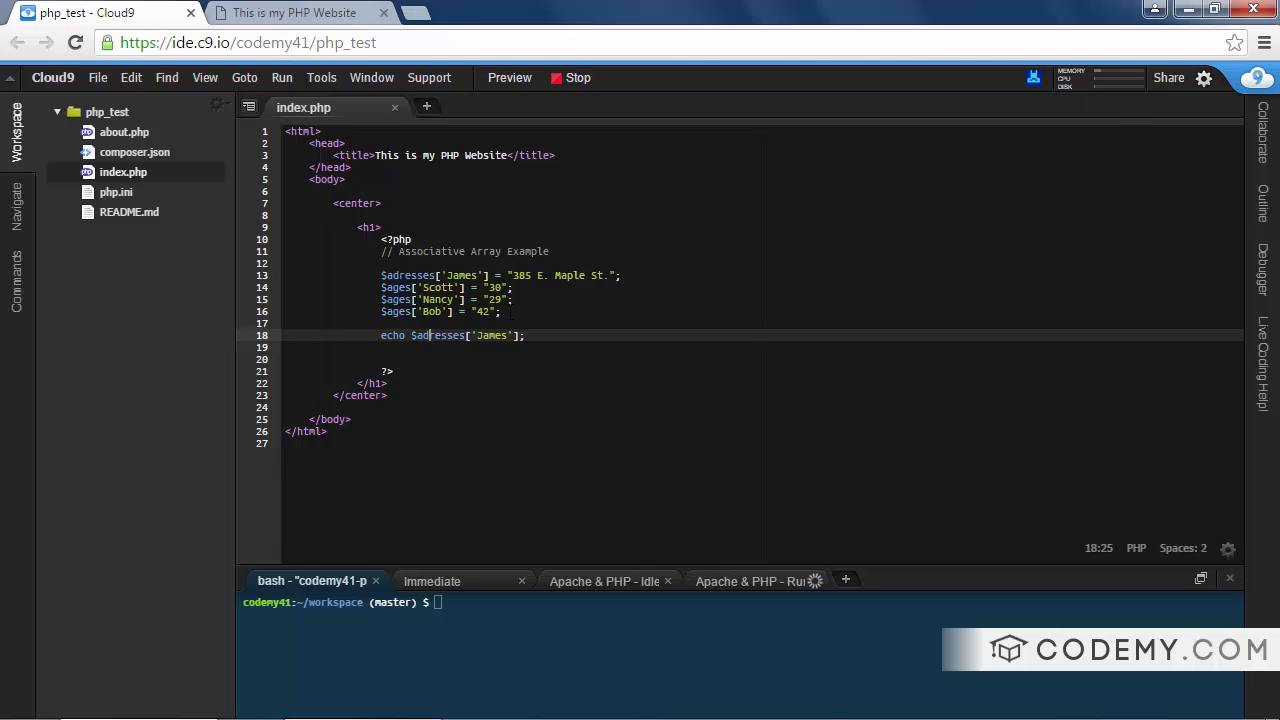
pyautogui.click(384, 324)
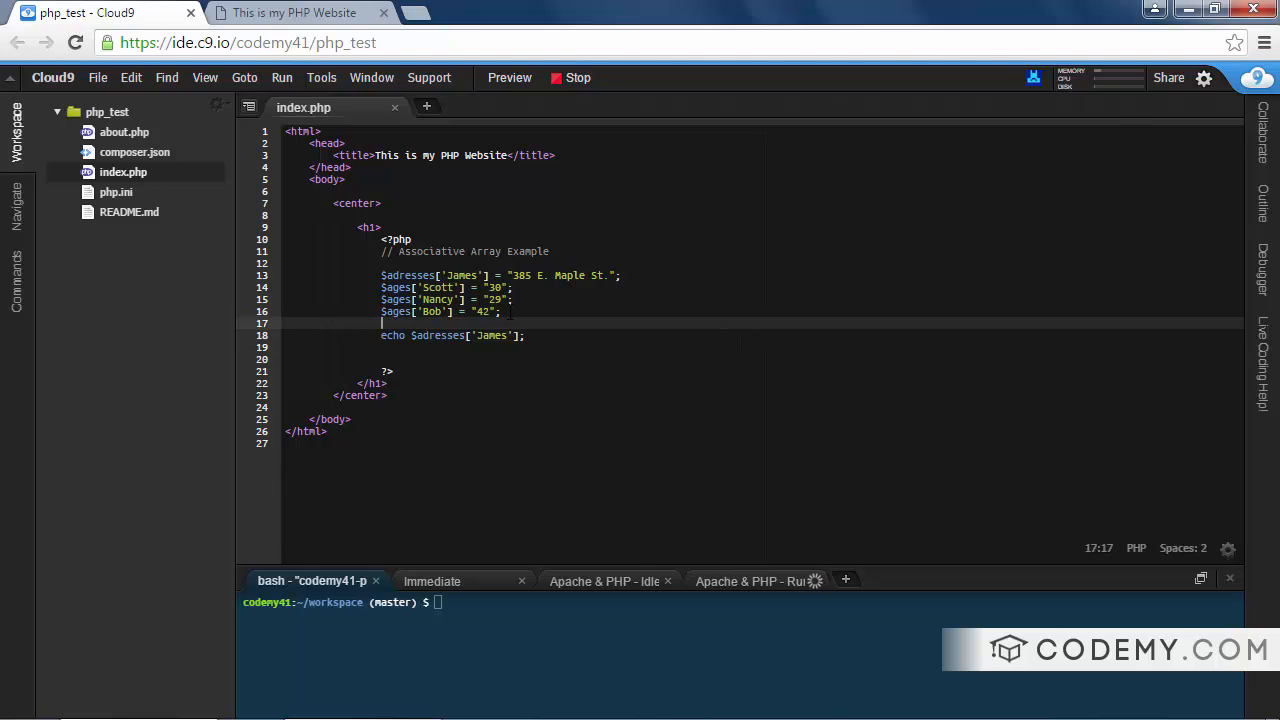